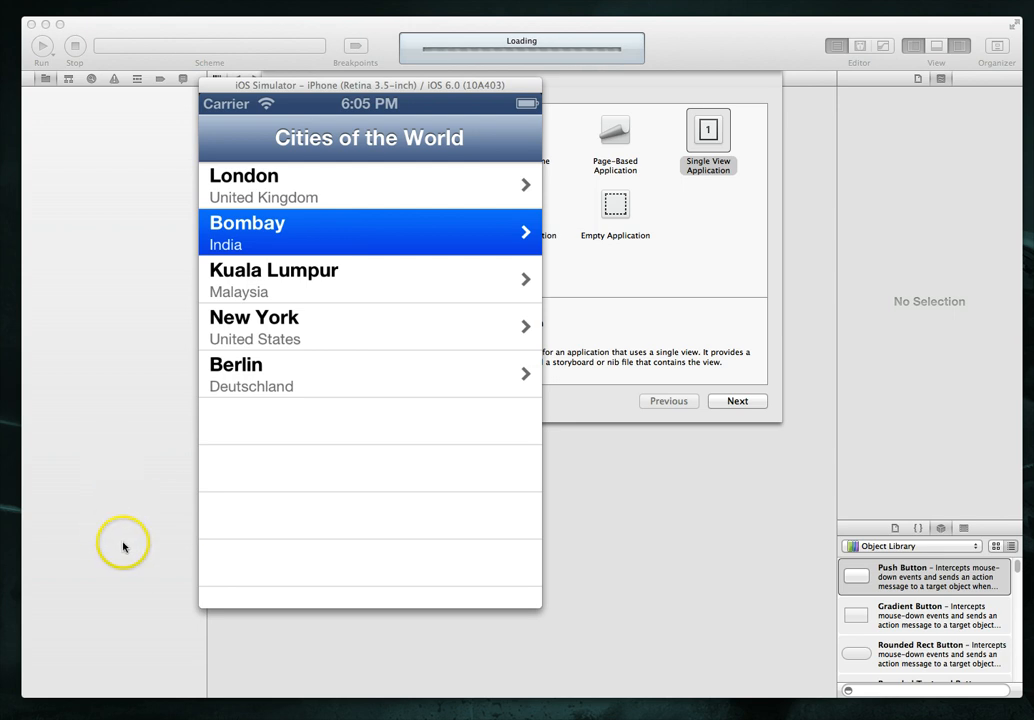
{"action": "mouse_move", "coordinate": [366, 138]}
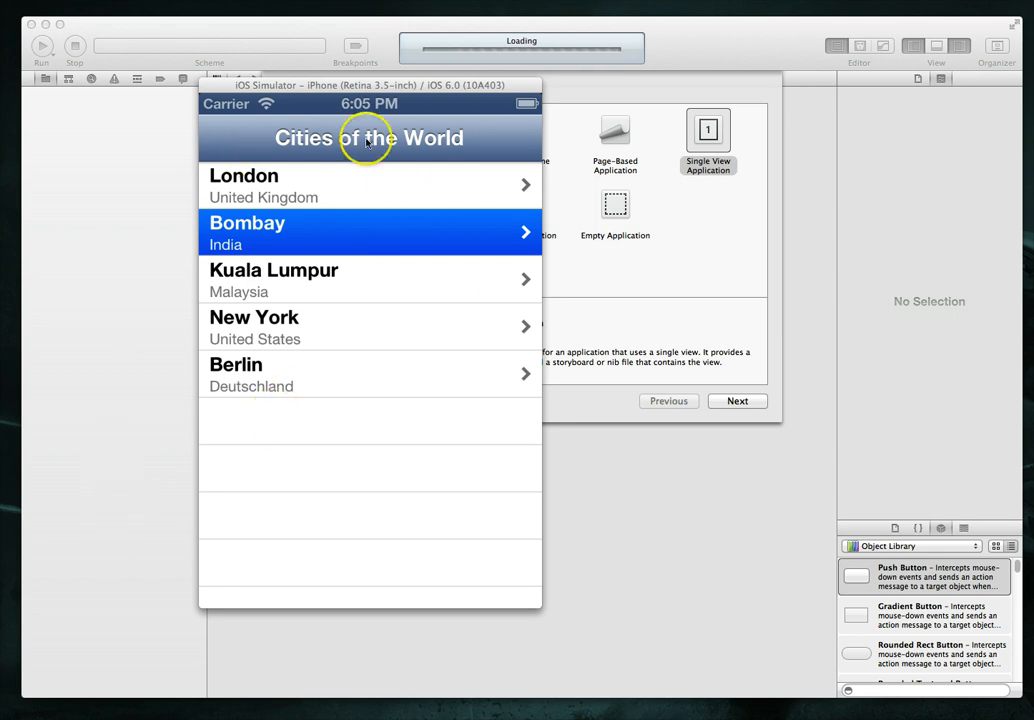
{"action": "mouse_move", "coordinate": [320, 207]}
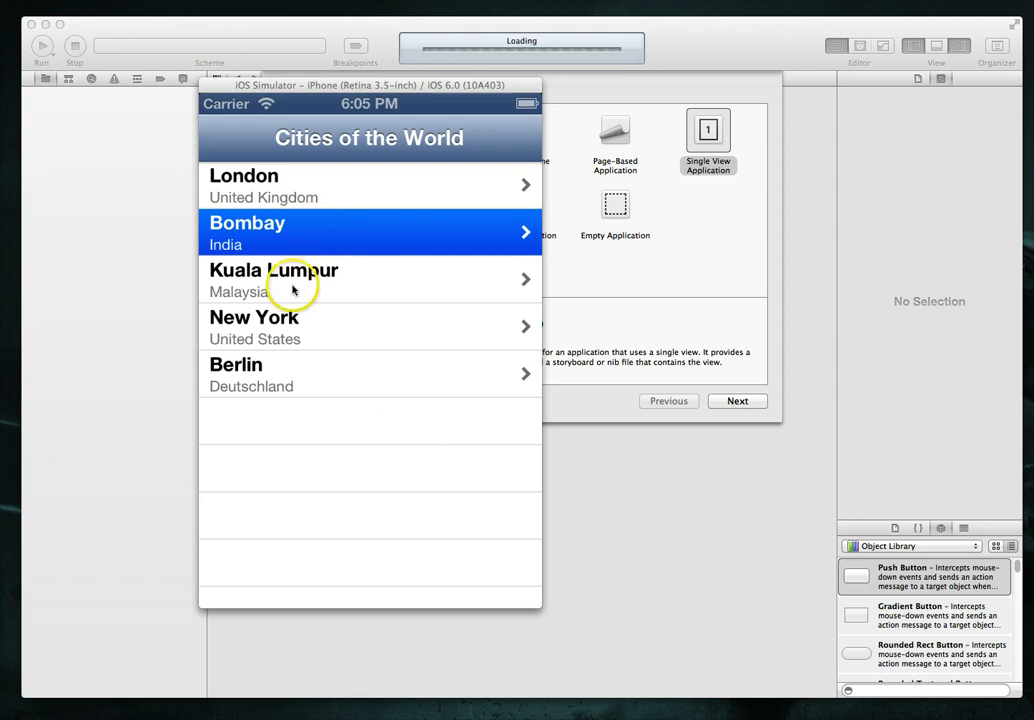
Step: View Kuala Lumpur's details, return to Cities of the World, then open New York
{"action": "left_click", "coordinate": [275, 278]}
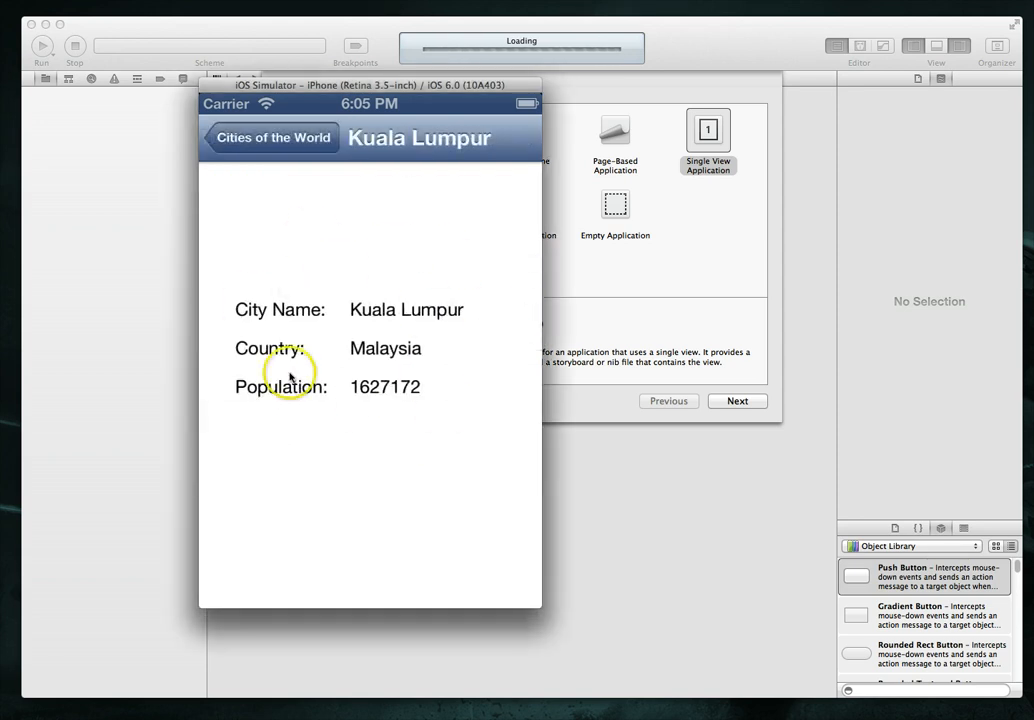
{"action": "mouse_move", "coordinate": [296, 237]}
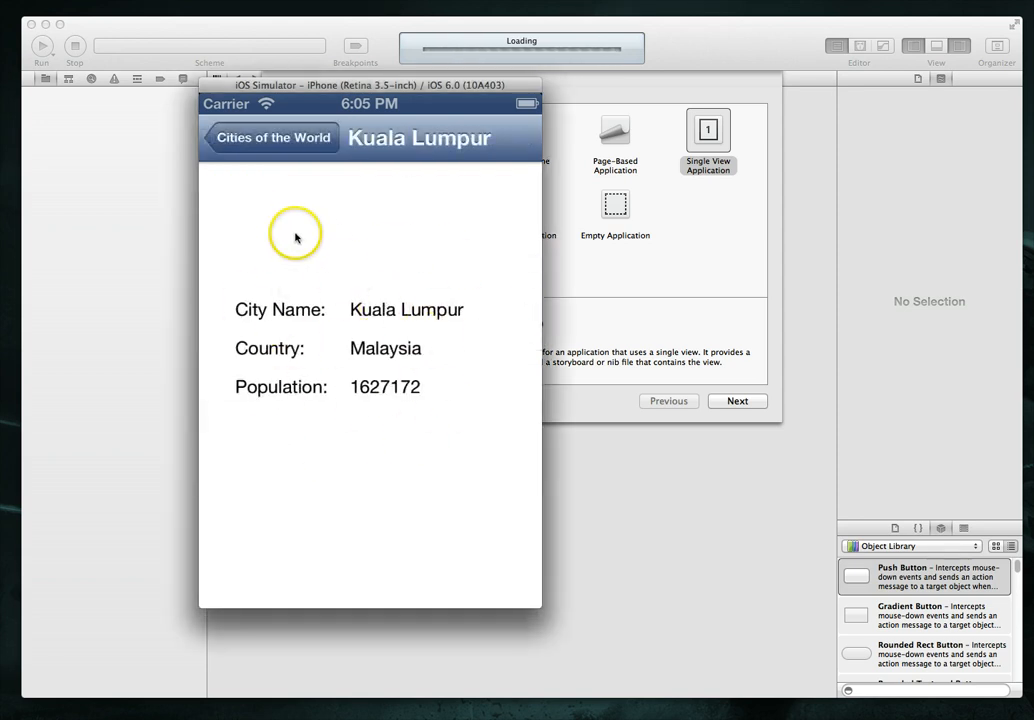
{"action": "left_click", "coordinate": [269, 137]}
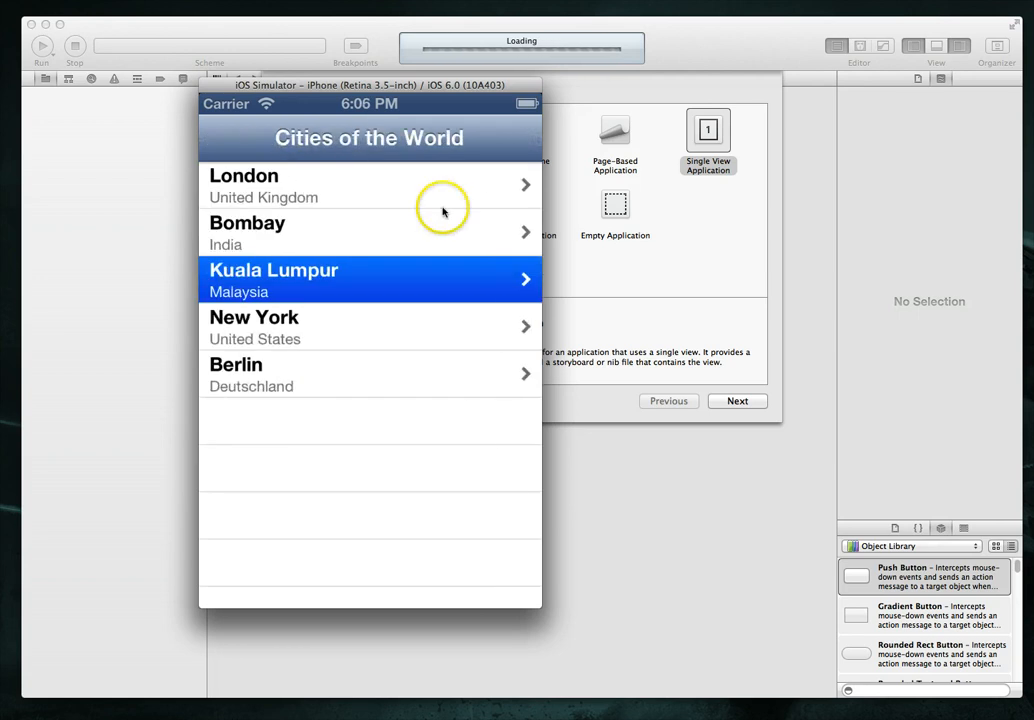
{"action": "mouse_move", "coordinate": [277, 400]}
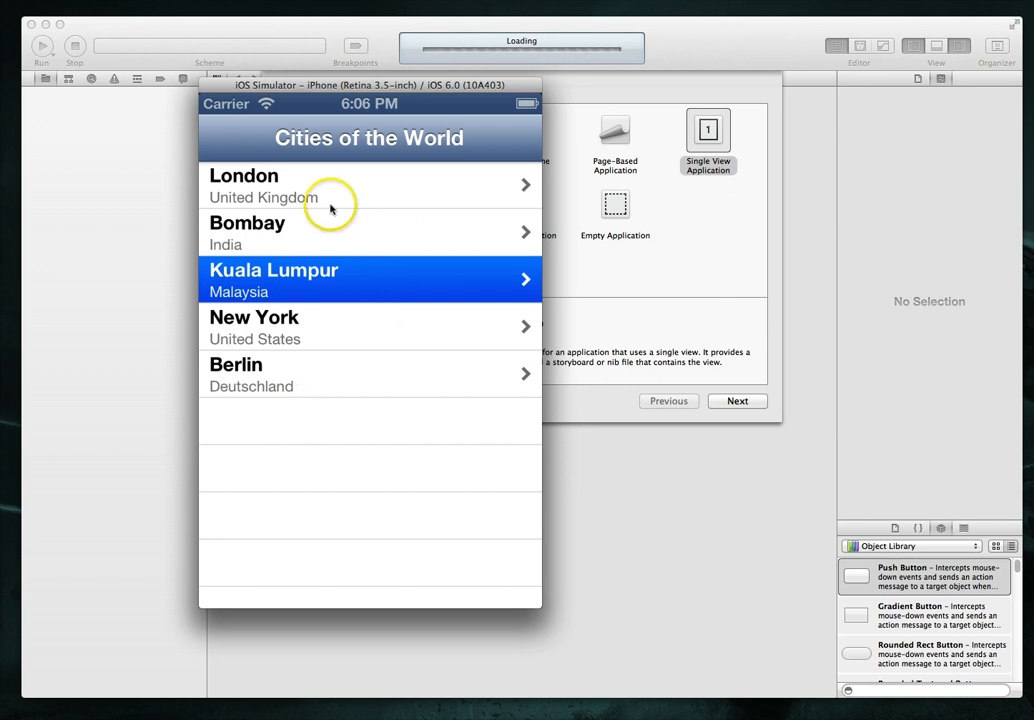
{"action": "mouse_move", "coordinate": [312, 186]}
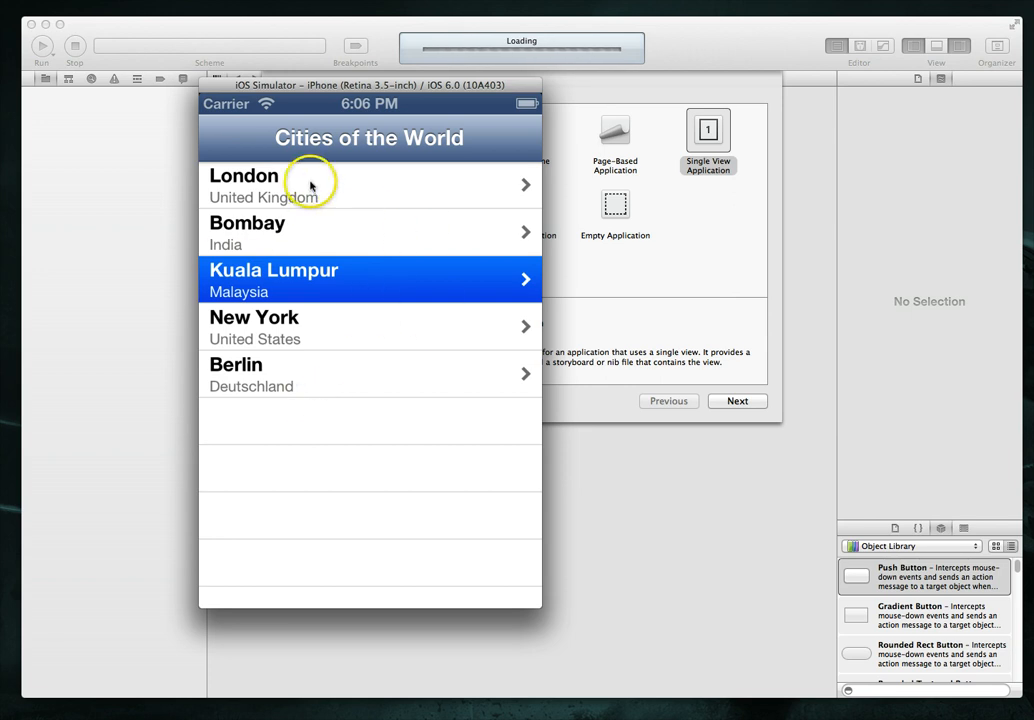
{"action": "mouse_move", "coordinate": [325, 420]}
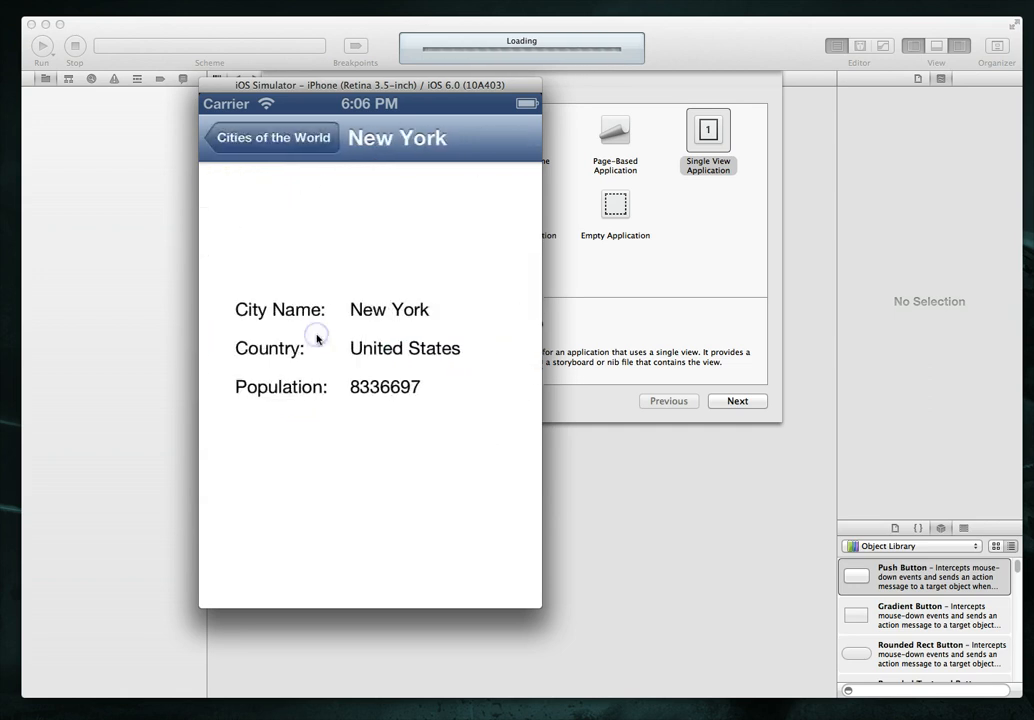
{"action": "left_click", "coordinate": [271, 137]}
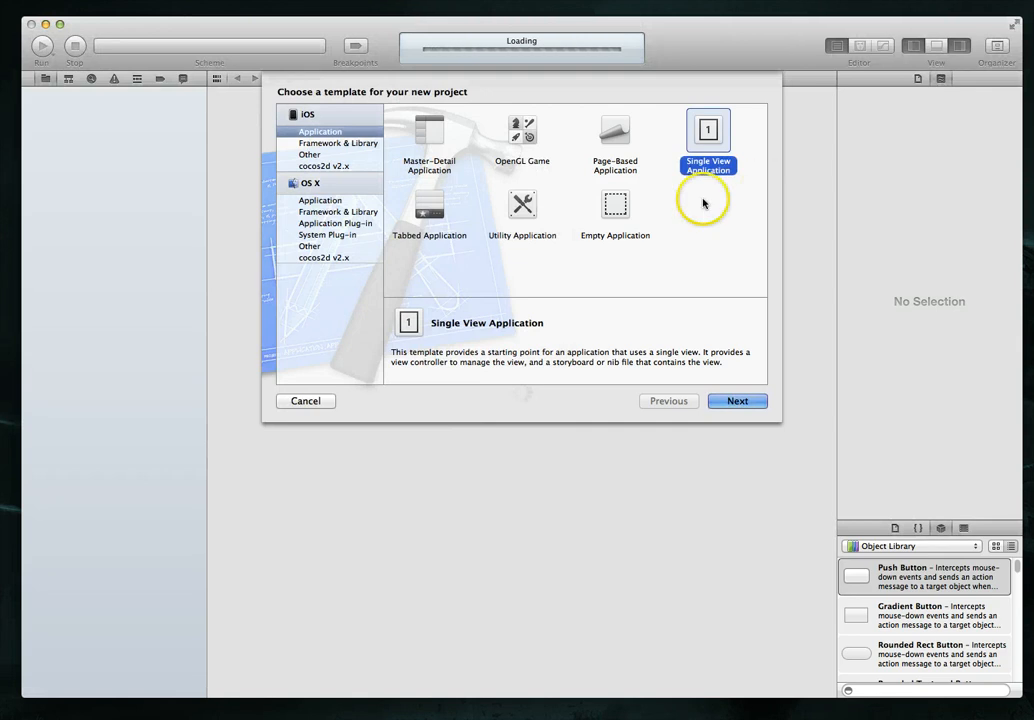
{"action": "mouse_move", "coordinate": [487, 172]}
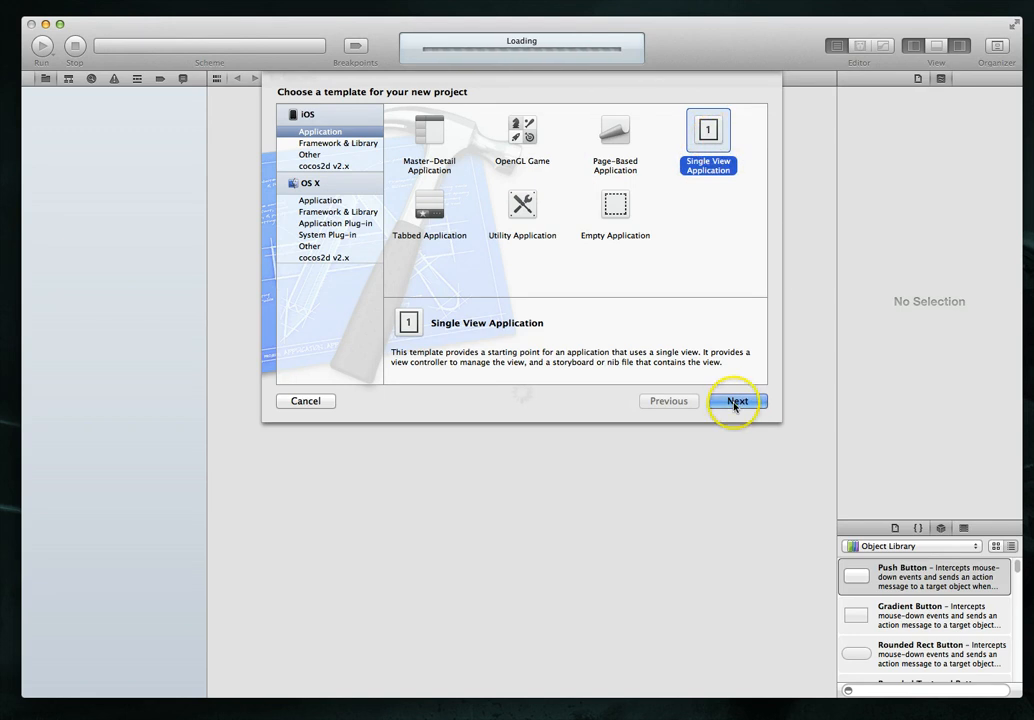
Step: Name the Single View Application project JSONiOS and create it in the Desktop folder
{"action": "left_click", "coordinate": [737, 401]}
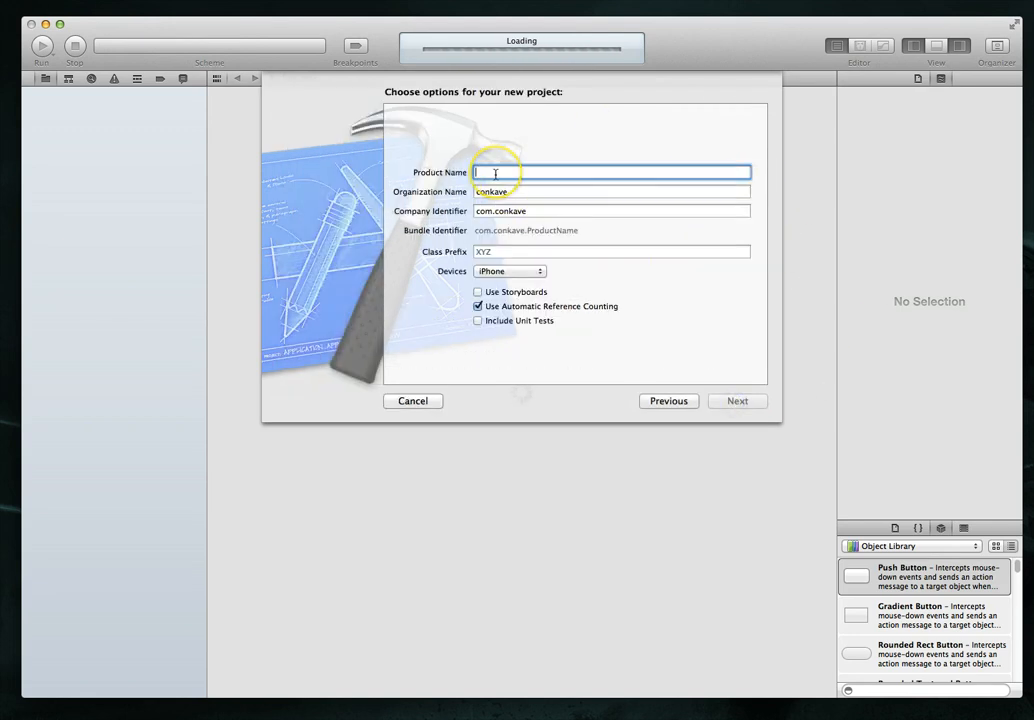
{"action": "type", "text": "J"}
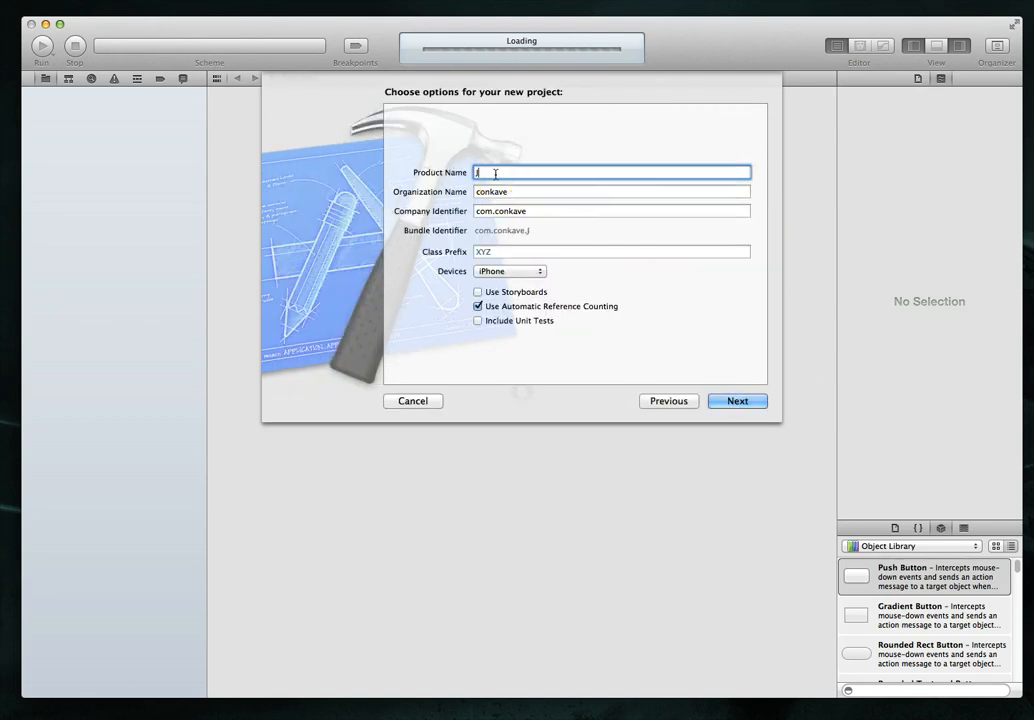
{"action": "type", "text": "SONIO"}
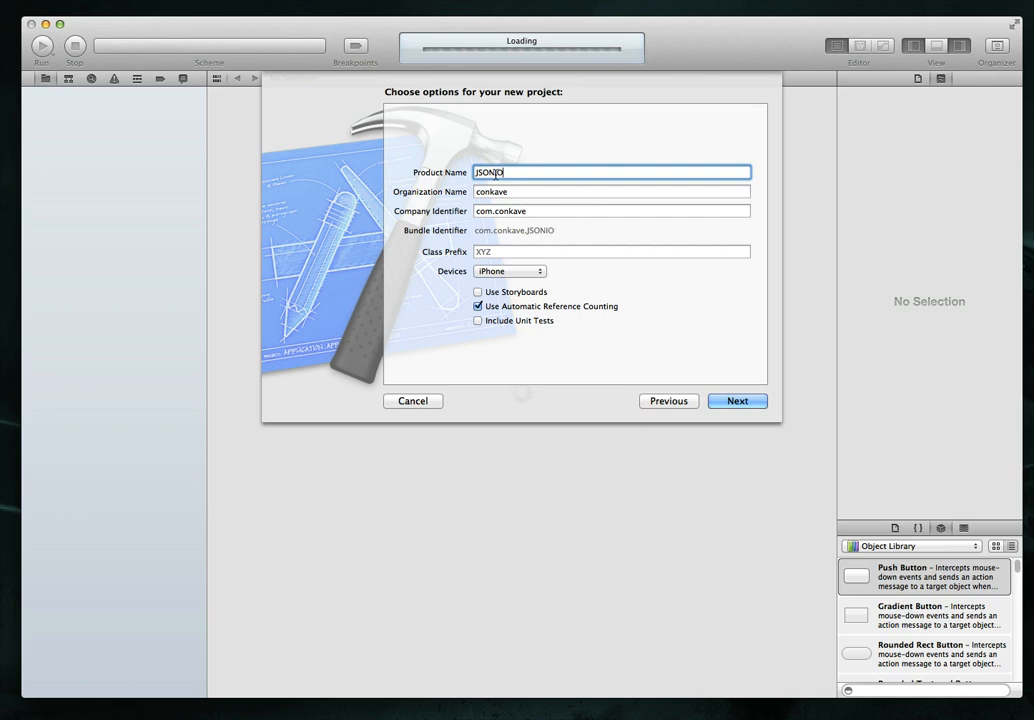
{"action": "key", "text": "Backspace"}
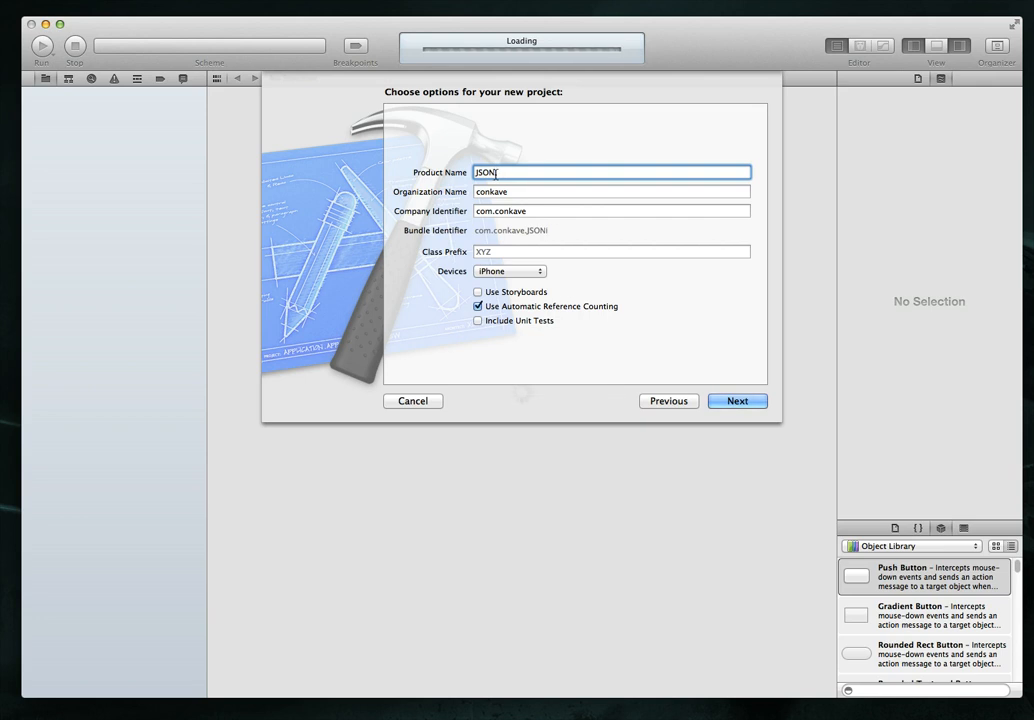
{"action": "type", "text": "OS"}
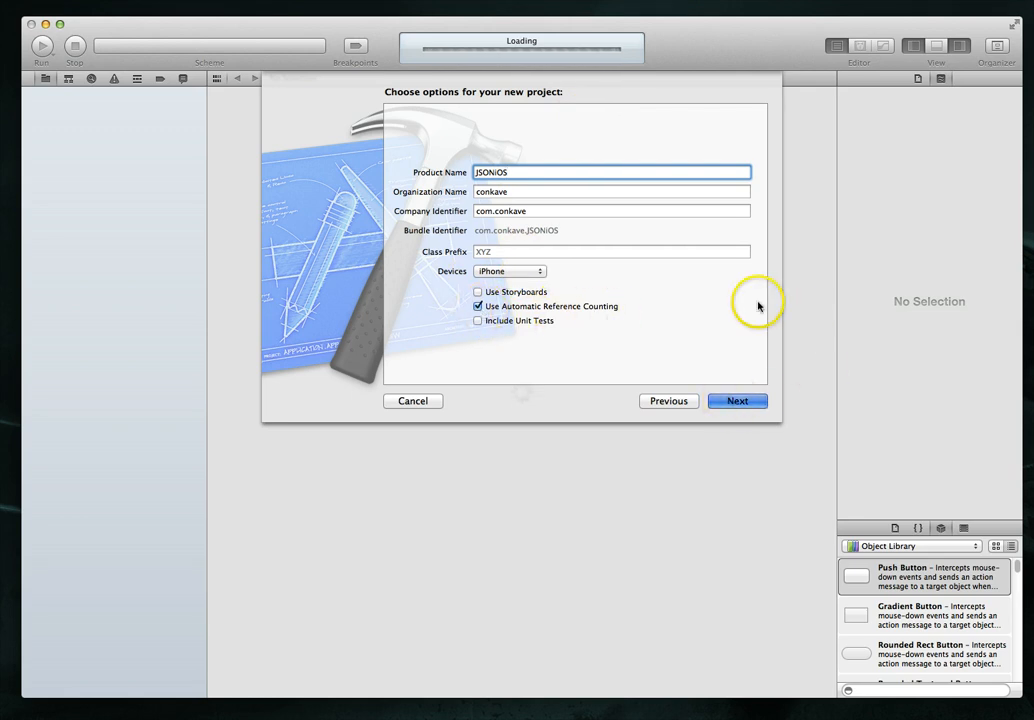
{"action": "left_click", "coordinate": [737, 401]}
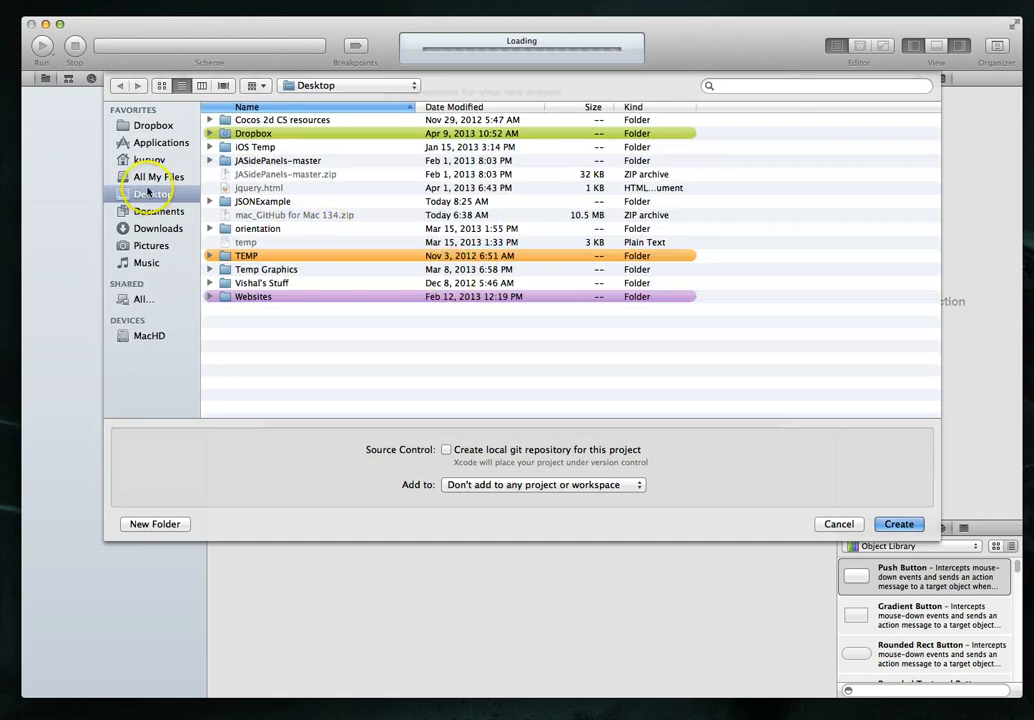
{"action": "mouse_move", "coordinate": [660, 313]}
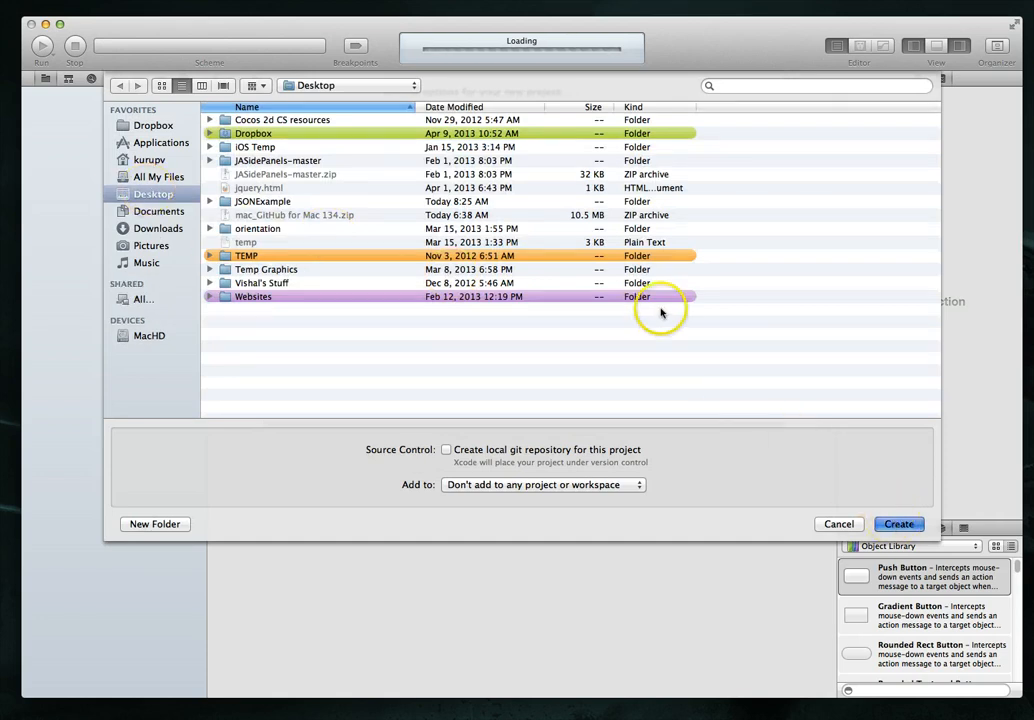
{"action": "left_click", "coordinate": [897, 524]}
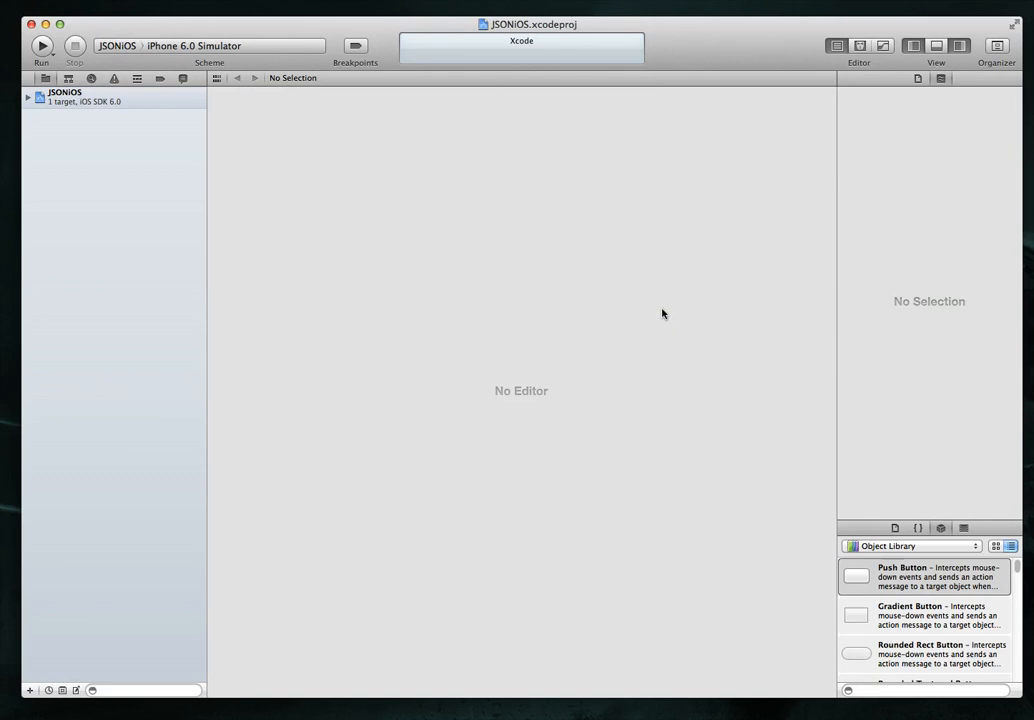
{"action": "mouse_move", "coordinate": [111, 160]}
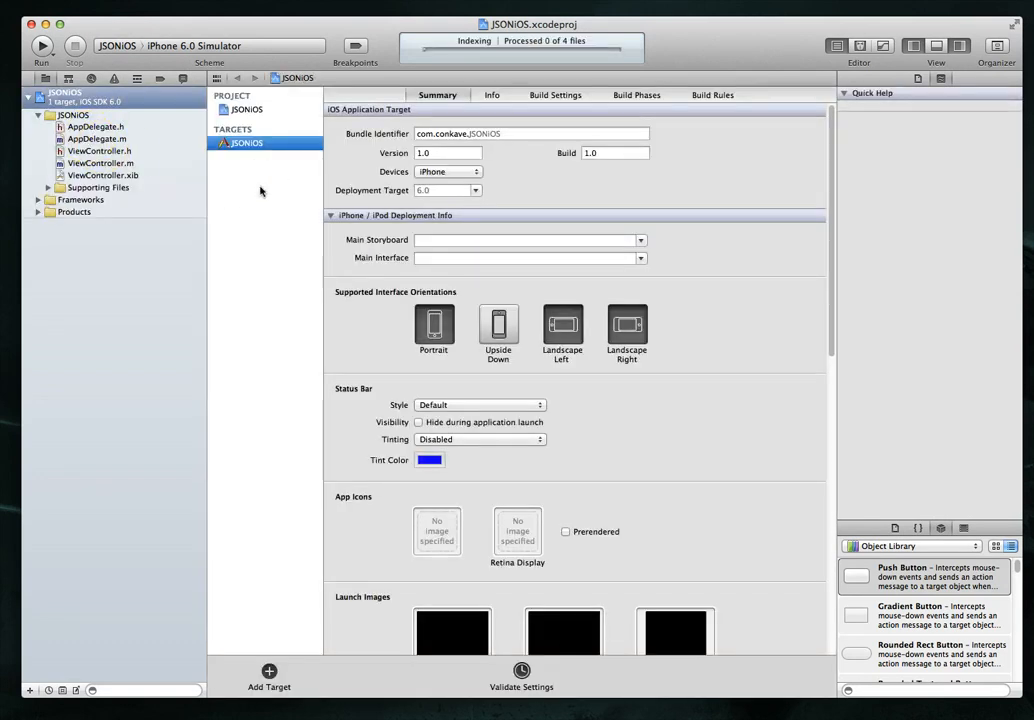
{"action": "mouse_move", "coordinate": [238, 193]}
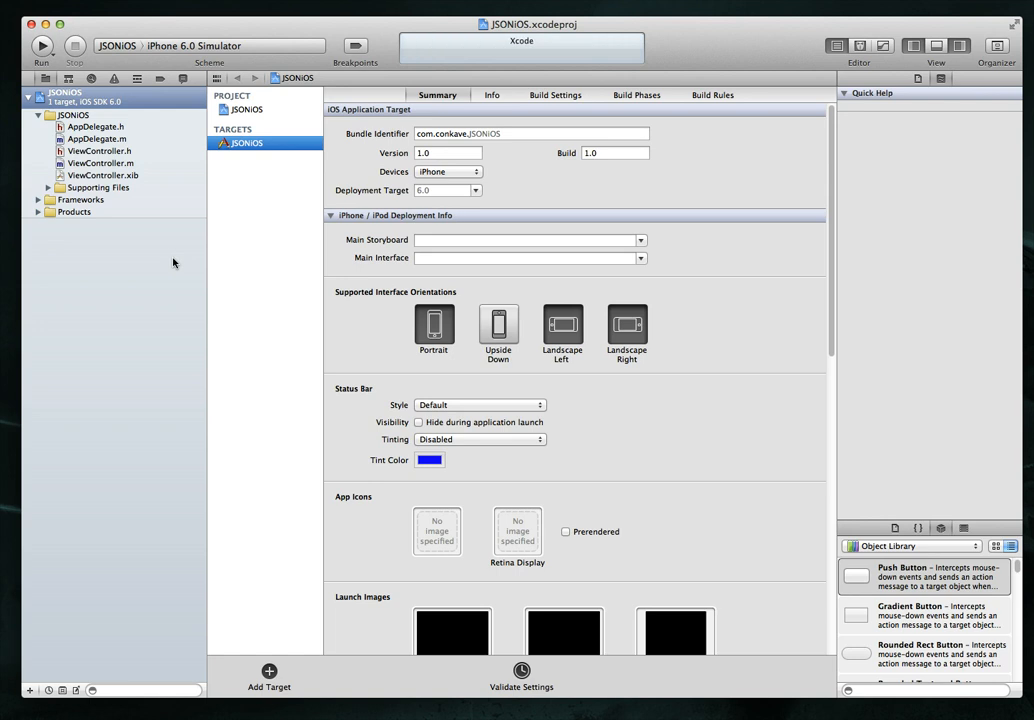
Step: Open AppDelegate.m from the JSONiOS files in the Project Navigator
{"action": "left_click", "coordinate": [95, 127]}
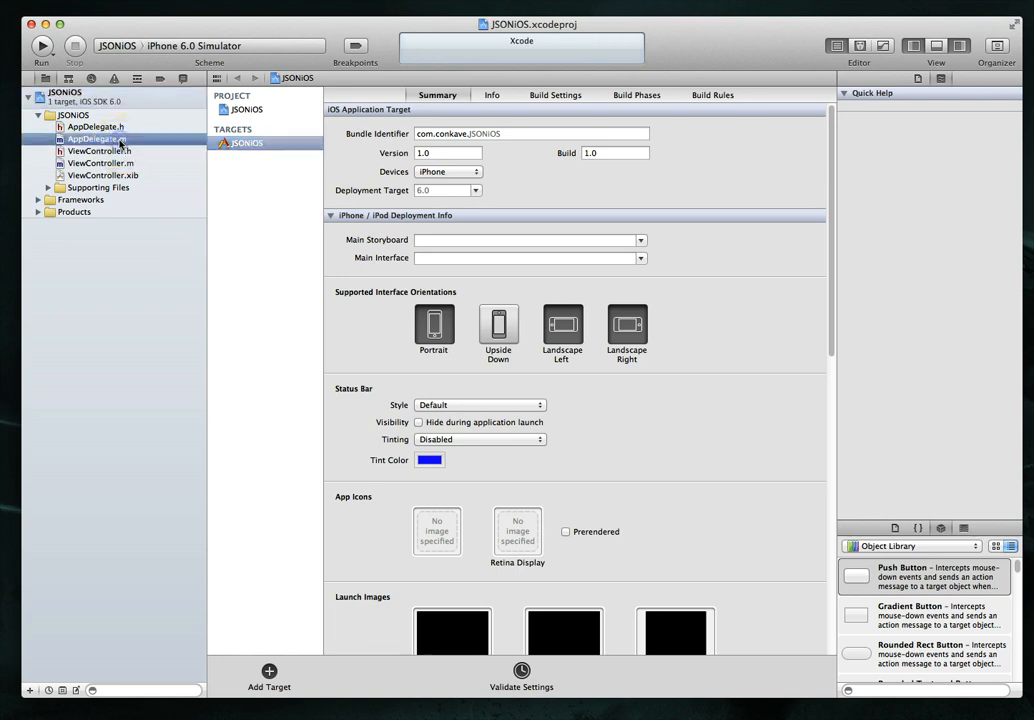
{"action": "left_click", "coordinate": [96, 139]}
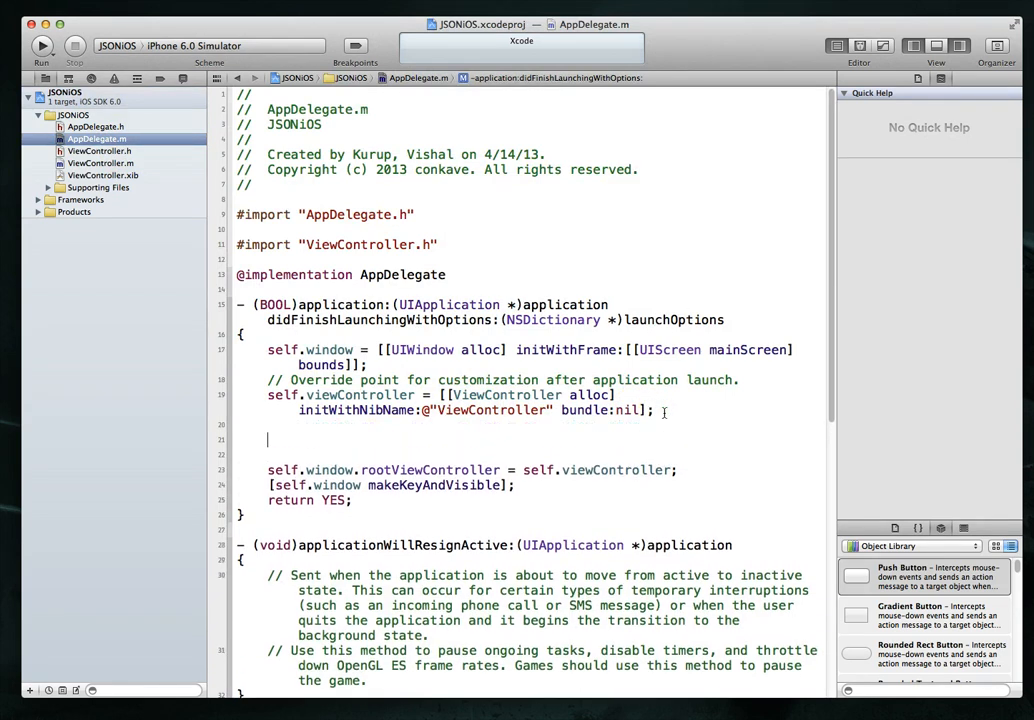
Step: Declare a UINavigationController navController initialised with self.viewController as its root
{"action": "type", "text": "uint"}
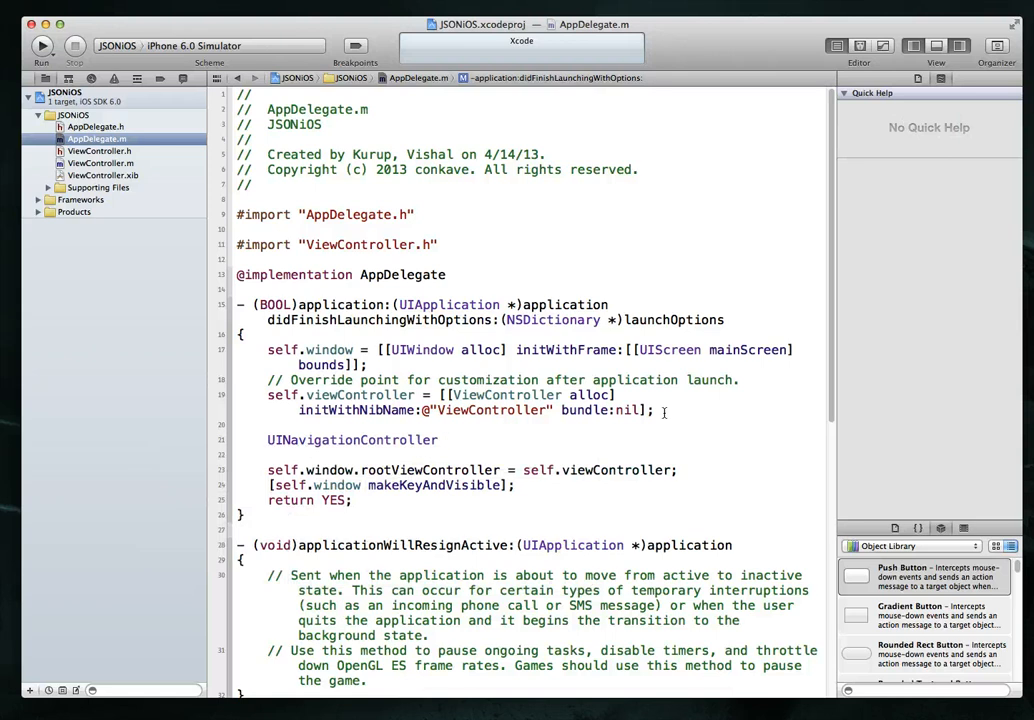
{"action": "type", "text": "* navController ="}
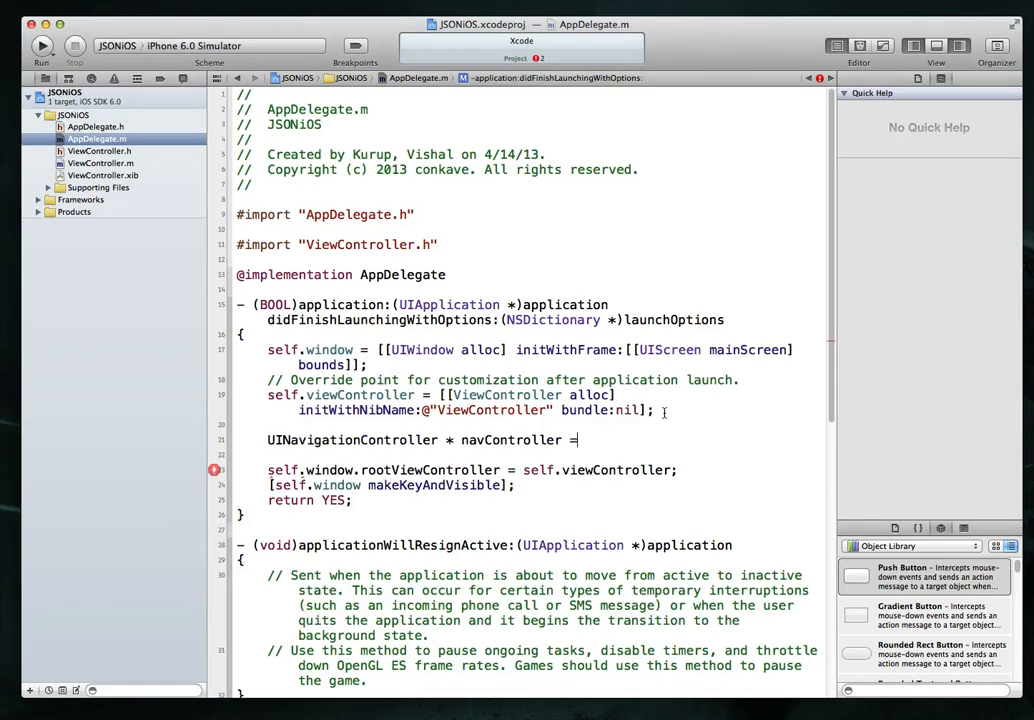
{"action": "type", "text": "[[UINavigationController]]"}
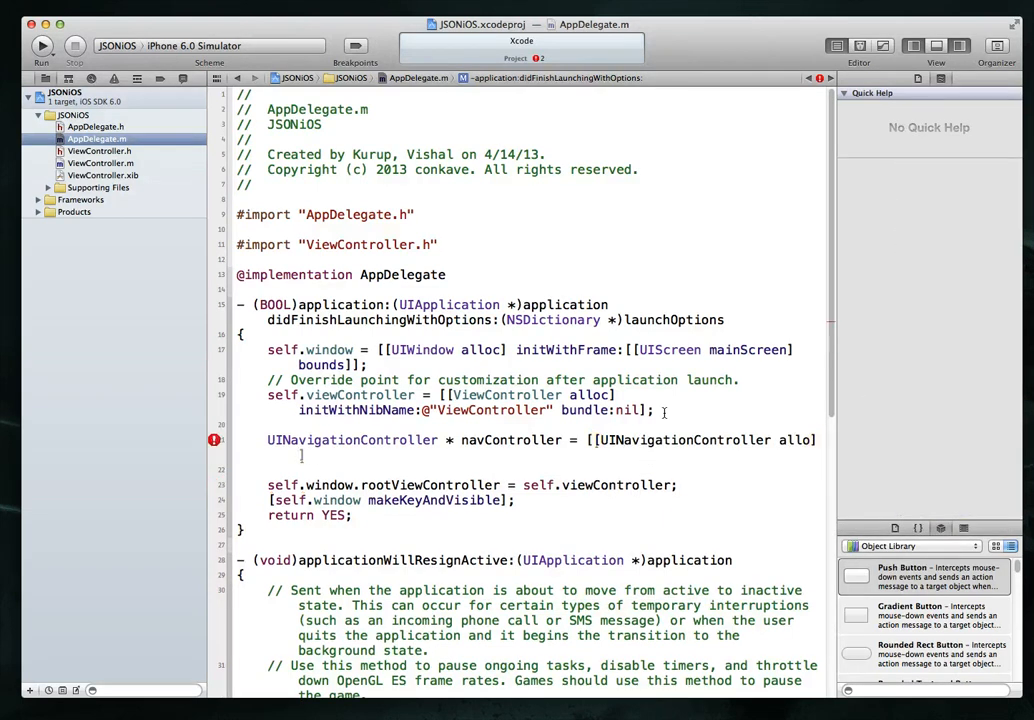
{"action": "type", "text": "initWithRootViewController:(UIViewController *)]"}
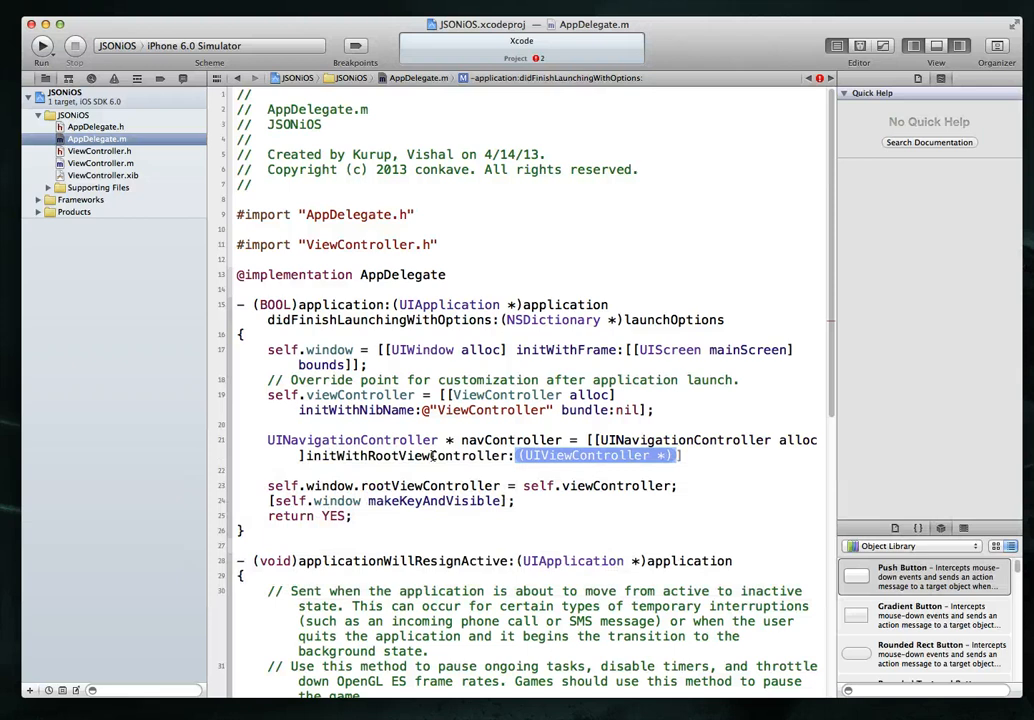
{"action": "type", "text": "self.v"}
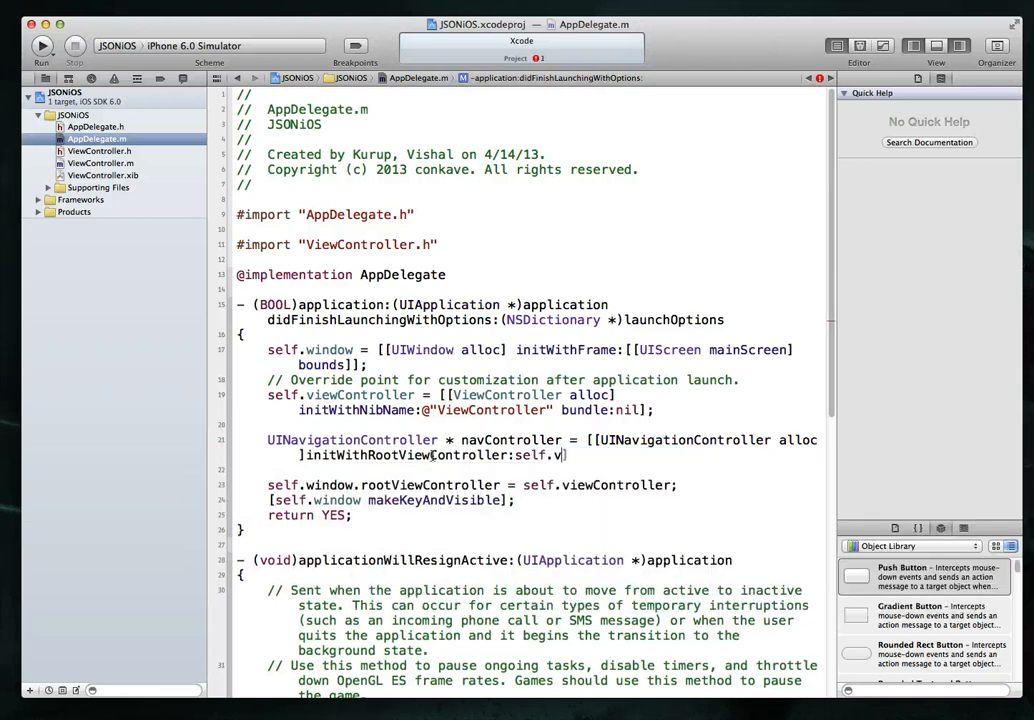
{"action": "type", "text": "iewController];"}
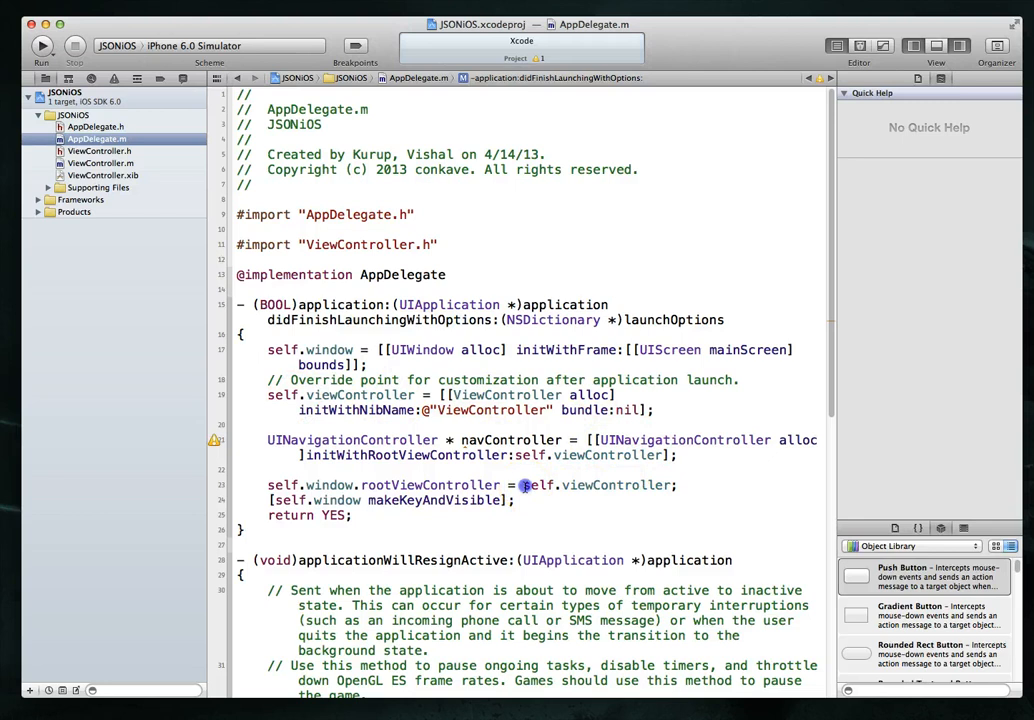
Step: Replace self.viewController with navController as the window's rootViewController and run the app
{"action": "double_click", "coordinate": [595, 485]}
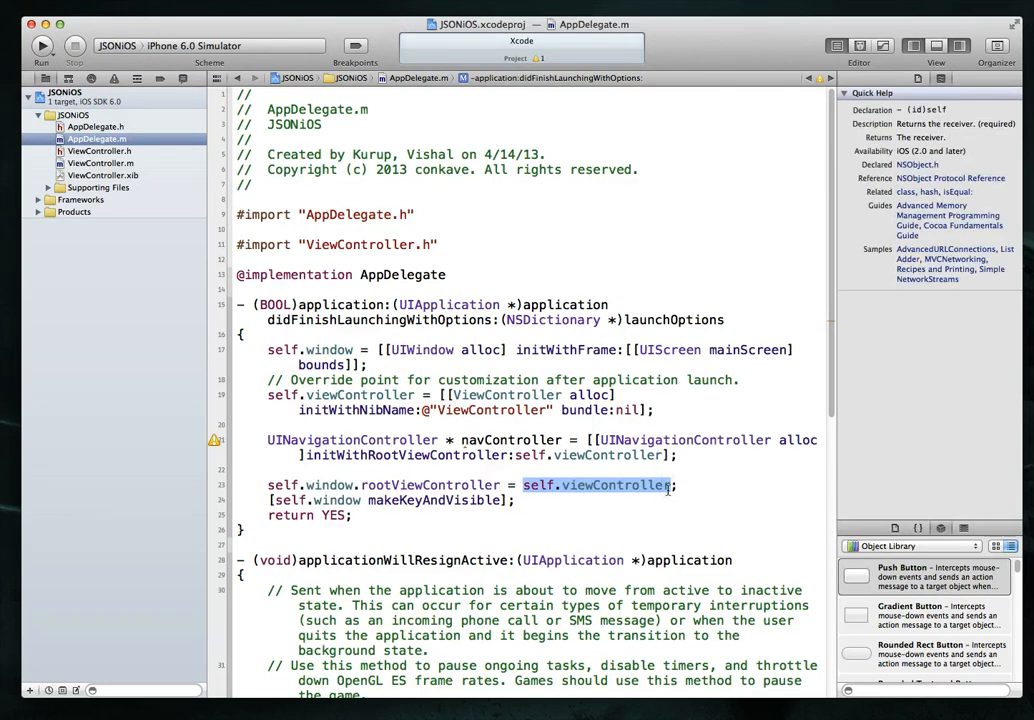
{"action": "type", "text": "nan"}
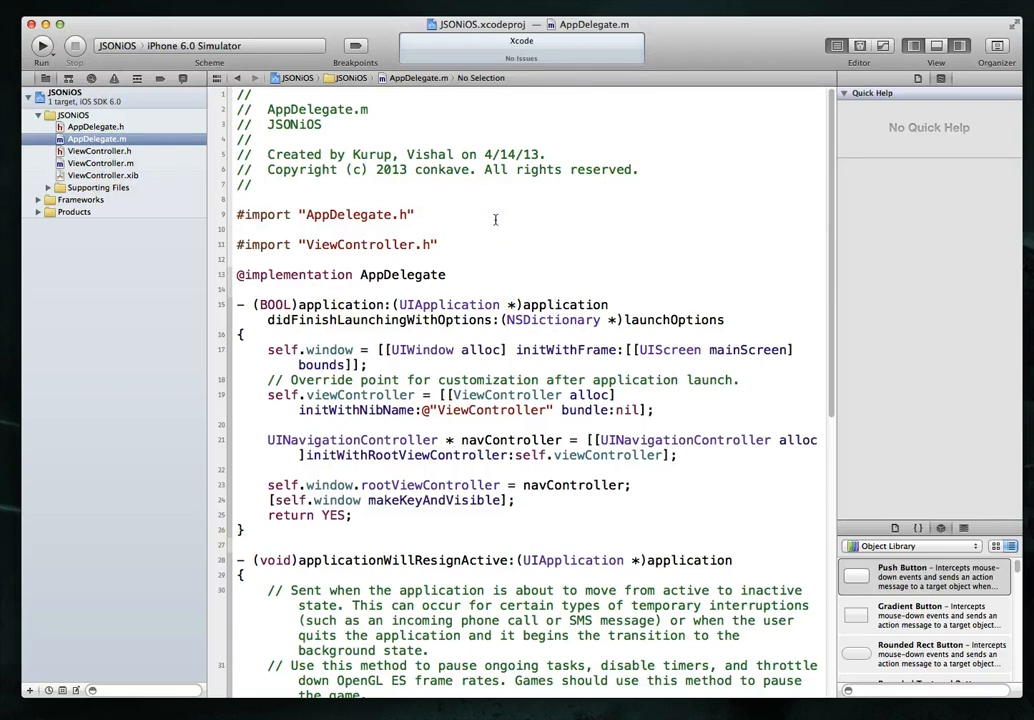
{"action": "left_click", "coordinate": [42, 45]}
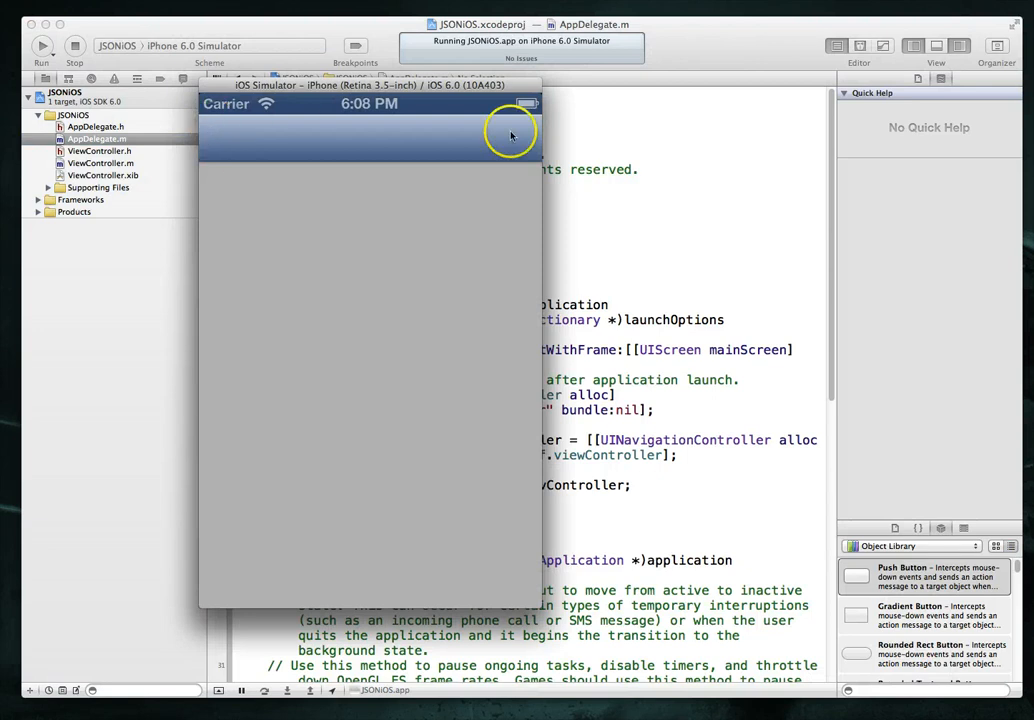
{"action": "mouse_move", "coordinate": [448, 178]}
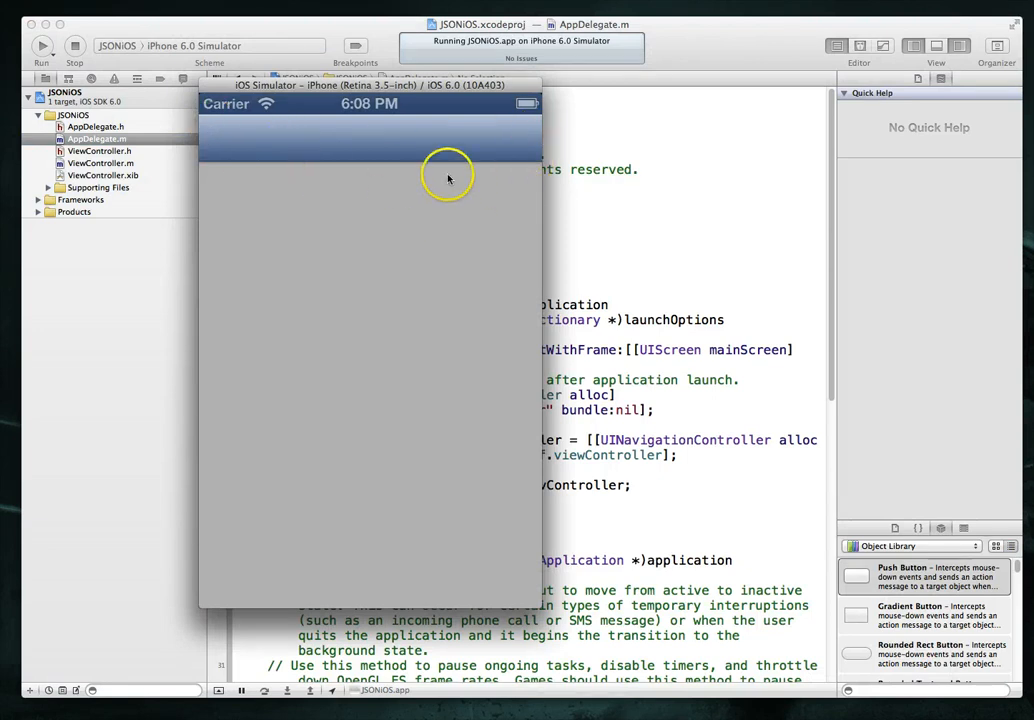
{"action": "mouse_move", "coordinate": [649, 238]}
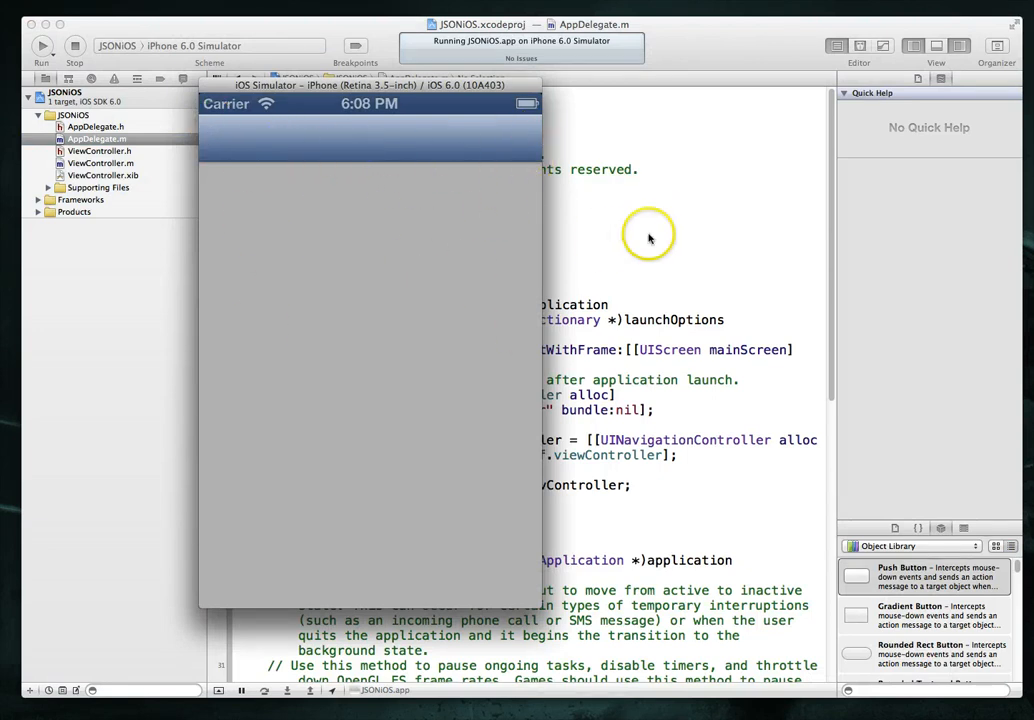
Step: Confirm the navigation bar above the empty grey screen, then return to Xcode
{"action": "left_click", "coordinate": [75, 46]}
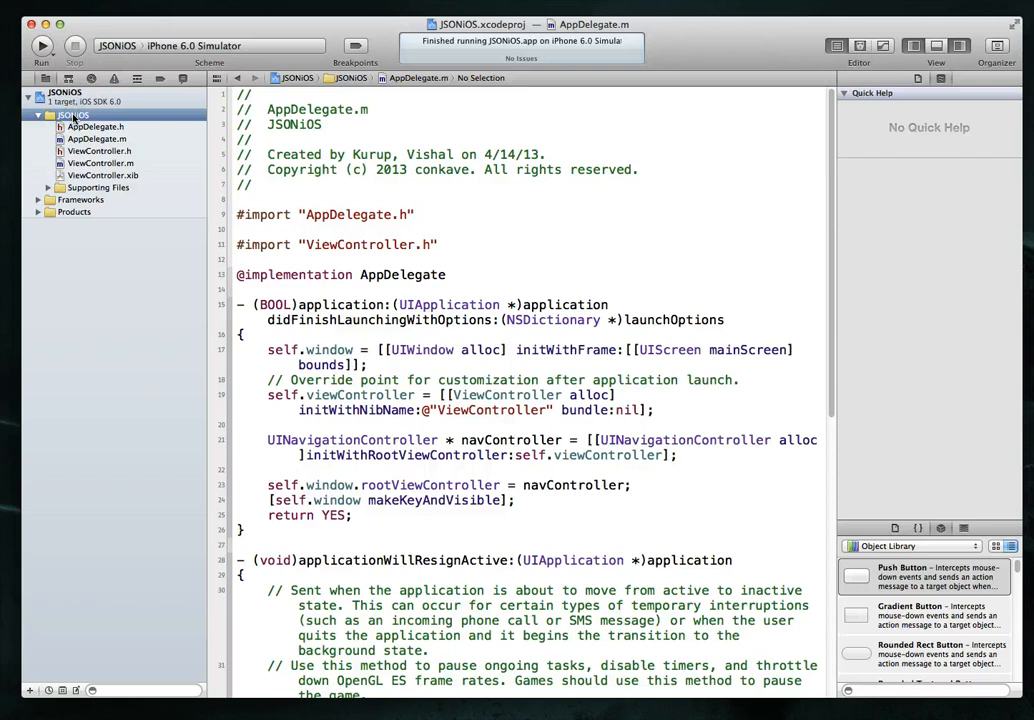
Step: Add an Objective-C class named City, subclassing NSObject, to the JSONiOS group
{"action": "left_click", "coordinate": [95, 126]}
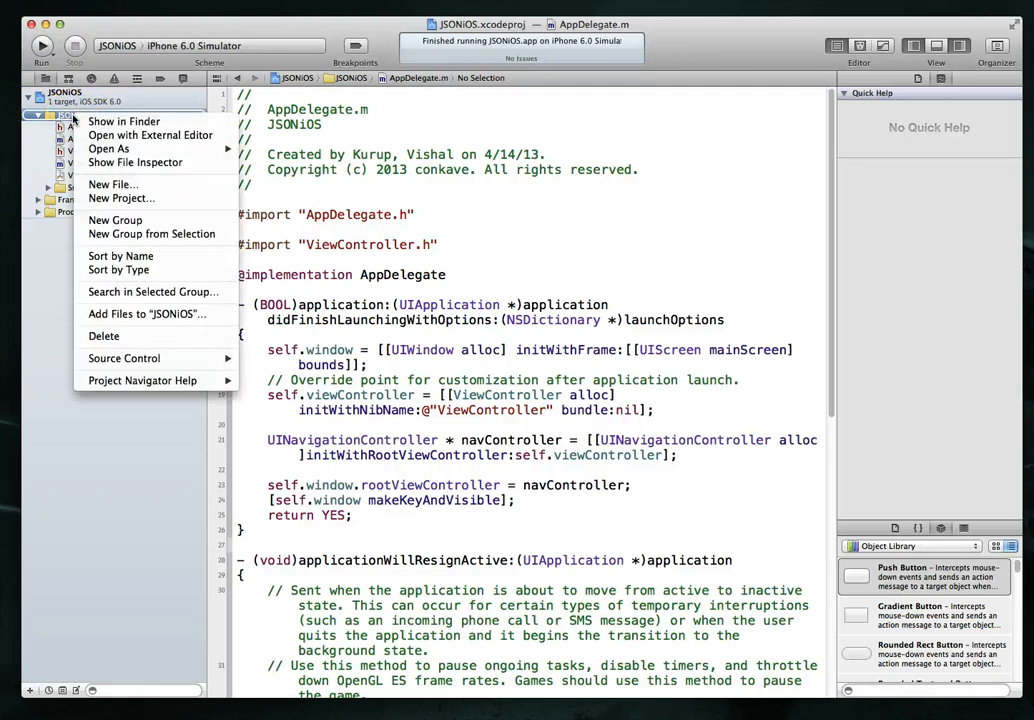
{"action": "mouse_move", "coordinate": [113, 185]}
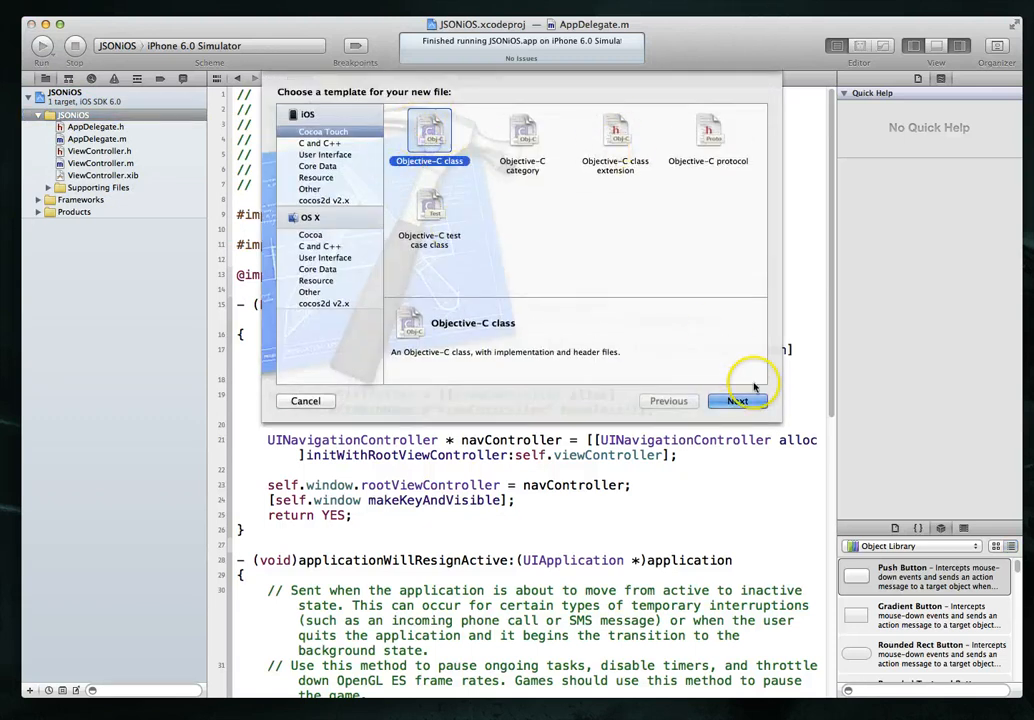
{"action": "left_click", "coordinate": [737, 401]}
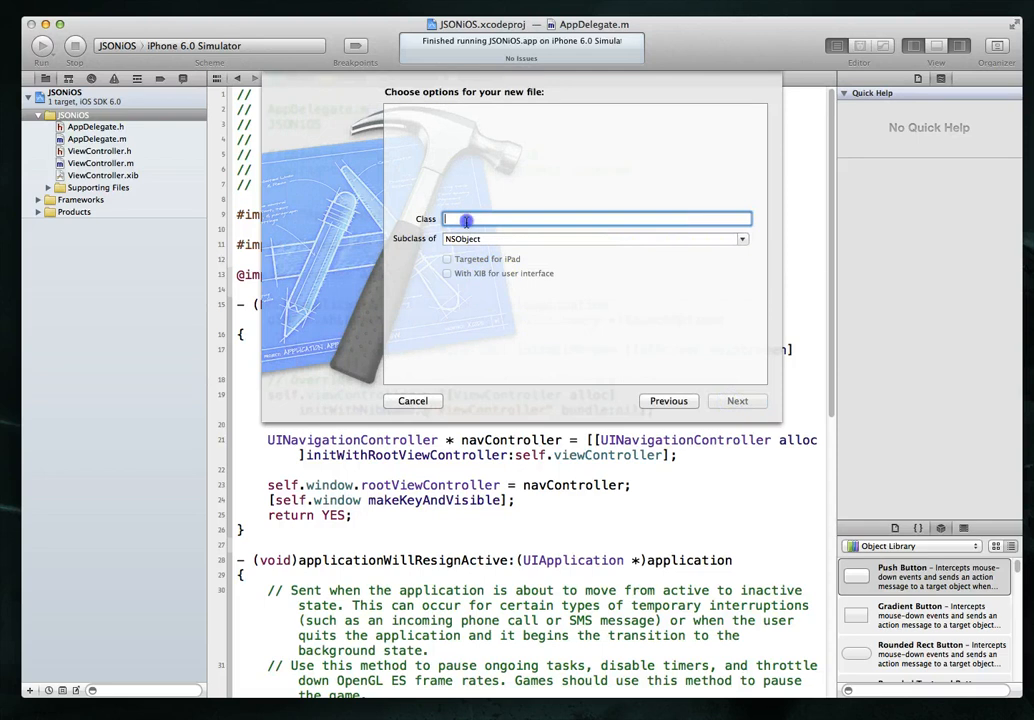
{"action": "type", "text": "C"}
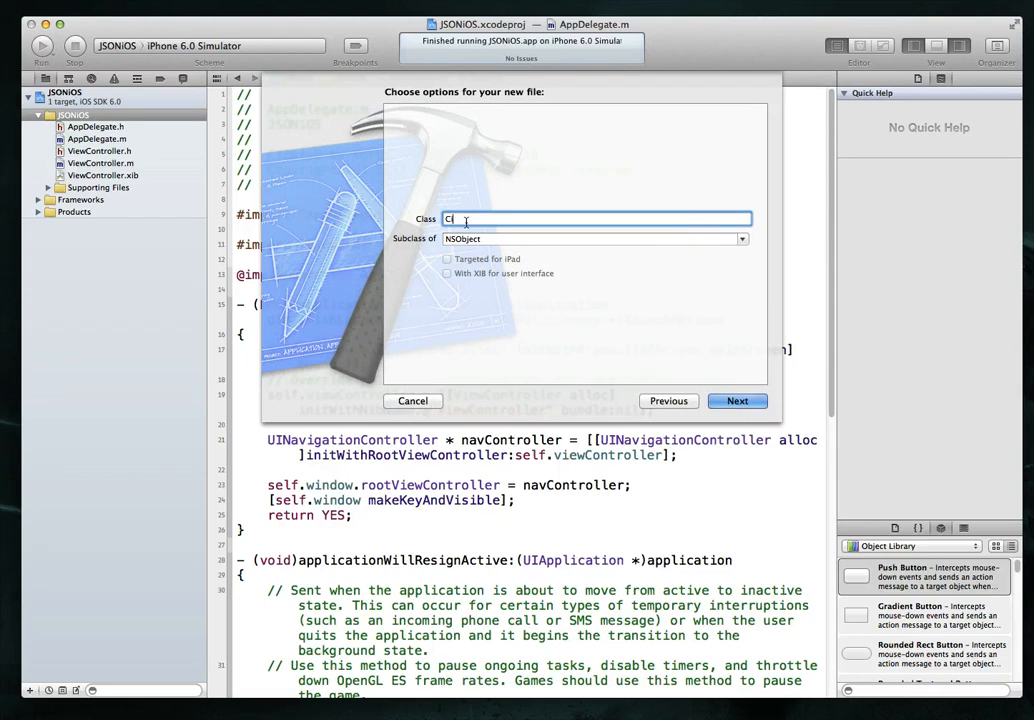
{"action": "type", "text": "ity"}
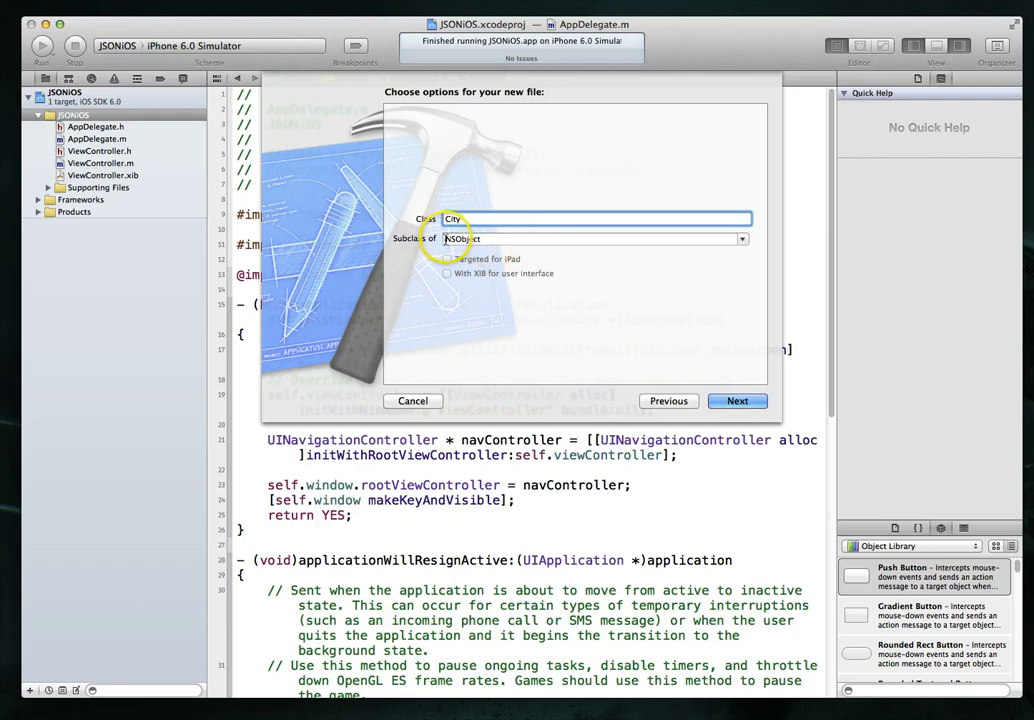
{"action": "left_click", "coordinate": [595, 238]}
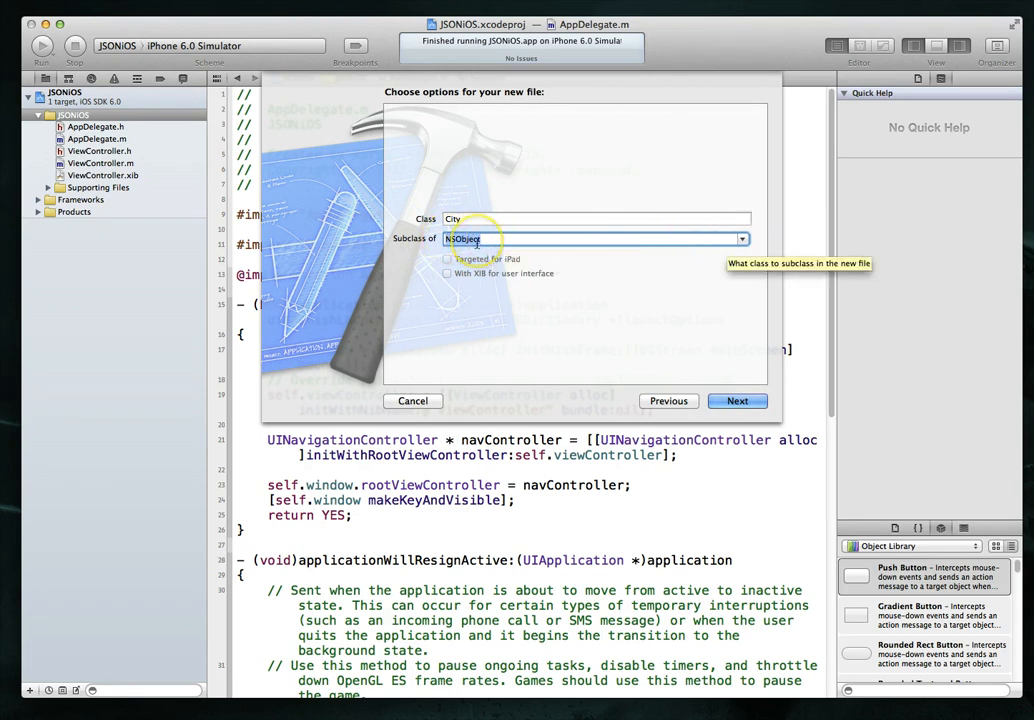
{"action": "left_click", "coordinate": [740, 238]}
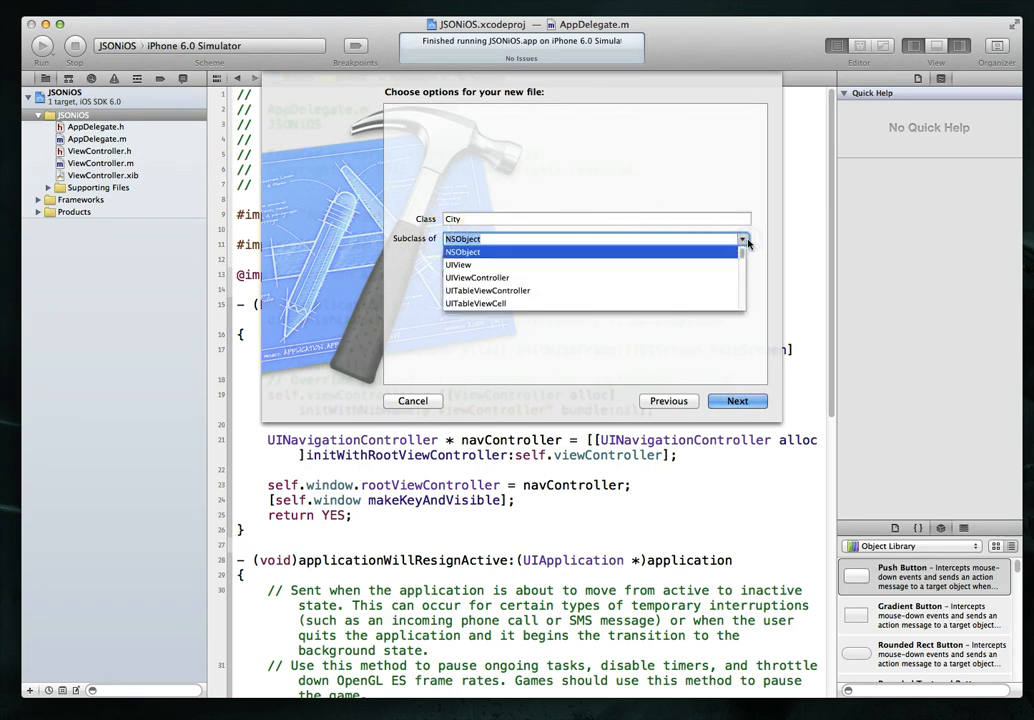
{"action": "left_click", "coordinate": [462, 238]}
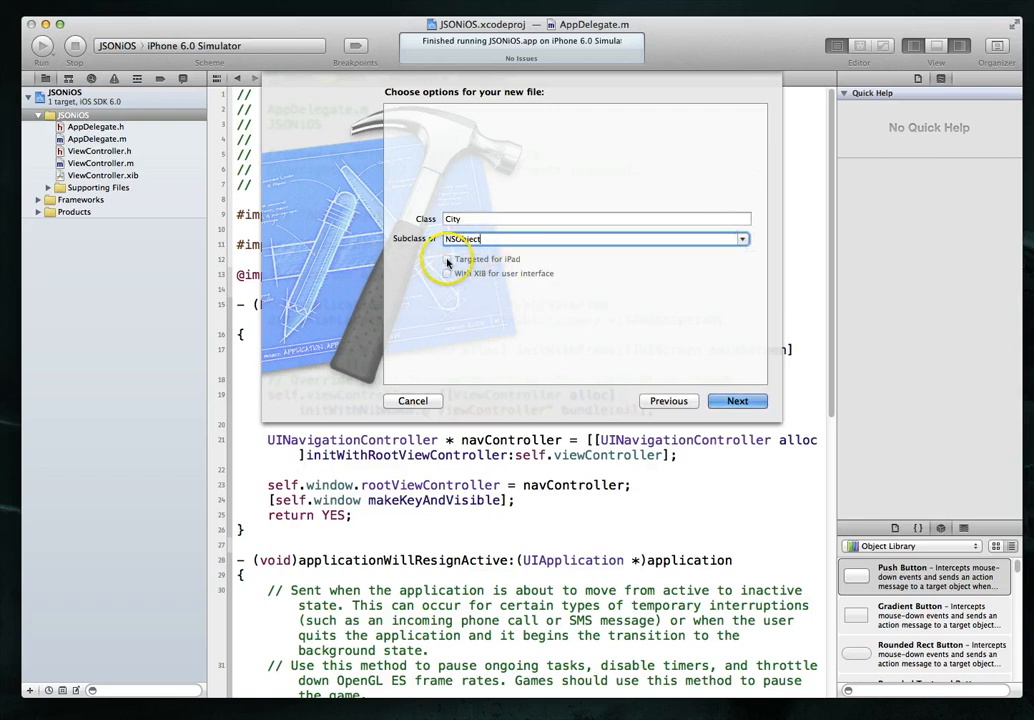
{"action": "mouse_move", "coordinate": [450, 280]}
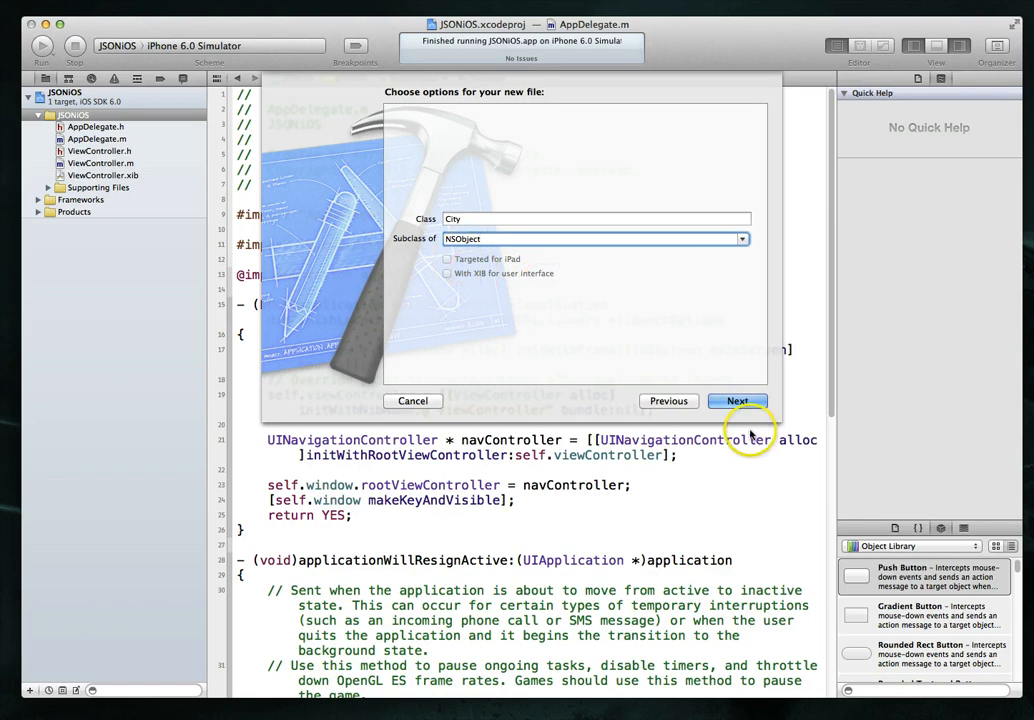
{"action": "left_click", "coordinate": [737, 400]}
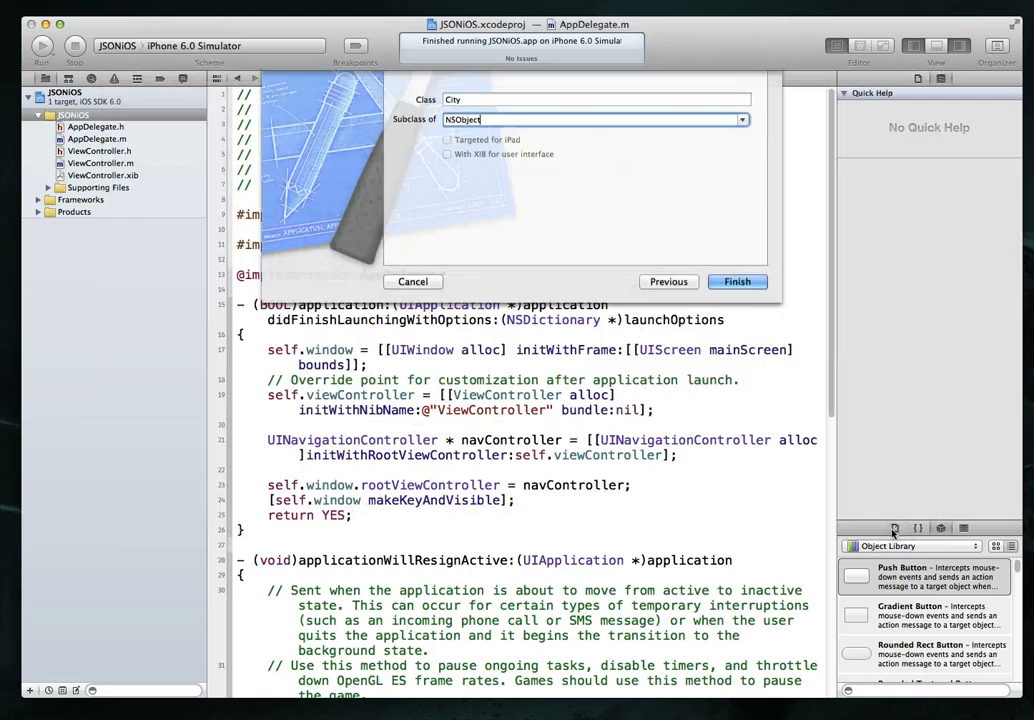
{"action": "left_click", "coordinate": [737, 281]}
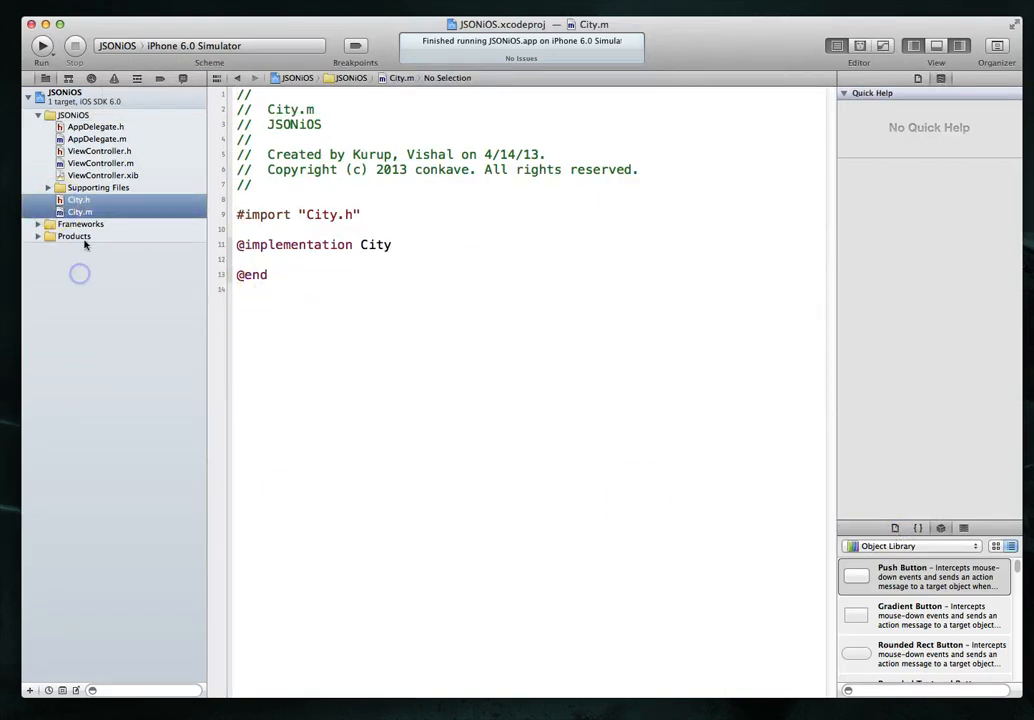
Step: Select City.h in the Project Navigator to show its City interface
{"action": "left_click", "coordinate": [103, 175]}
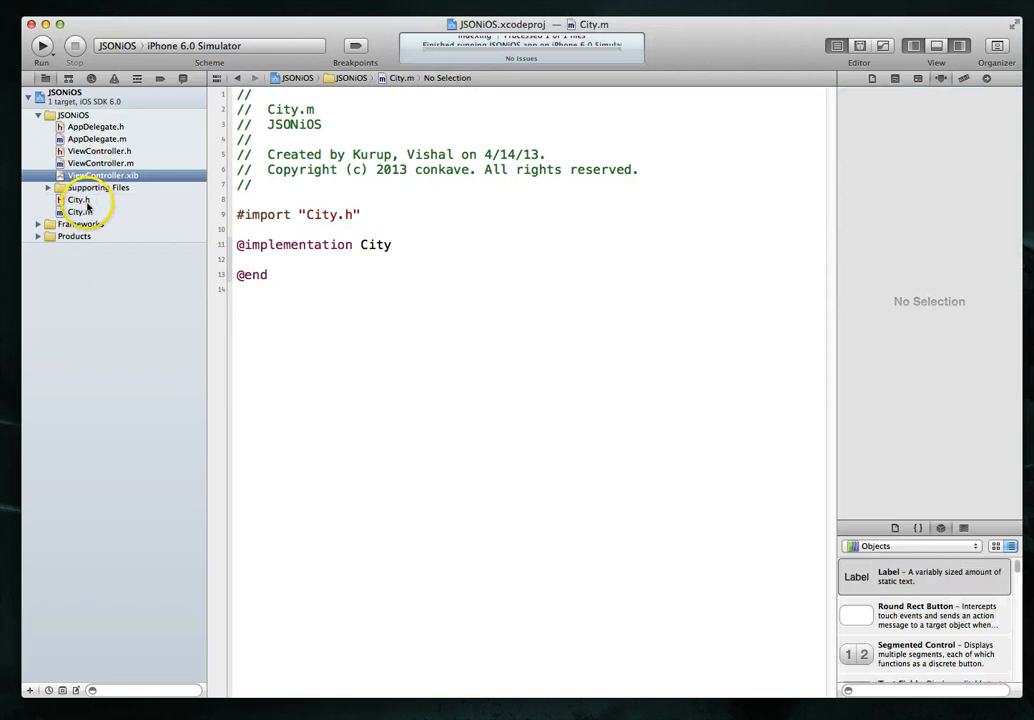
{"action": "left_click", "coordinate": [103, 175]}
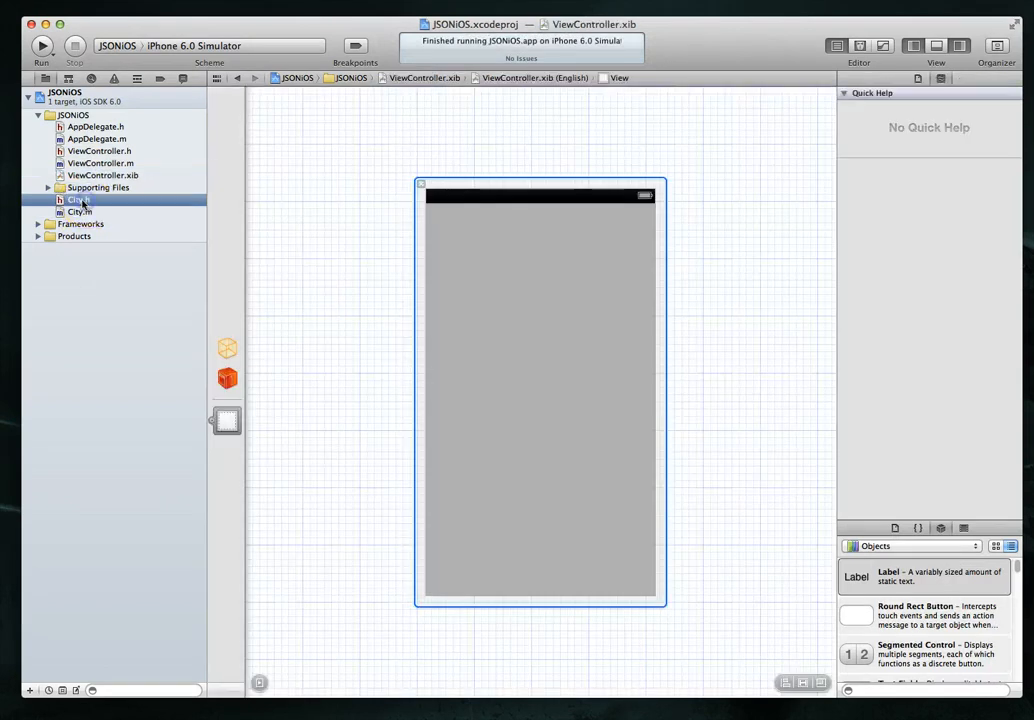
{"action": "left_click", "coordinate": [78, 199]}
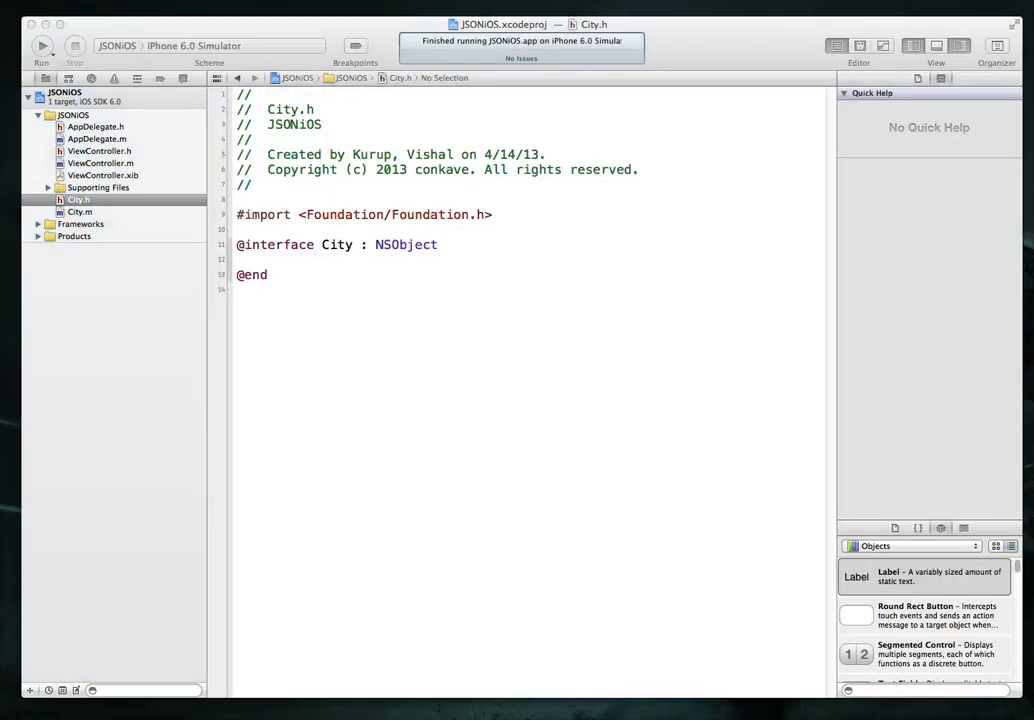
{"action": "mouse_move", "coordinate": [520, 300]}
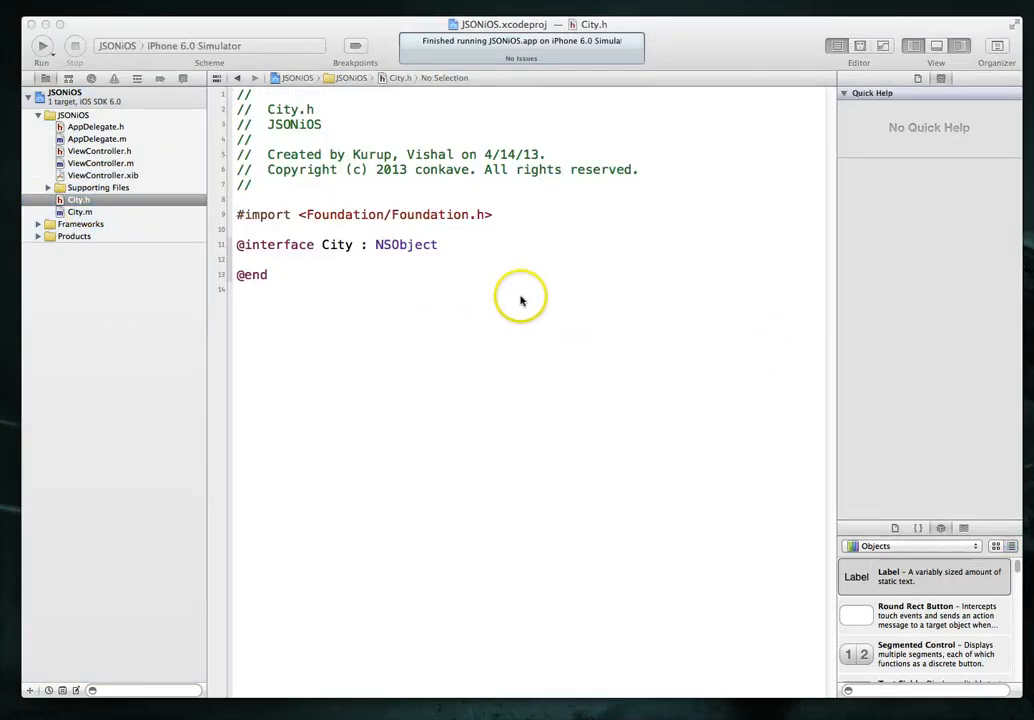
{"action": "left_click", "coordinate": [438, 244]}
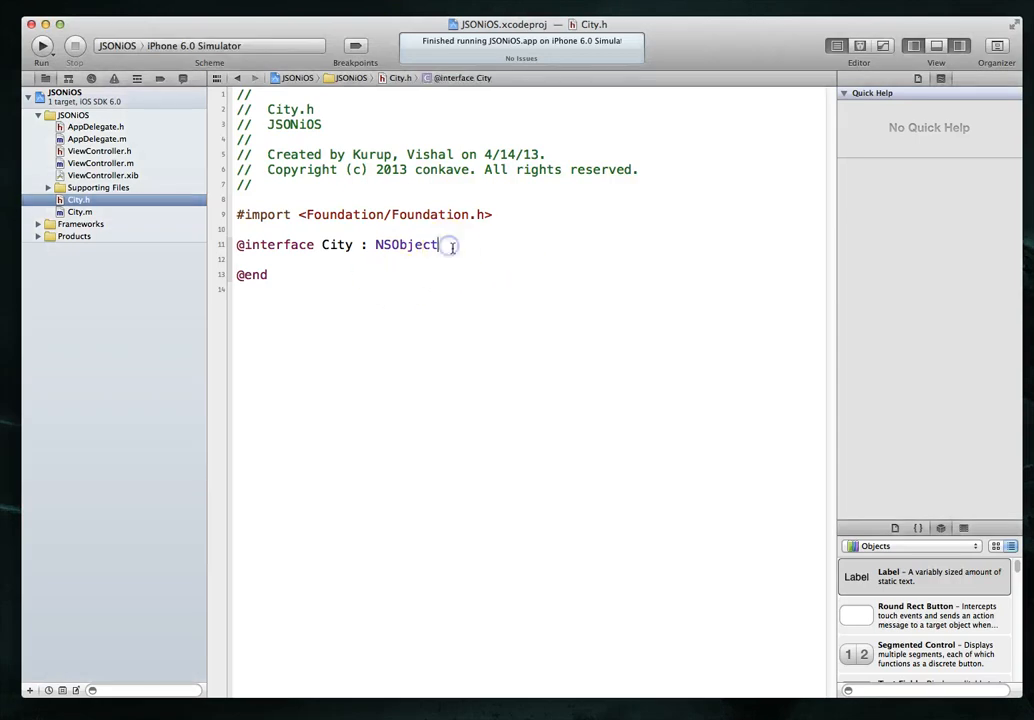
{"action": "key", "text": "return"}
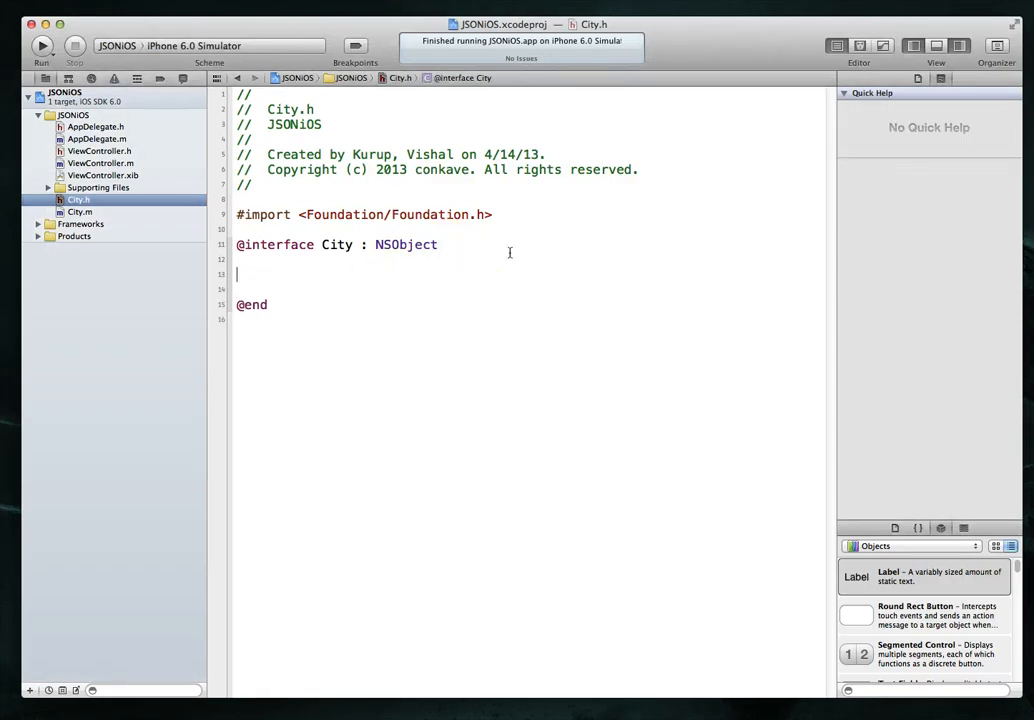
{"action": "type", "text": "@property"}
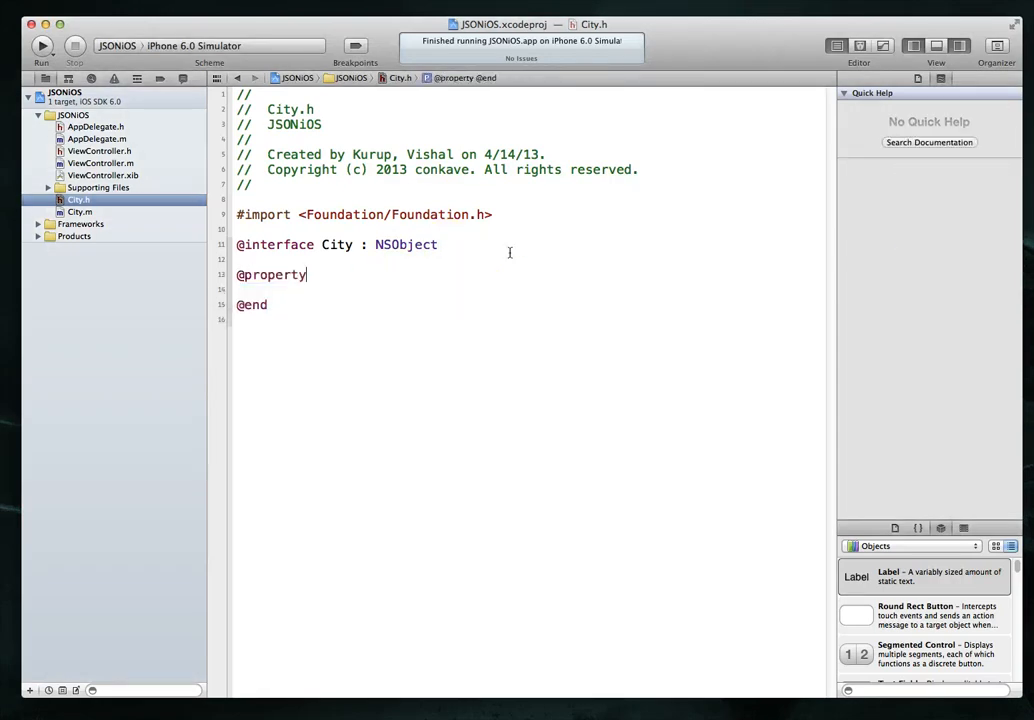
{"action": "type", "text": "(nonatomic, strong) N"}
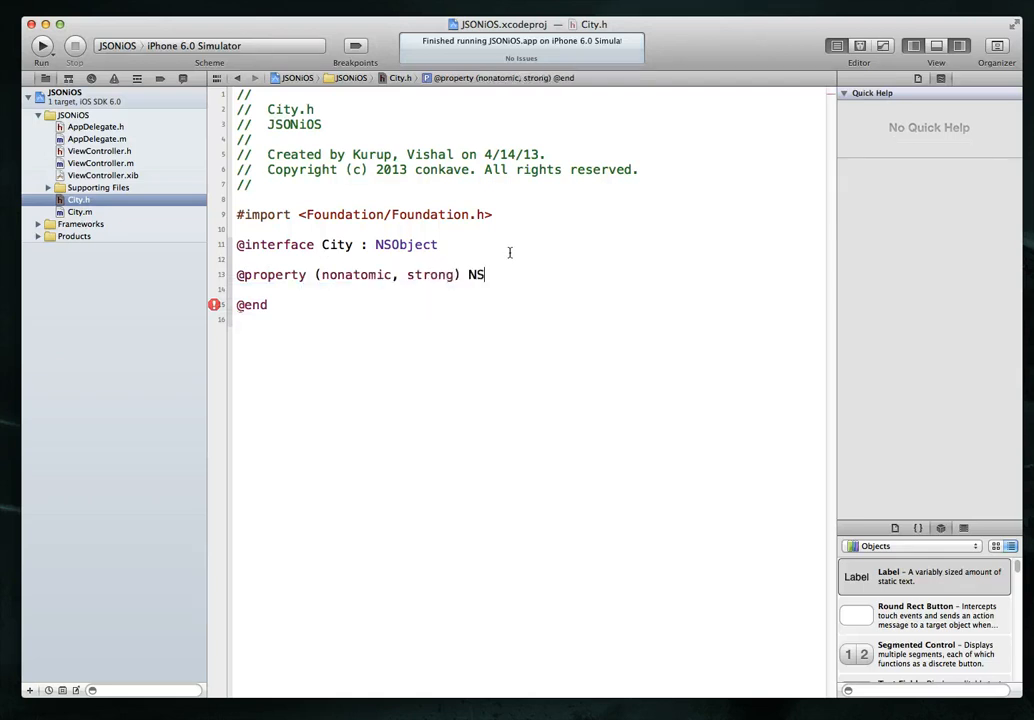
{"action": "type", "text": "String *"}
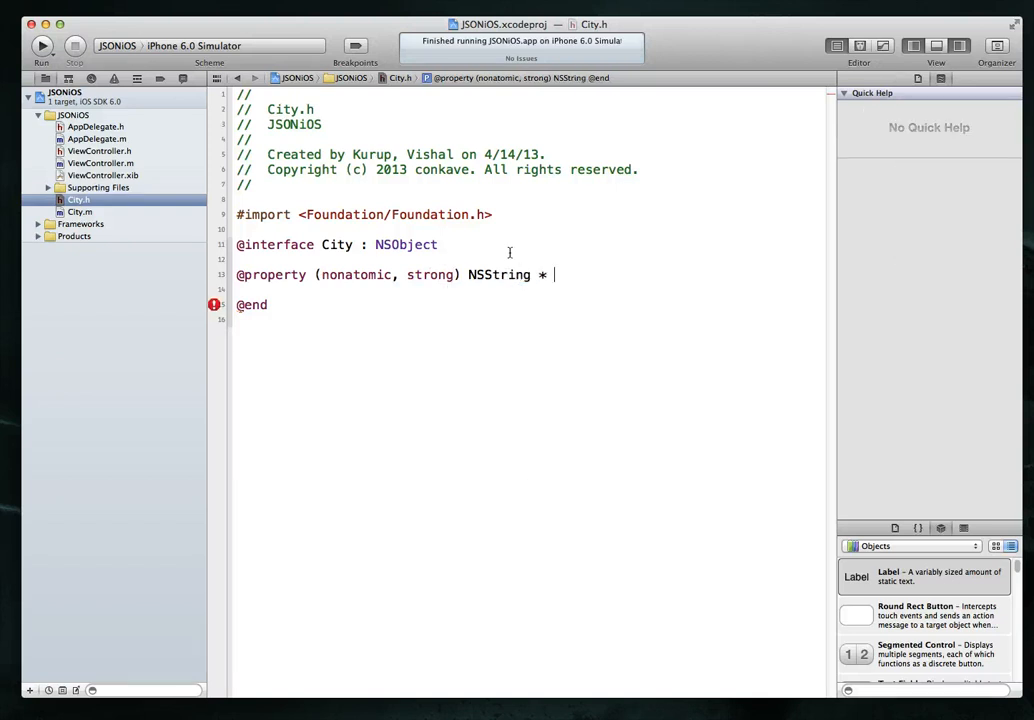
{"action": "type", "text": "cityNam"}
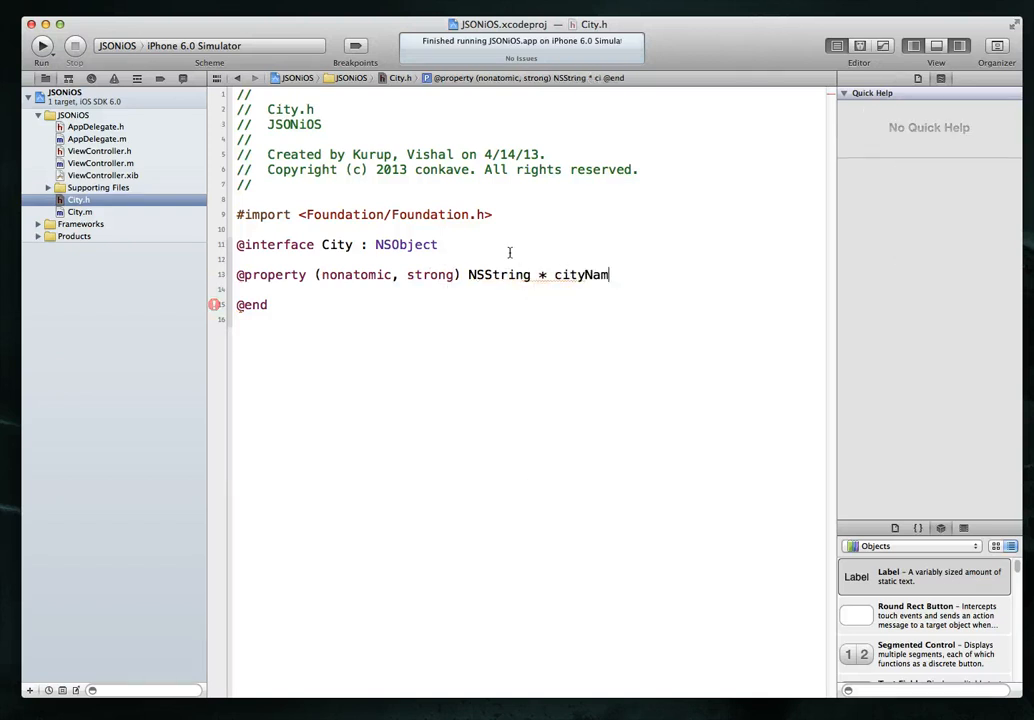
{"action": "type", "text": "e;"}
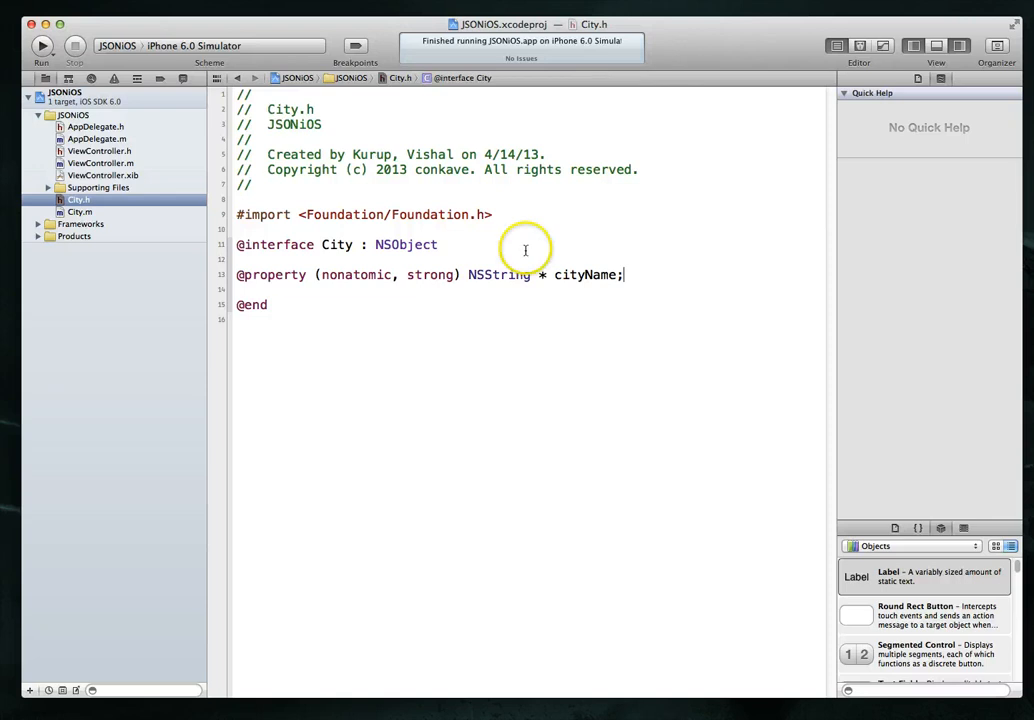
Step: Duplicate the cityName line four times, renaming copies cityID, cityState, cityPopulation, cityCountry
{"action": "triple_click", "coordinate": [430, 274]}
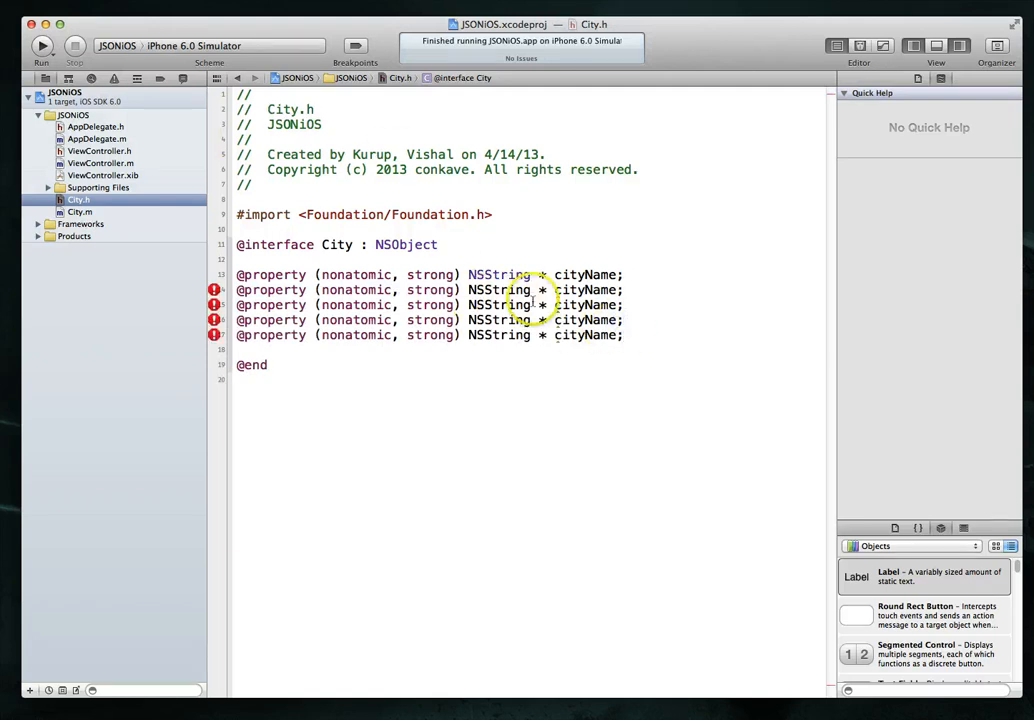
{"action": "double_click", "coordinate": [588, 289]}
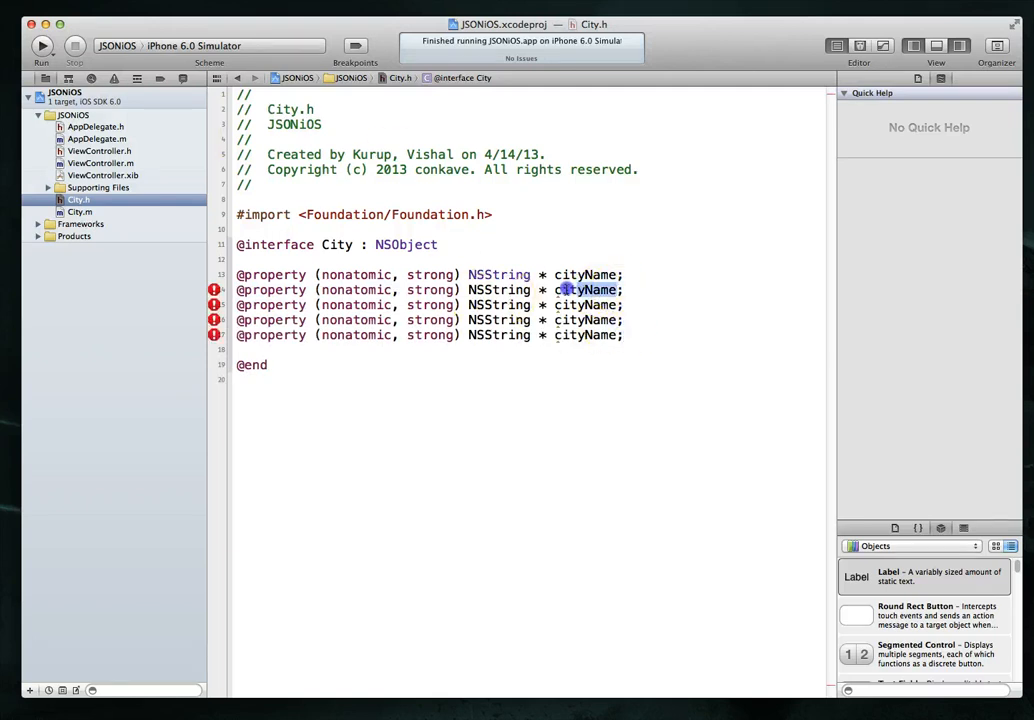
{"action": "double_click", "coordinate": [585, 290]}
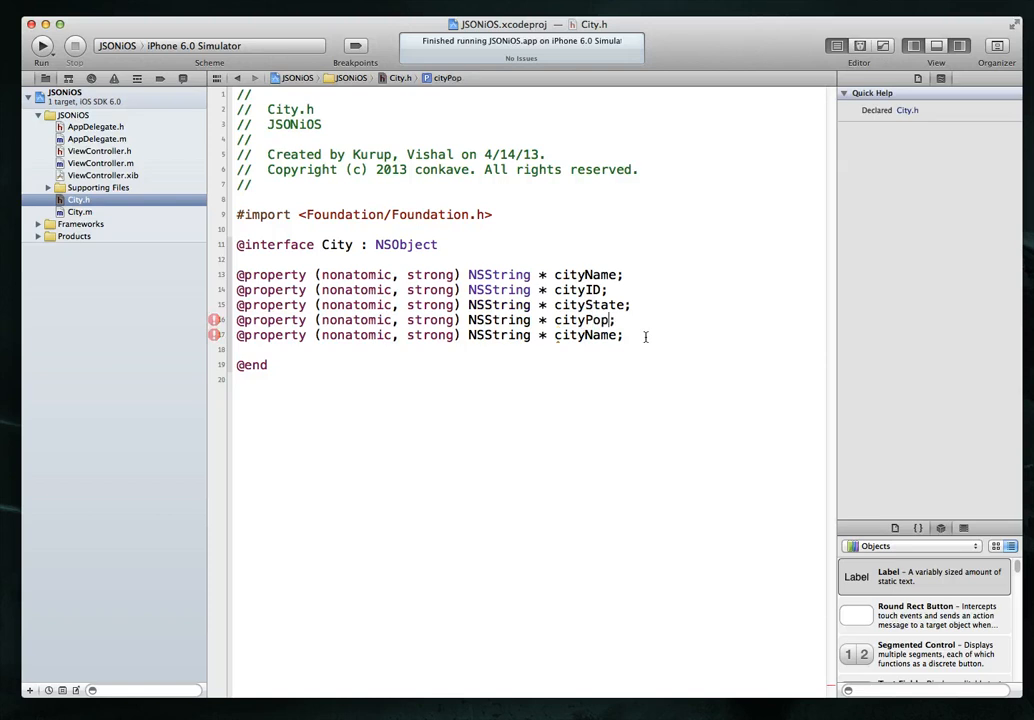
{"action": "type", "text": "ulation"}
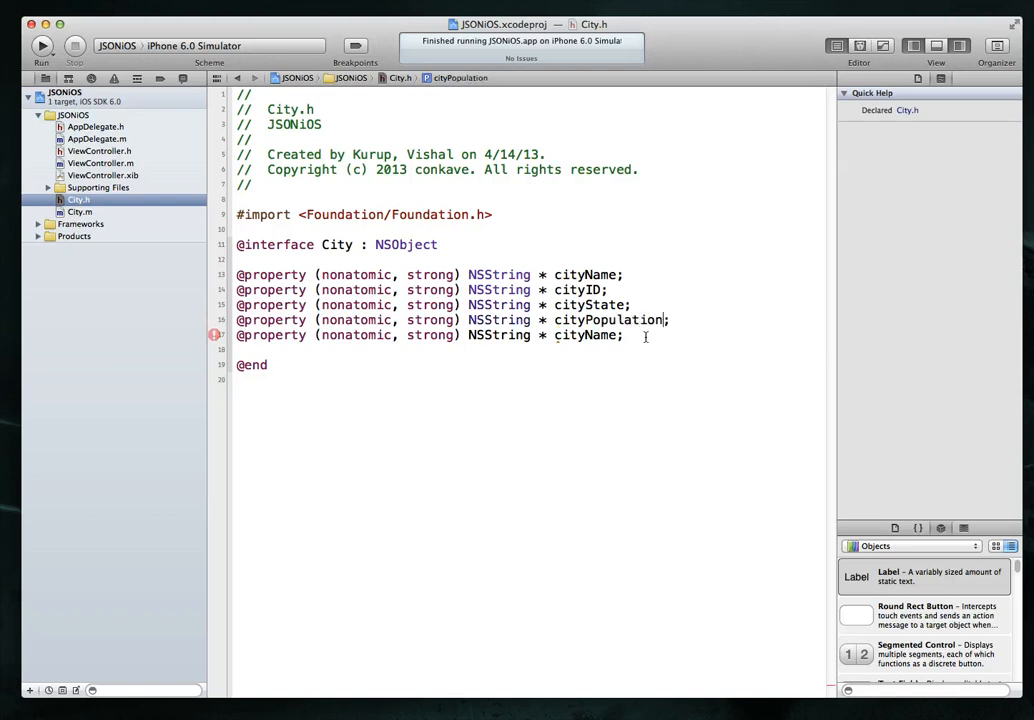
{"action": "double_click", "coordinate": [597, 335]}
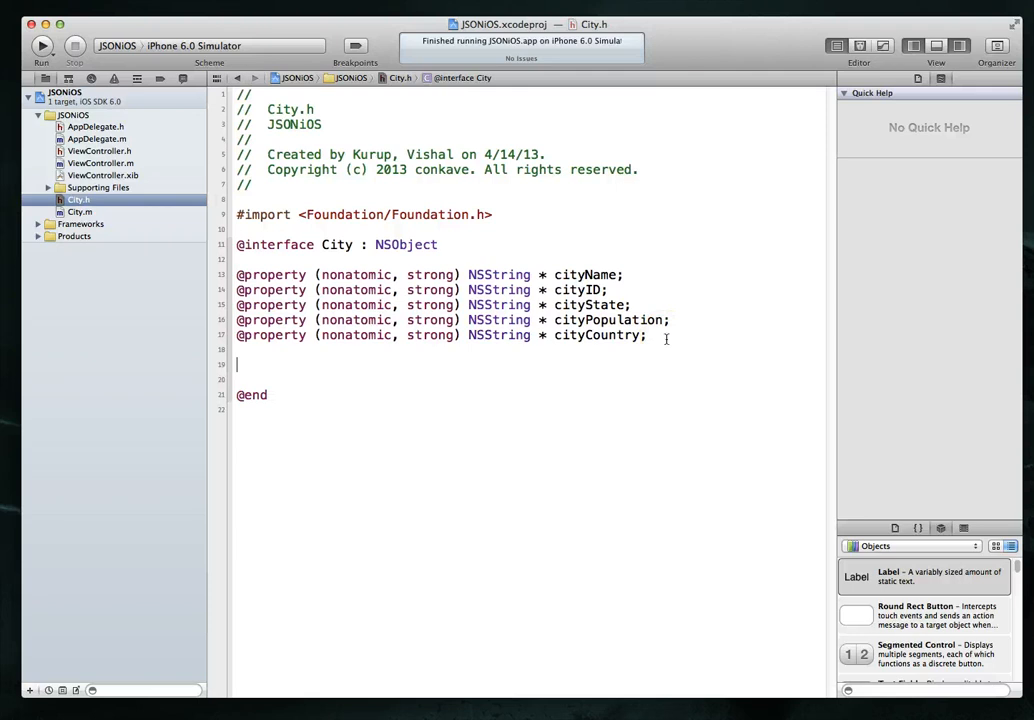
Step: Add a //Methods comment and start '- (id) initWithCityID: (NSString *) cID and'
{"action": "type", "text": "//,e"}
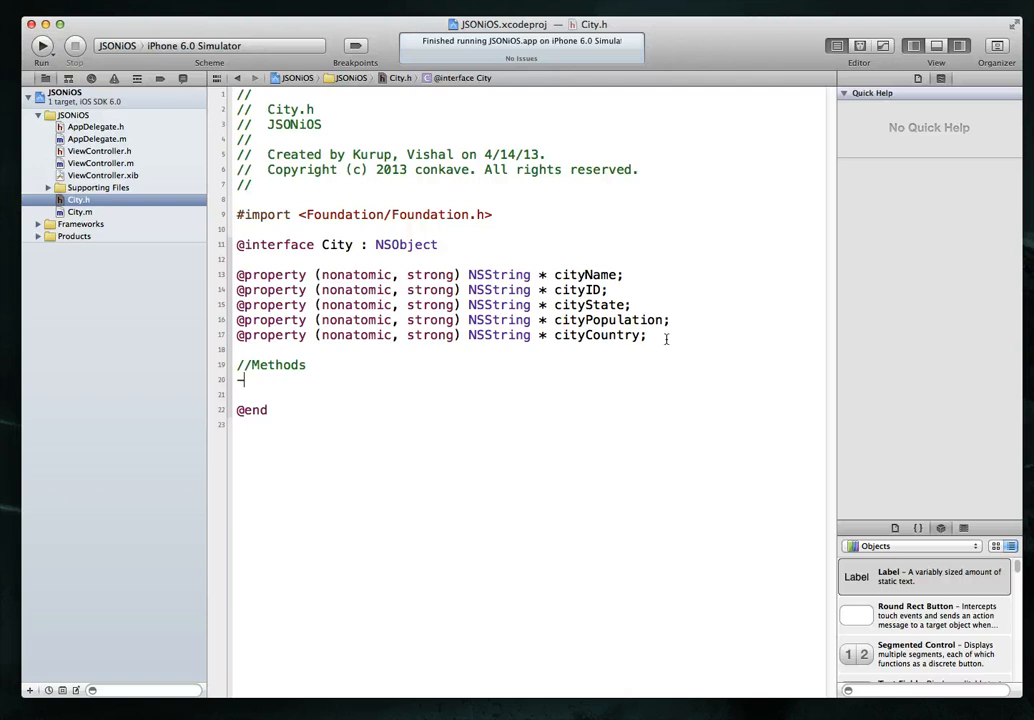
{"action": "type", "text": "- (id)"}
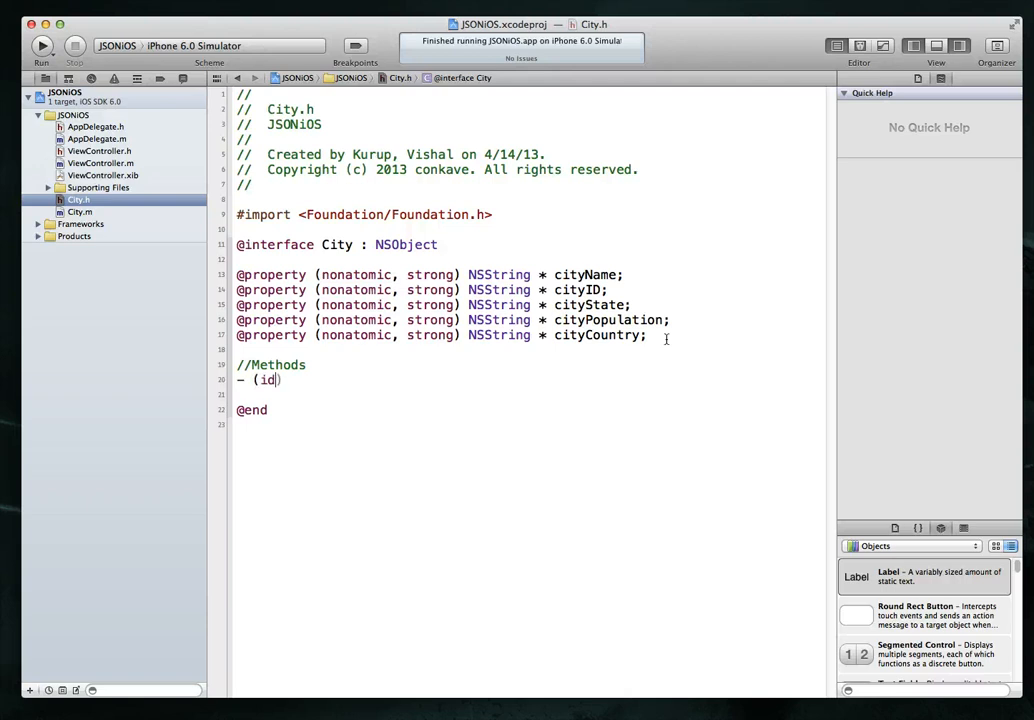
{"action": "type", "text": "init"}
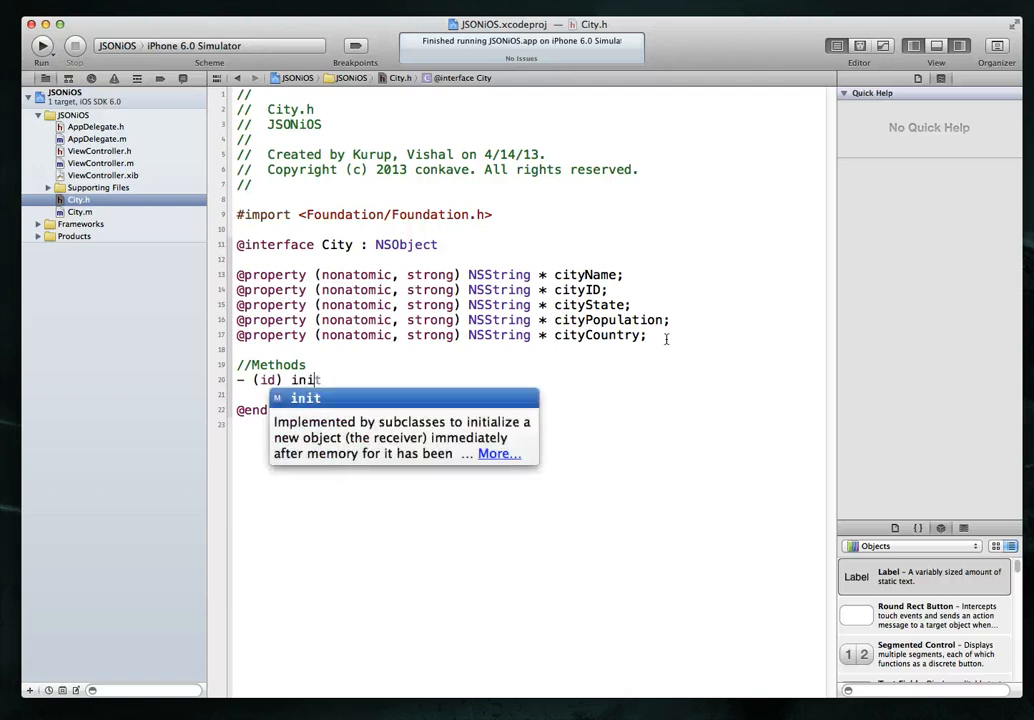
{"action": "type", "text": "With"}
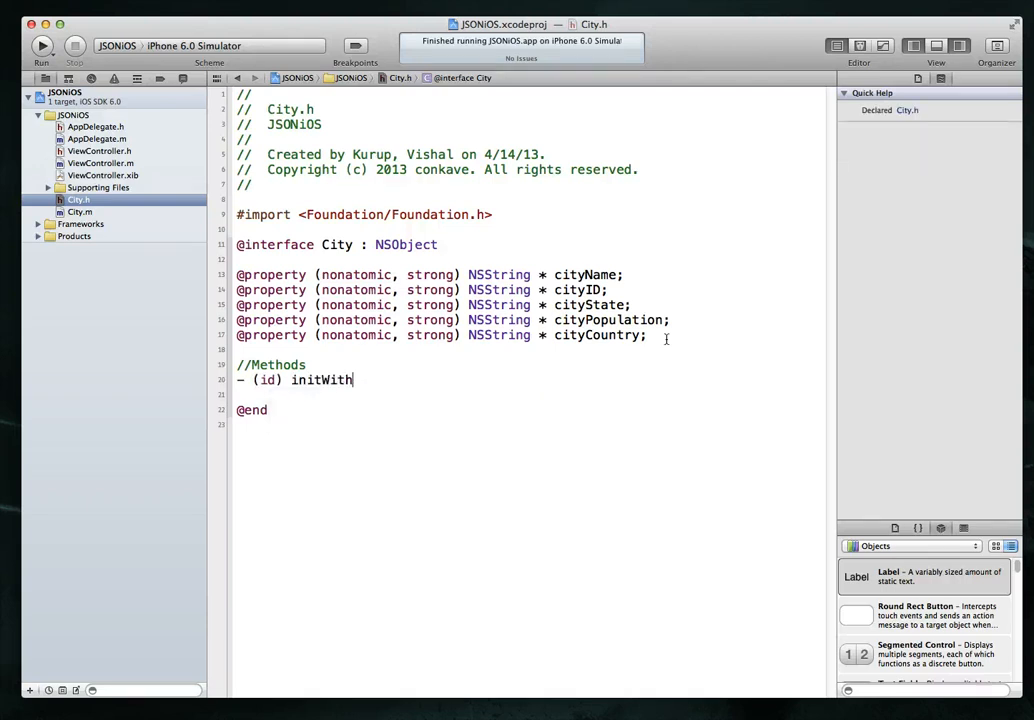
{"action": "type", "text": "C"}
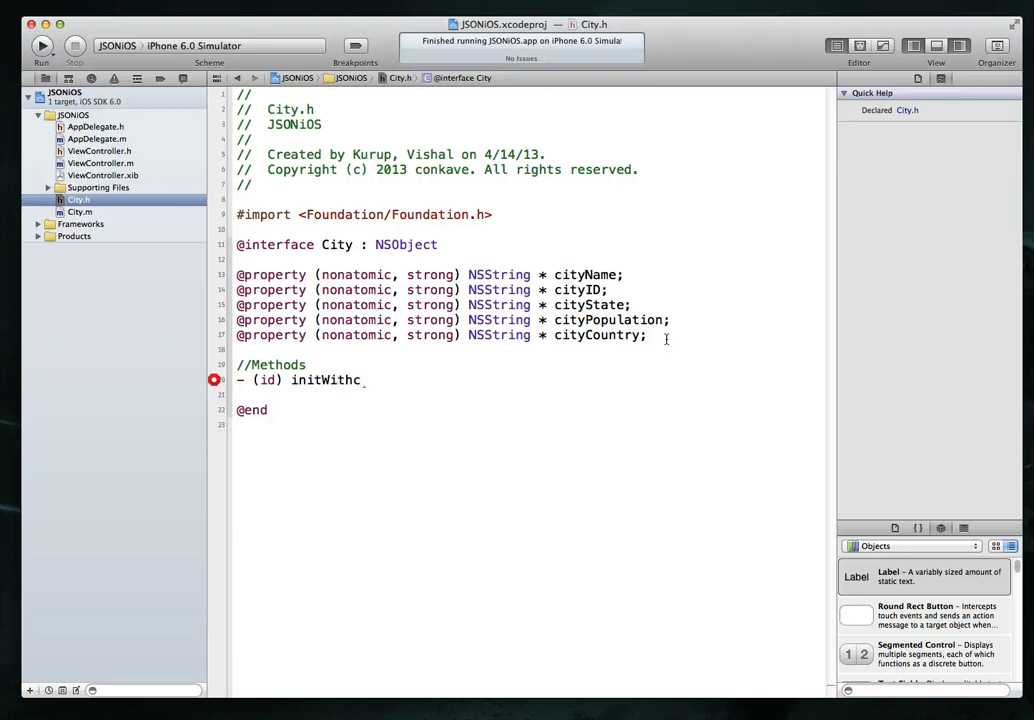
{"action": "type", "text": "ityUD"}
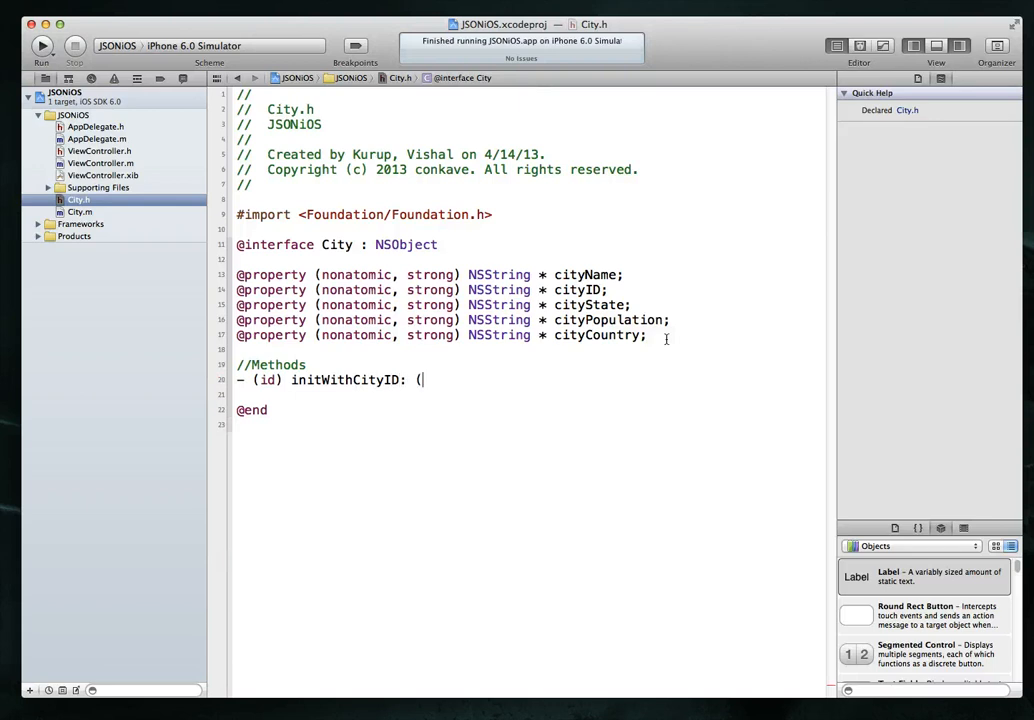
{"action": "type", "text": "NSString *"}
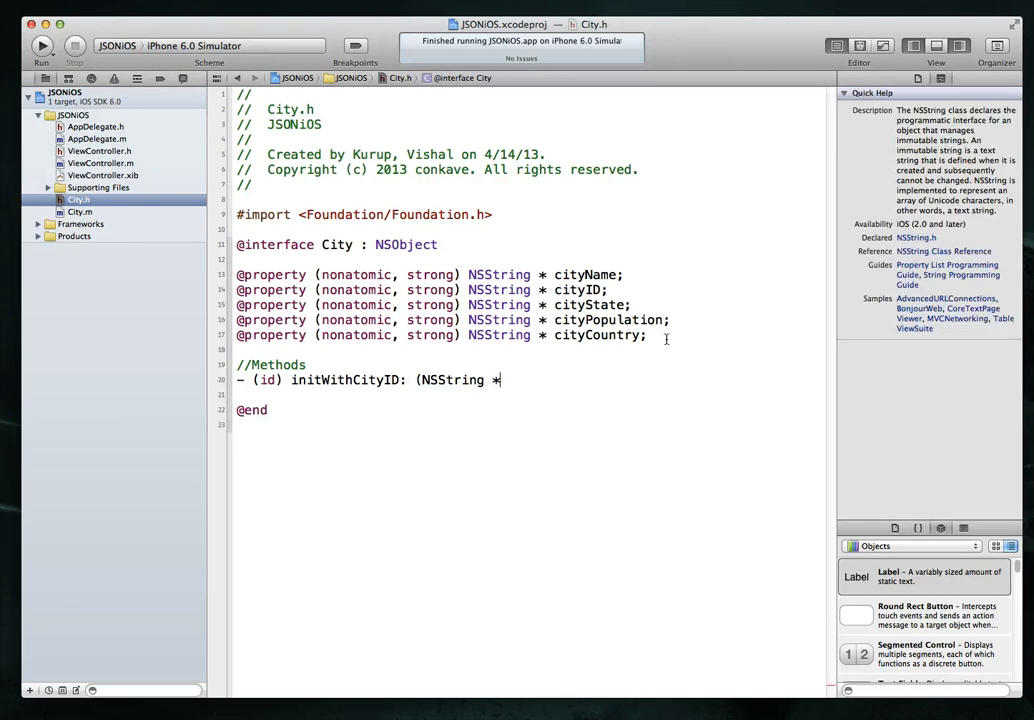
{"action": "type", "text": "cit"}
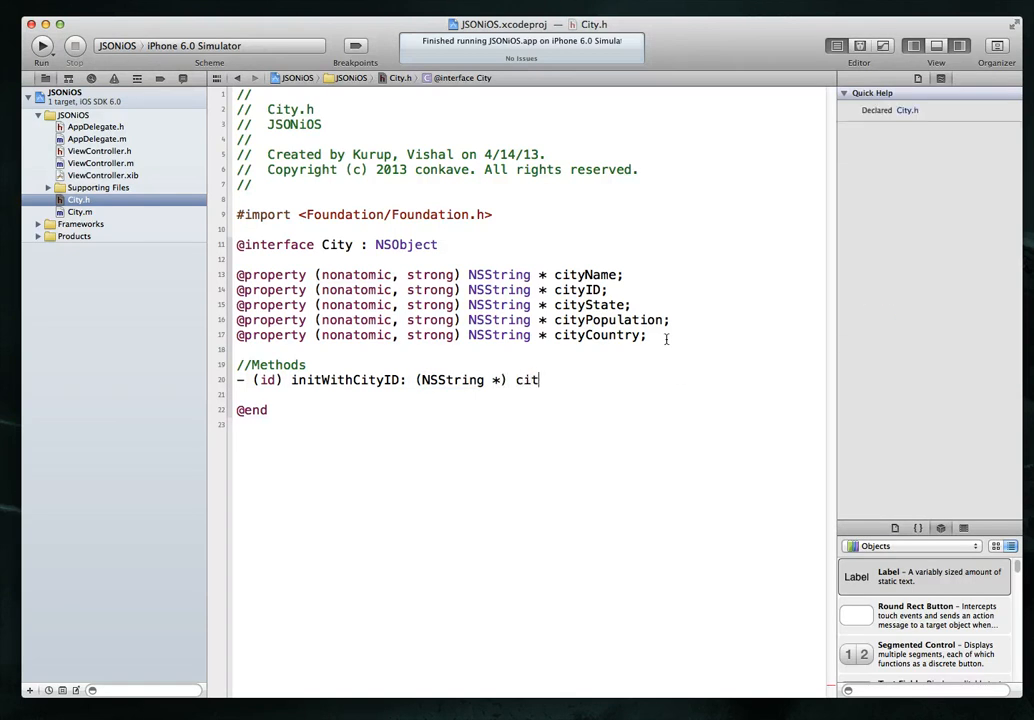
{"action": "type", "text": "ID AN"}
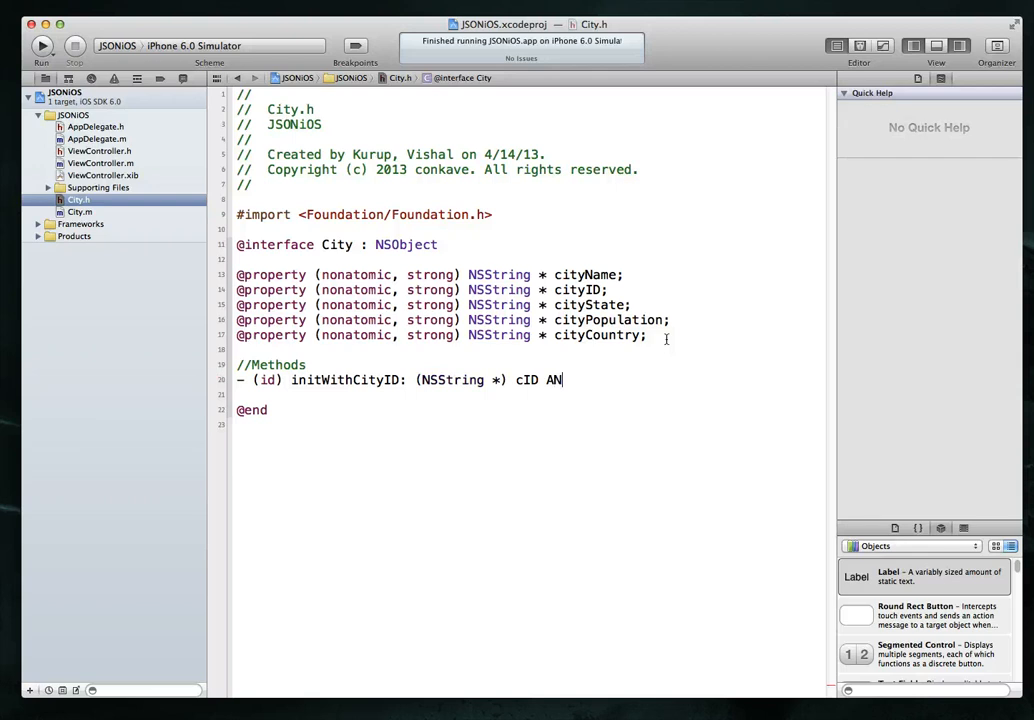
{"action": "type", "text": "a"}
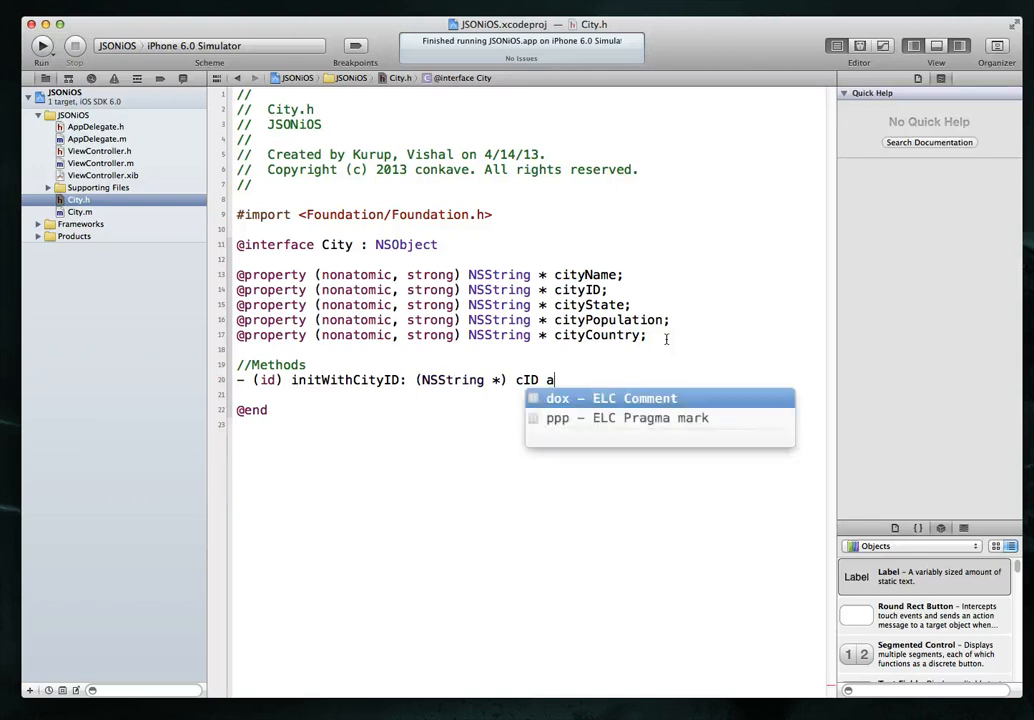
{"action": "type", "text": "nd"}
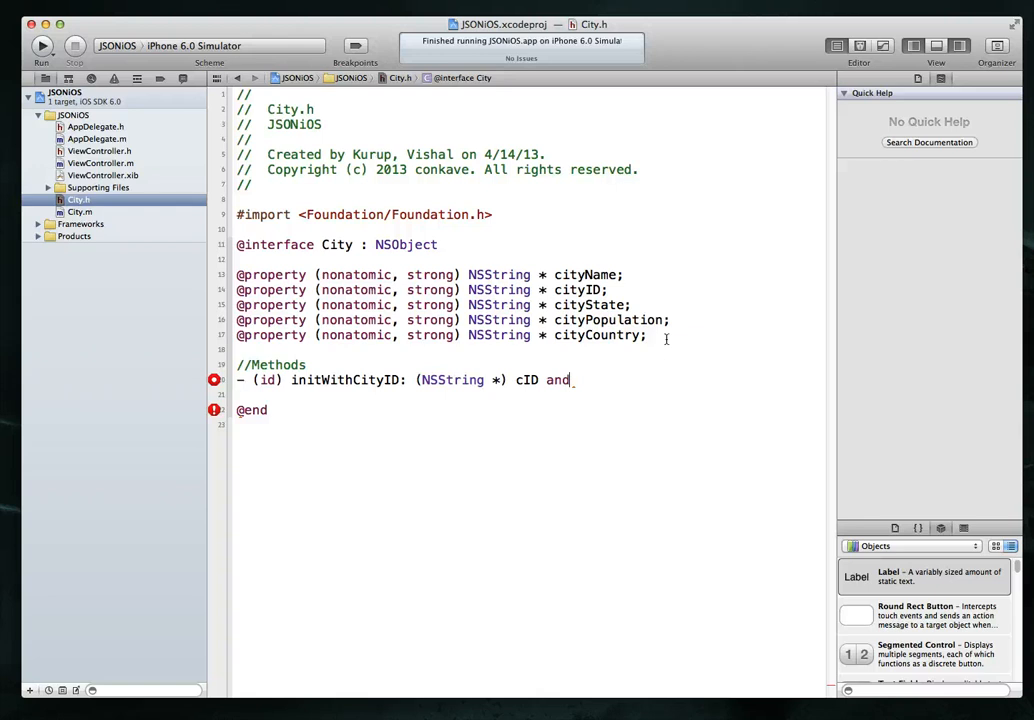
Step: Add cityName: (NSString *) cName and andCityState: (NSString *) cState to the signature, starting andCityPopulation
{"action": "type", "text": "C"}
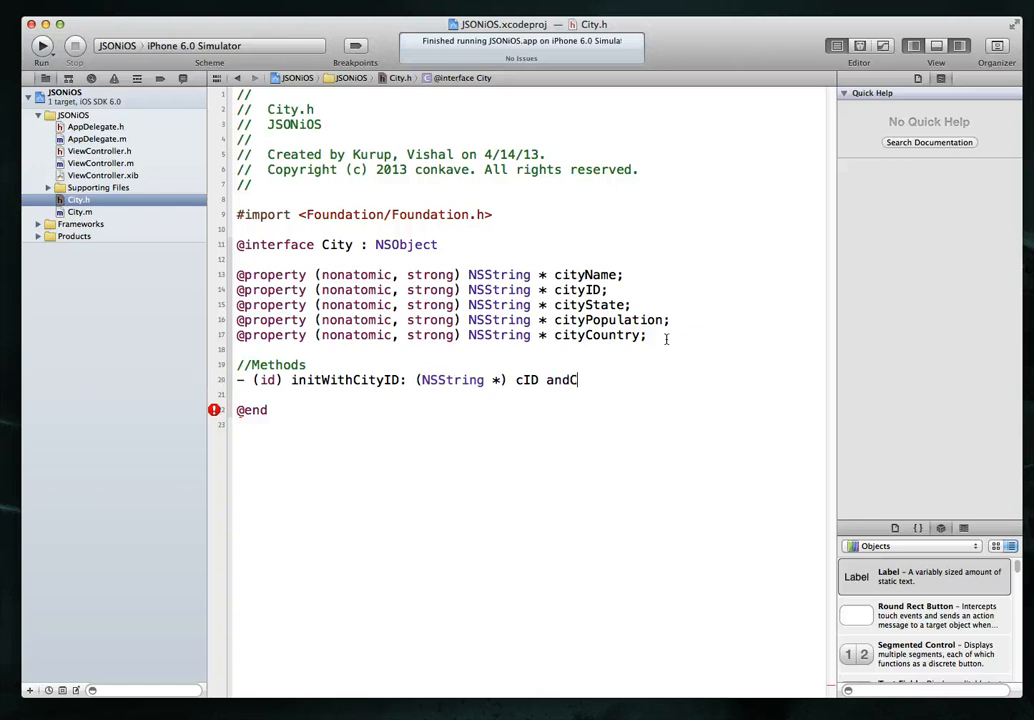
{"action": "type", "text": "ityName"}
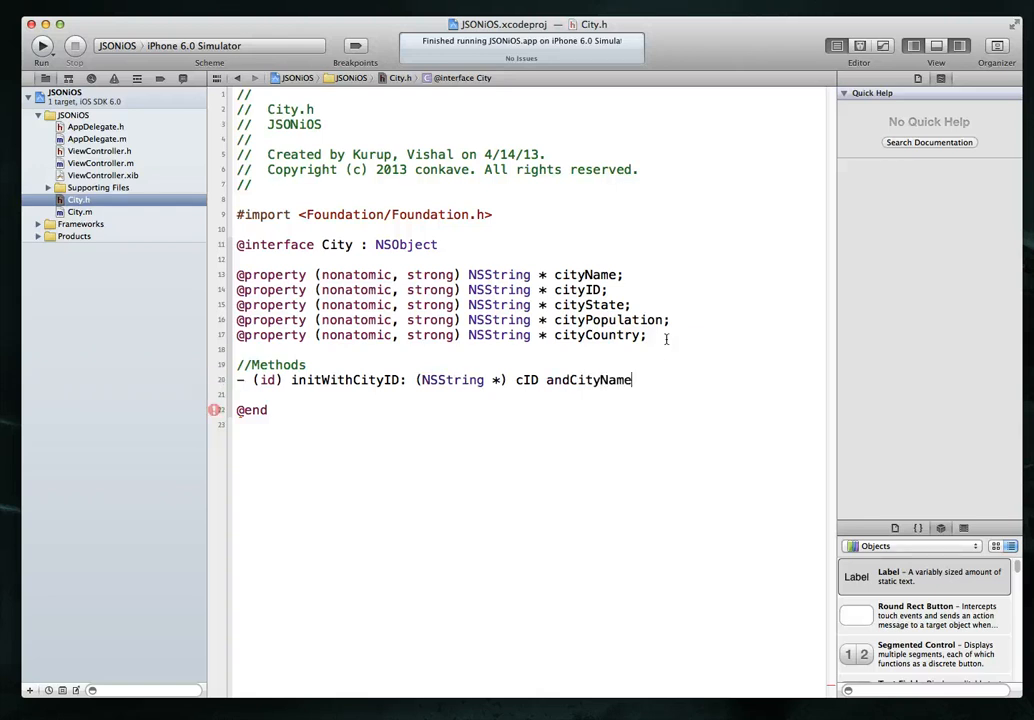
{"action": "type", "text": ": (ns"}
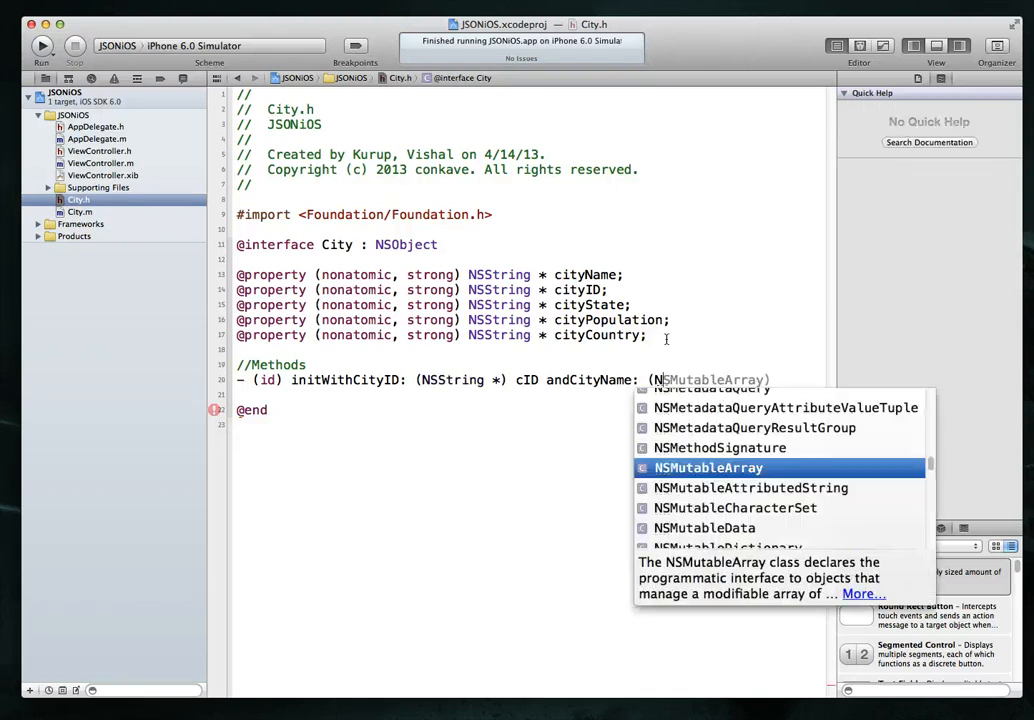
{"action": "type", "text": "NSString *"}
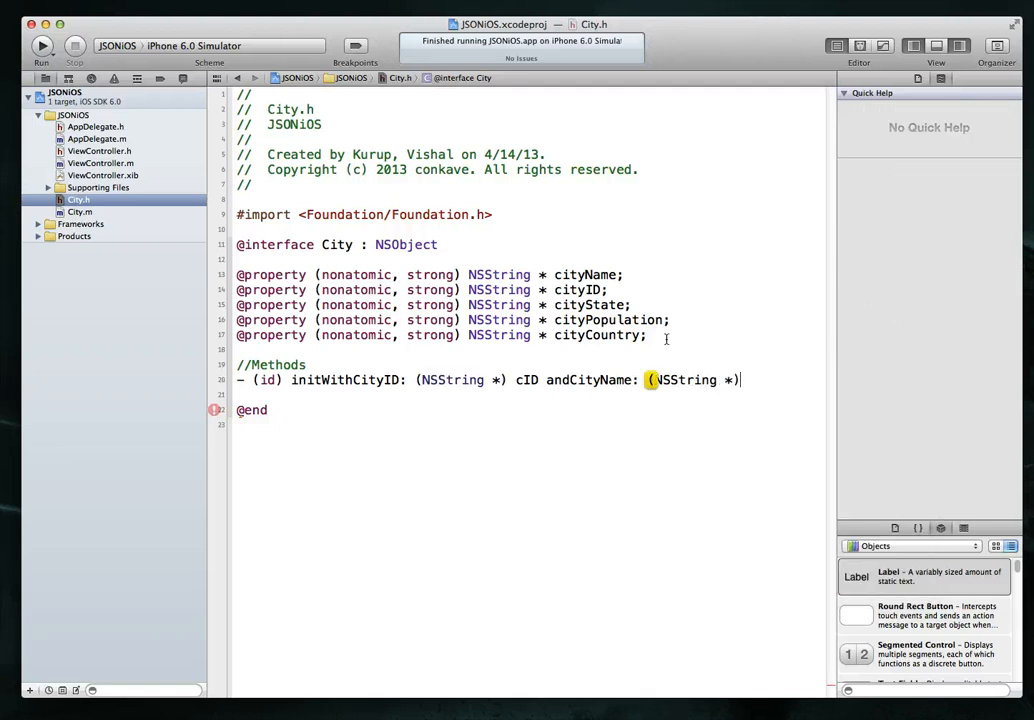
{"action": "type", "text": "cNmae"}
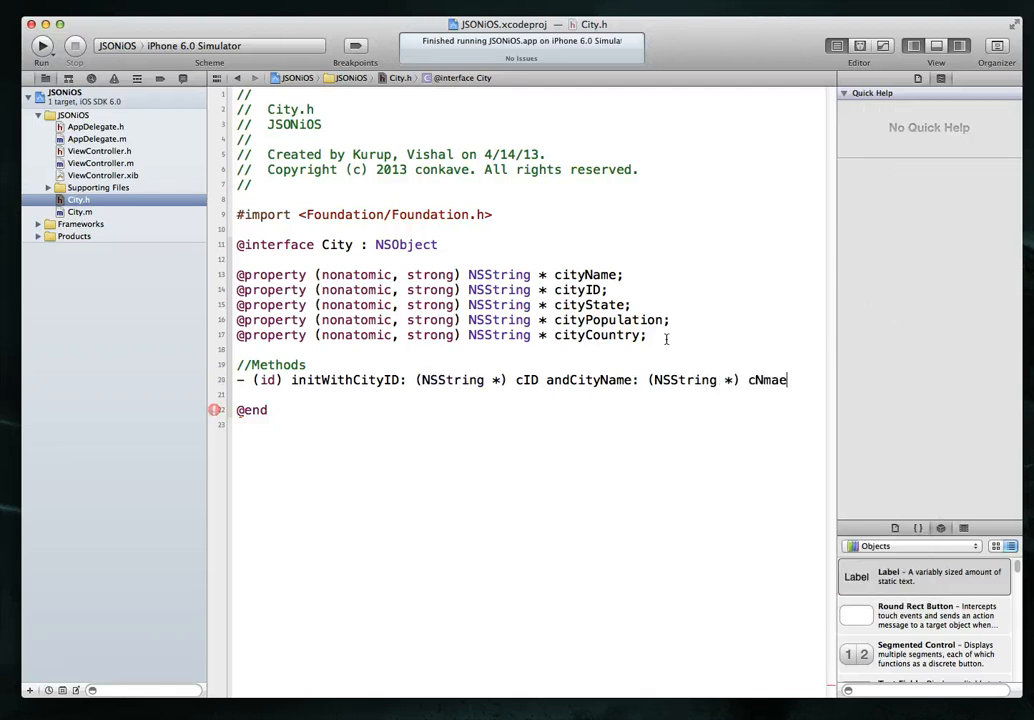
{"action": "type", "text": "Name andCitySt"}
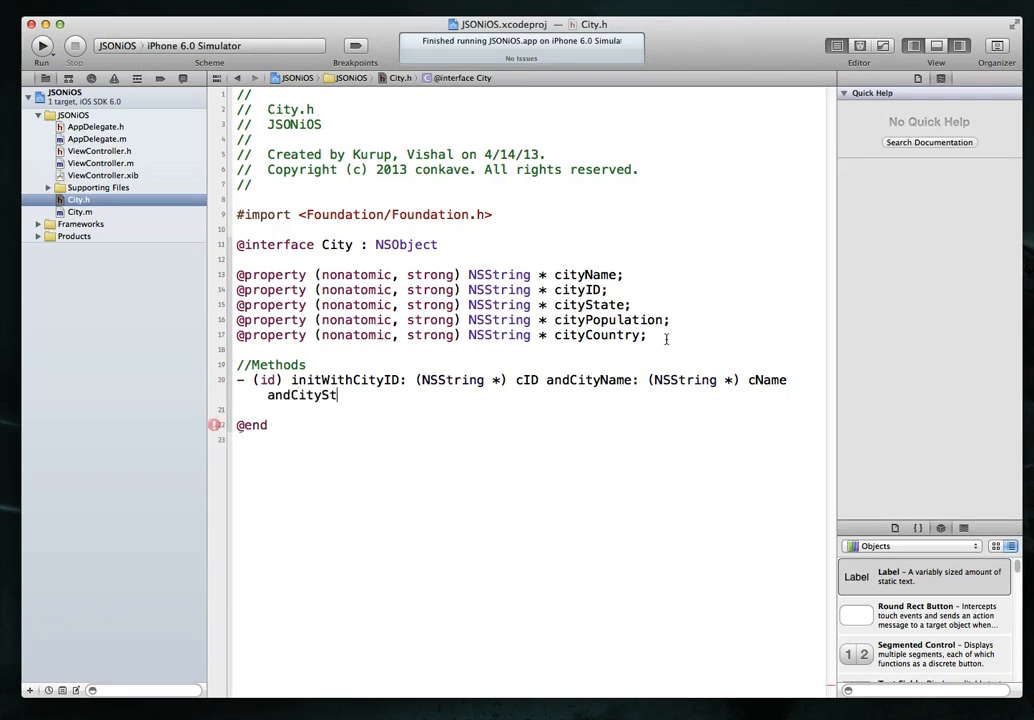
{"action": "type", "text": "ate: ("}
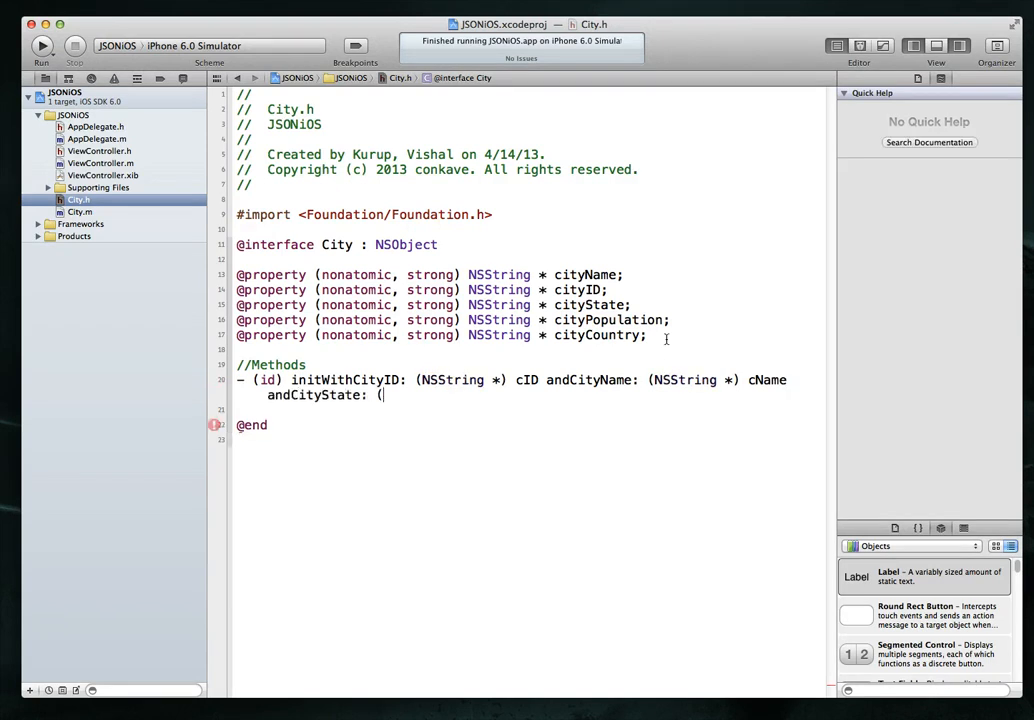
{"action": "type", "text": "NSScanner"}
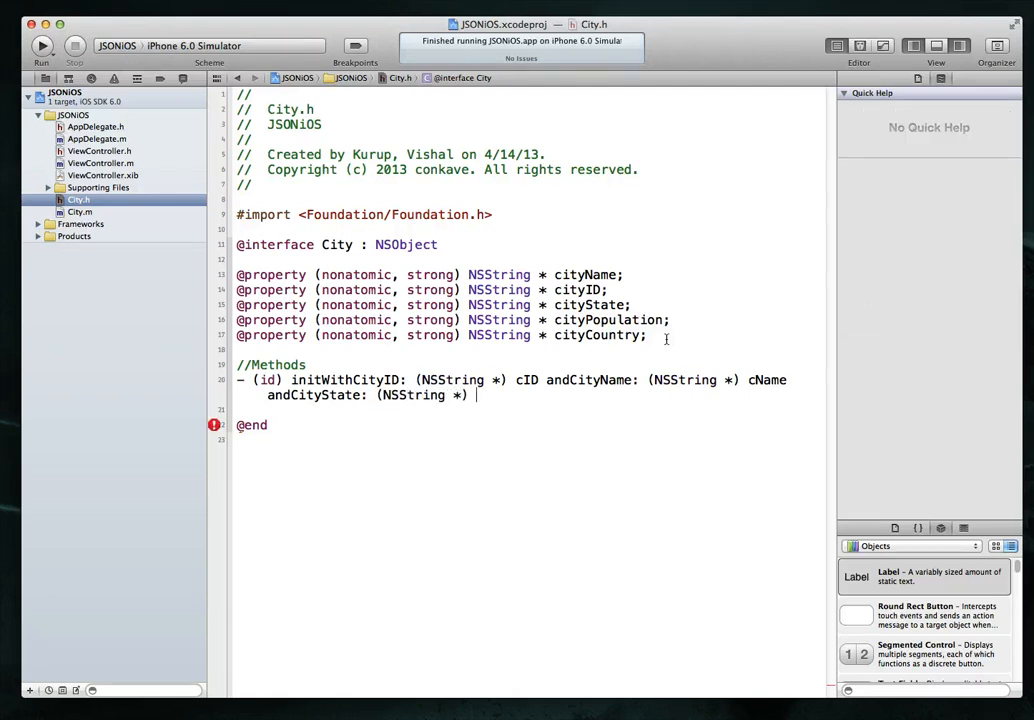
{"action": "type", "text": "cState andCi"}
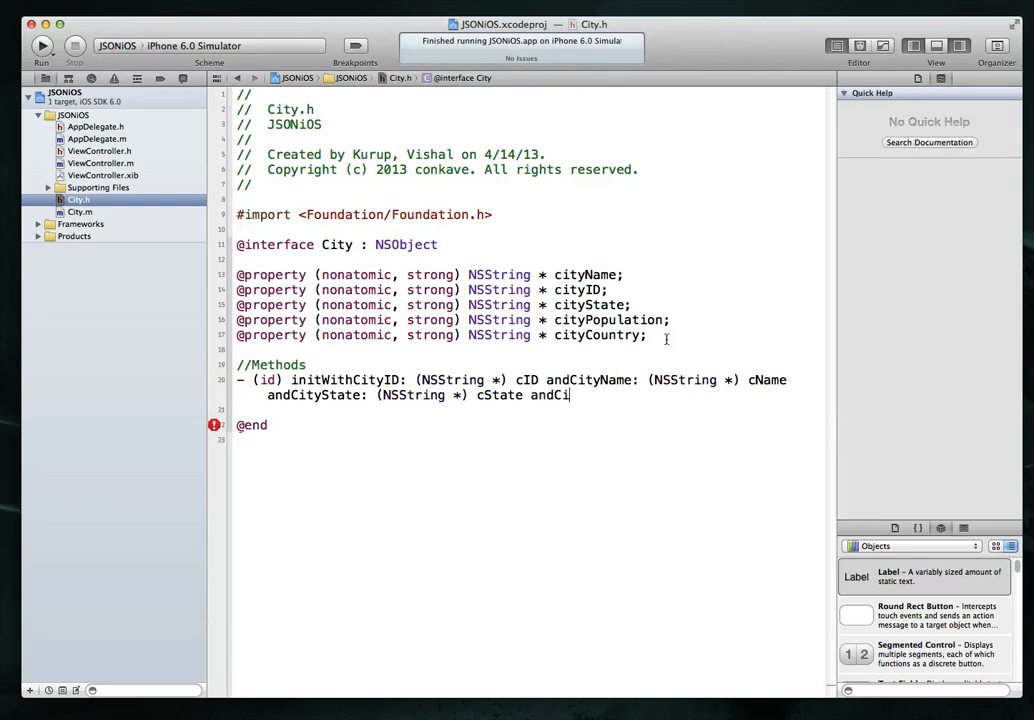
{"action": "type", "text": "tyPopulat"}
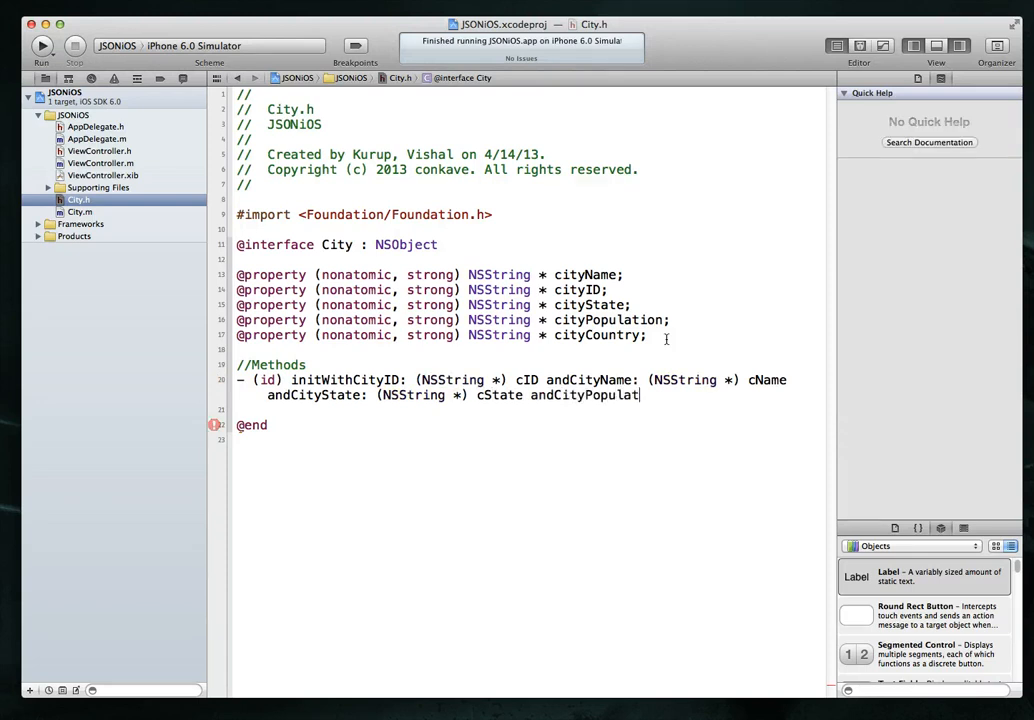
{"action": "type", "text": "u"}
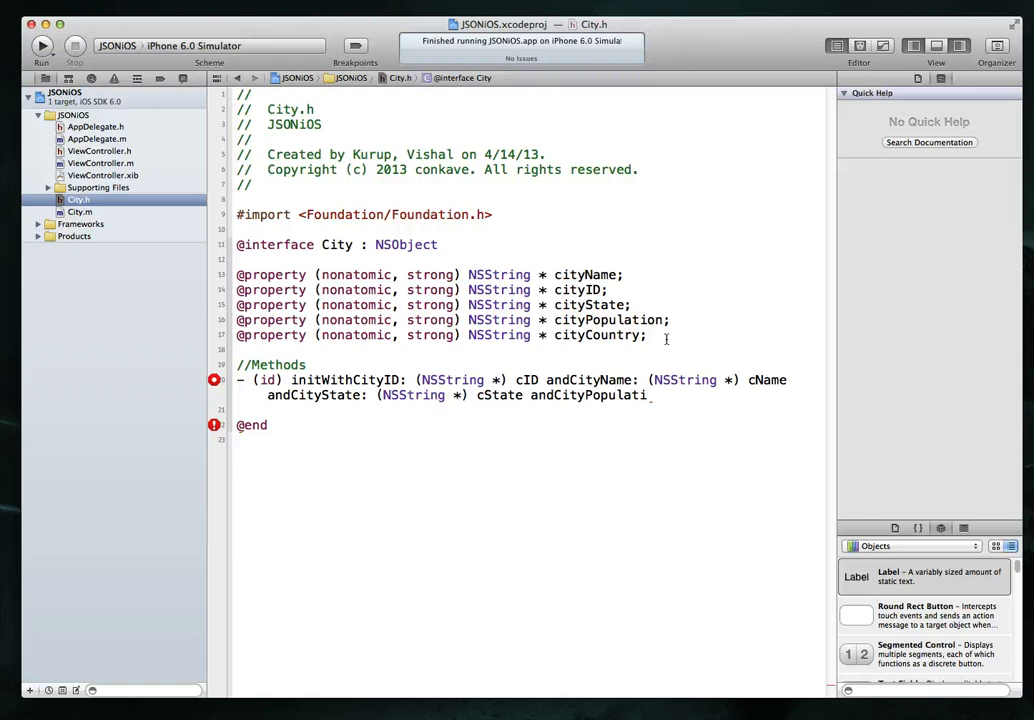
Step: Append andCityPopulation: (NSString *) cPopulation and cityCountry: (NSString *) cCountry to the declaration
{"action": "type", "text": "on: (NSString"}
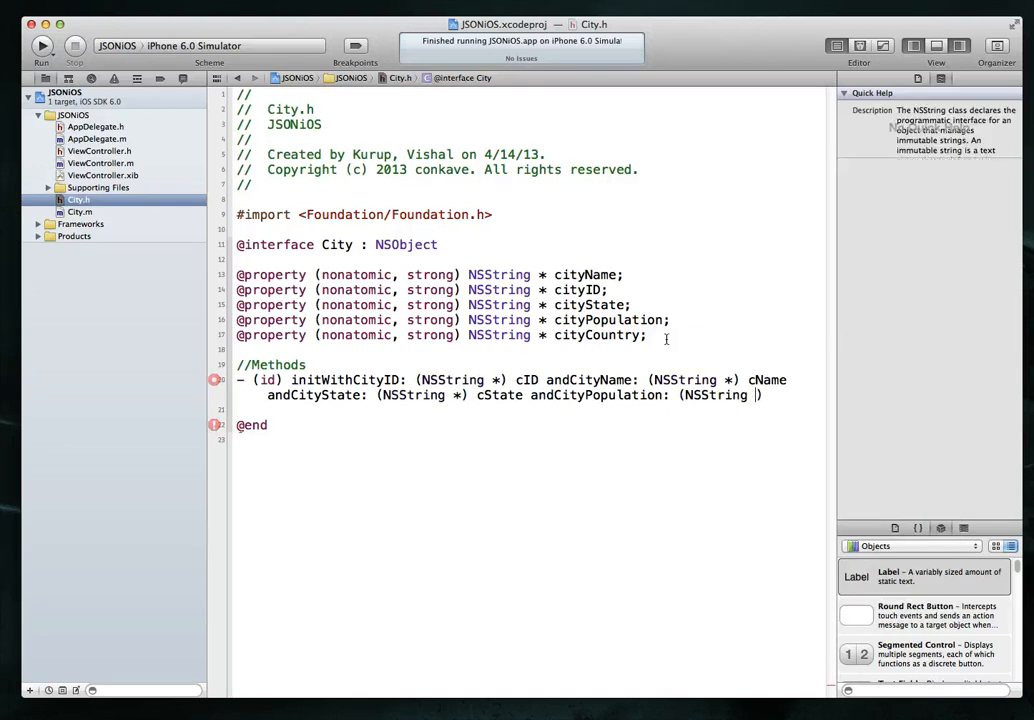
{"action": "type", "text": "cPopu"}
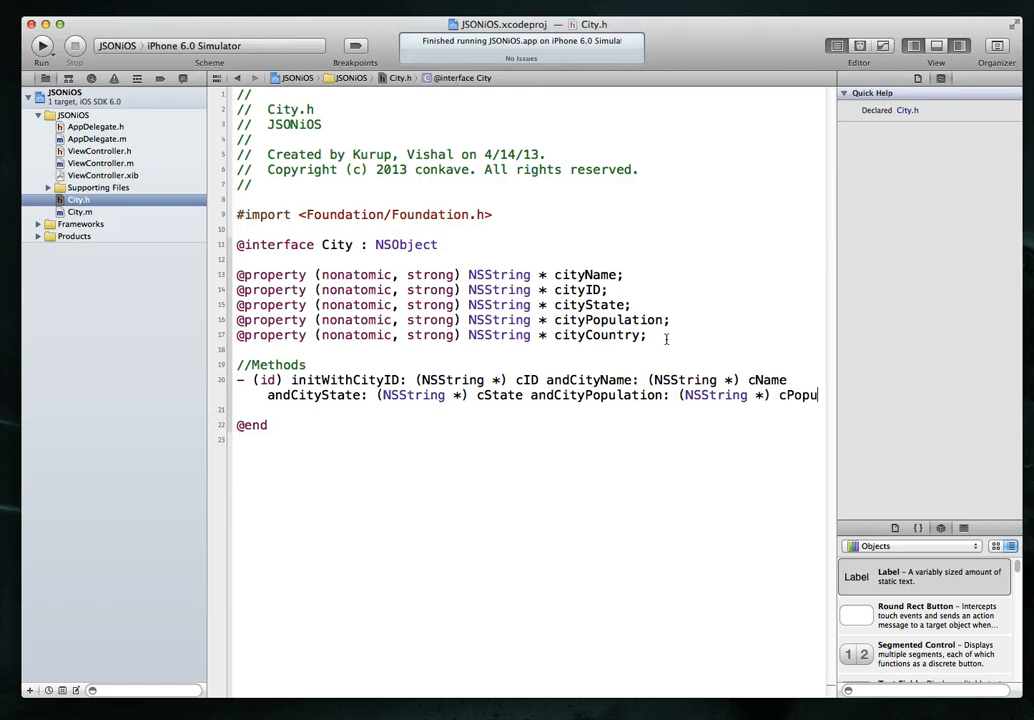
{"action": "type", "text": "lation"}
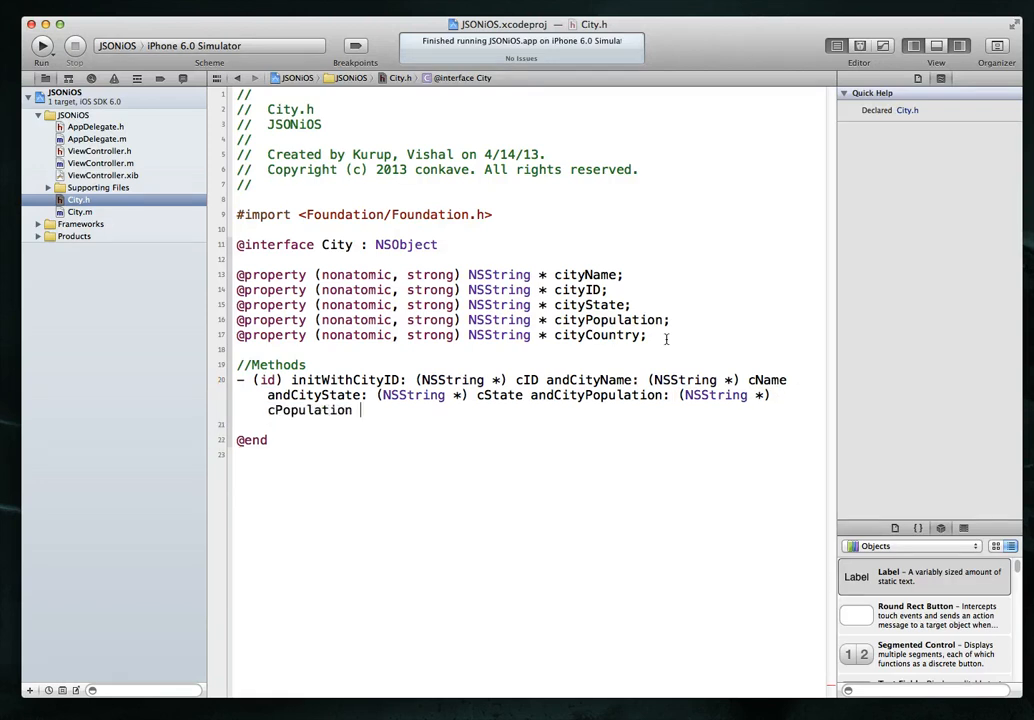
{"action": "type", "text": "and CityCountry"}
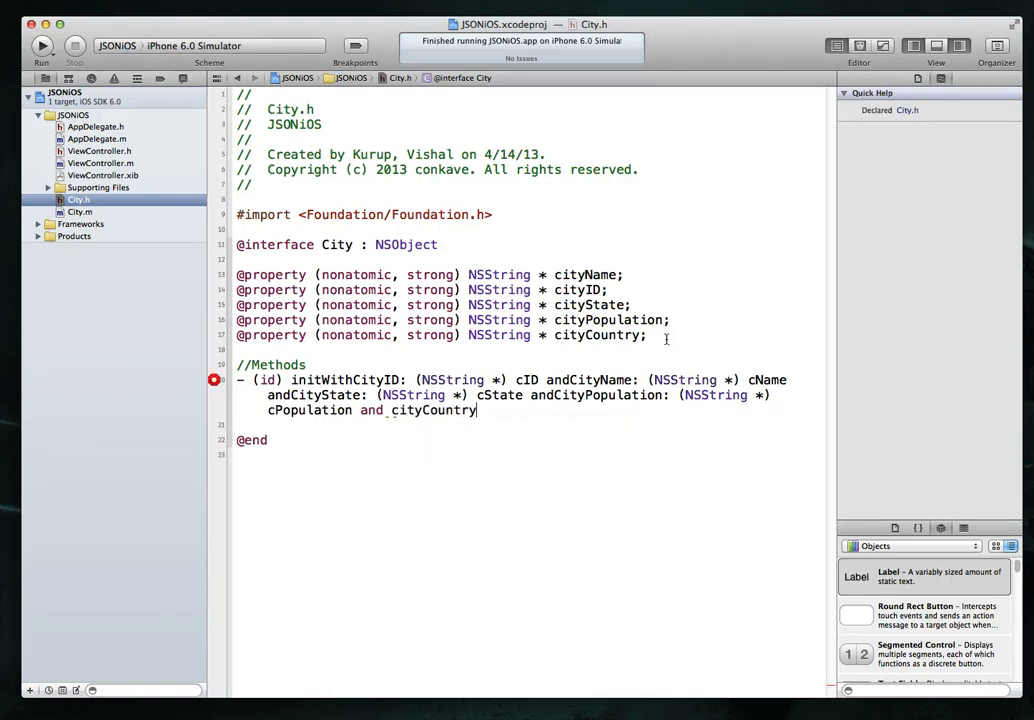
{"action": "type", "text": ": (ns"}
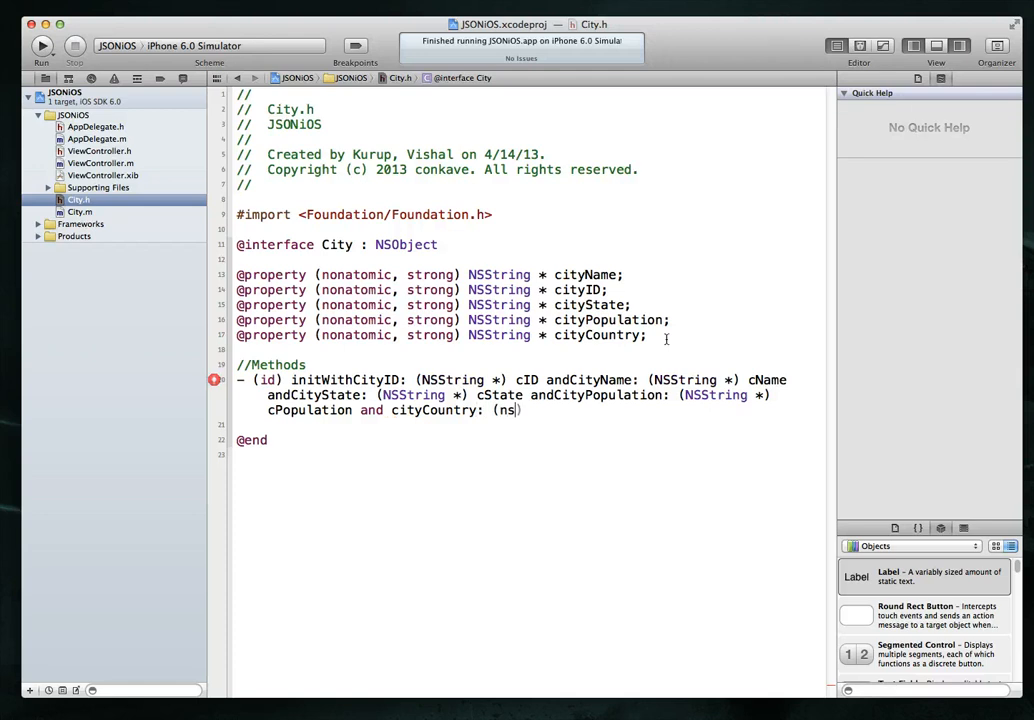
{"action": "type", "text": "NSString *"}
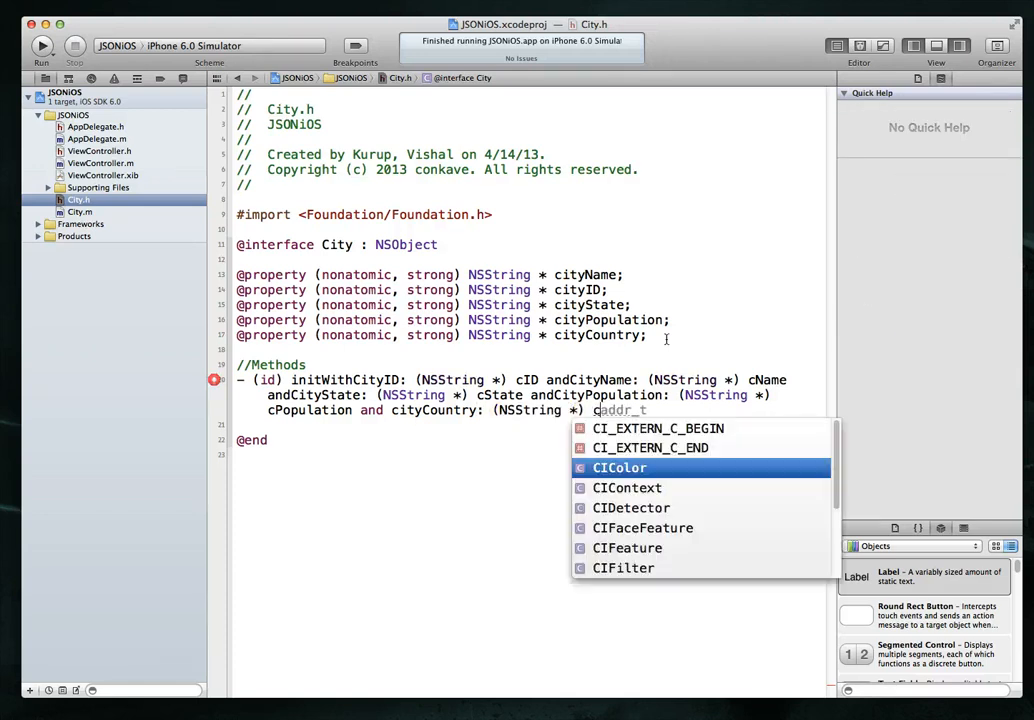
{"action": "type", "text": "cityCoun"}
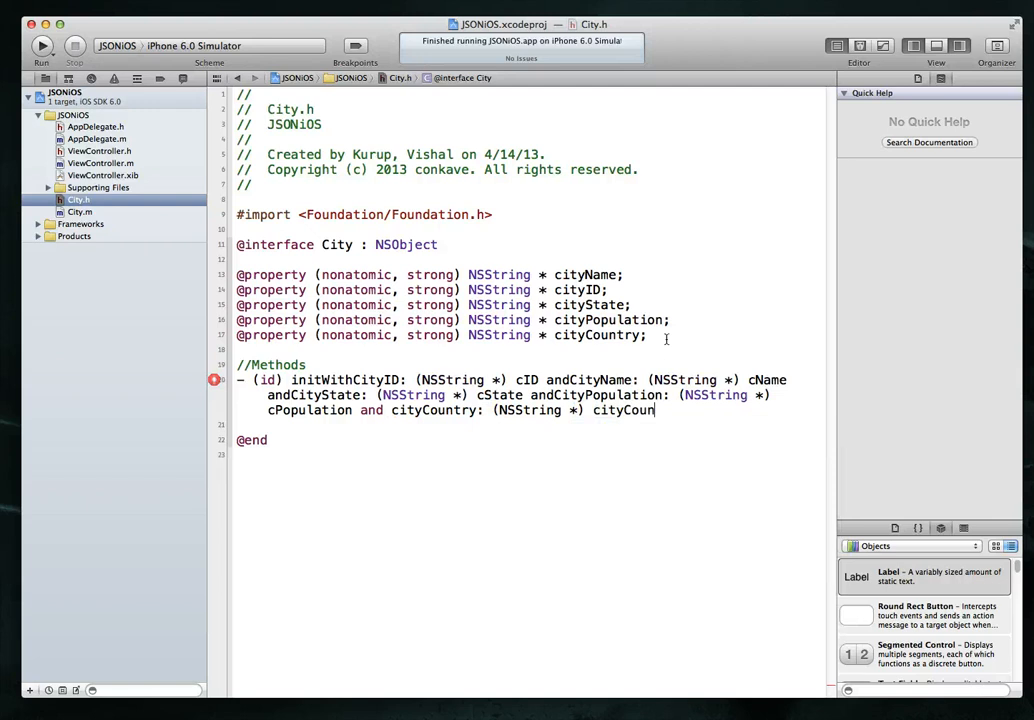
{"action": "type", "text": "try"}
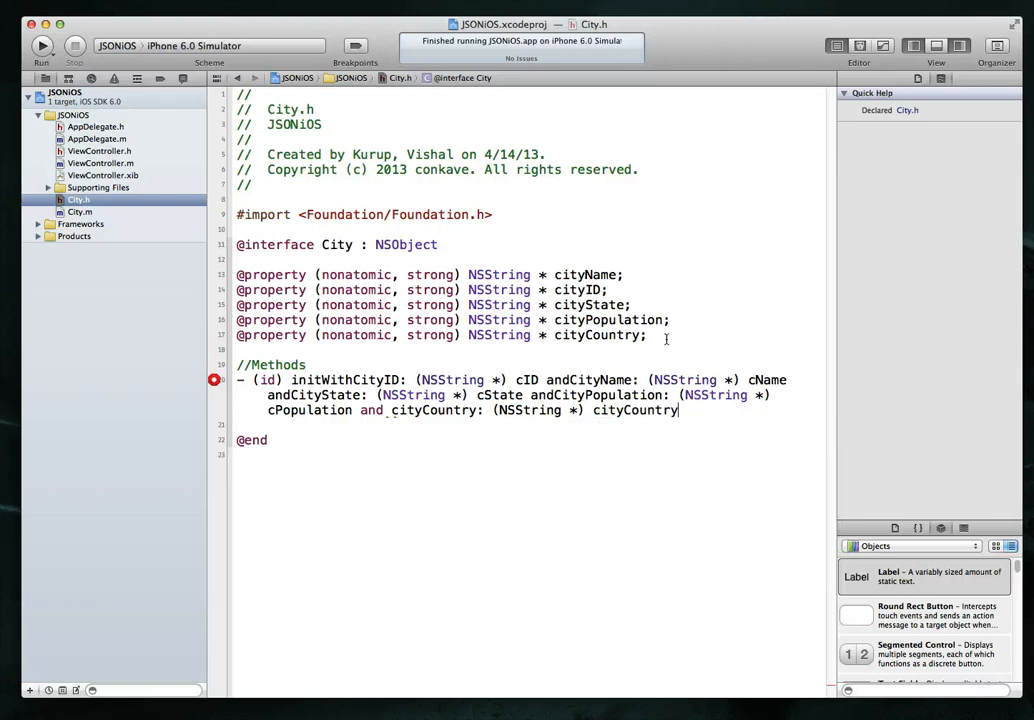
{"action": "type", "text": "City"}
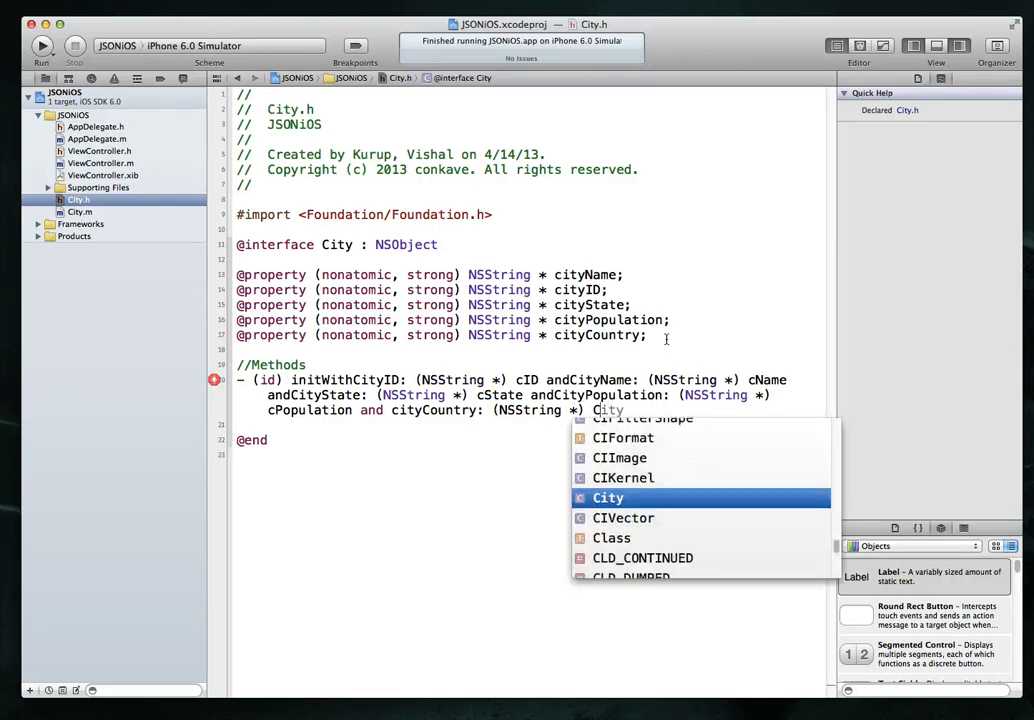
{"action": "type", "text": "cCountry;"}
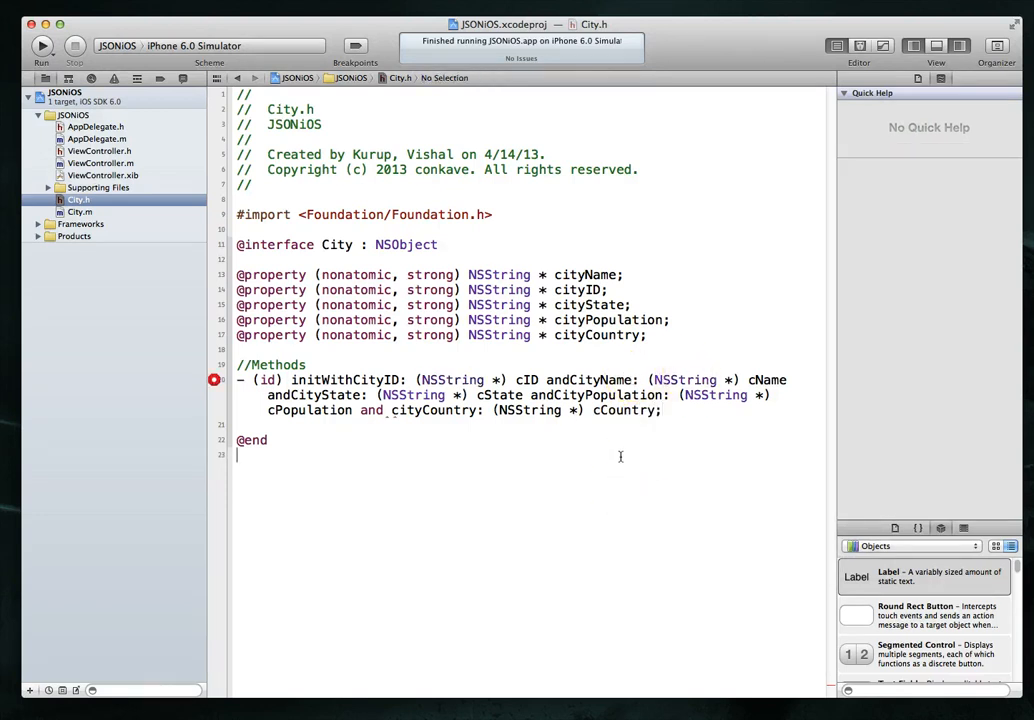
{"action": "mouse_move", "coordinate": [592, 458]}
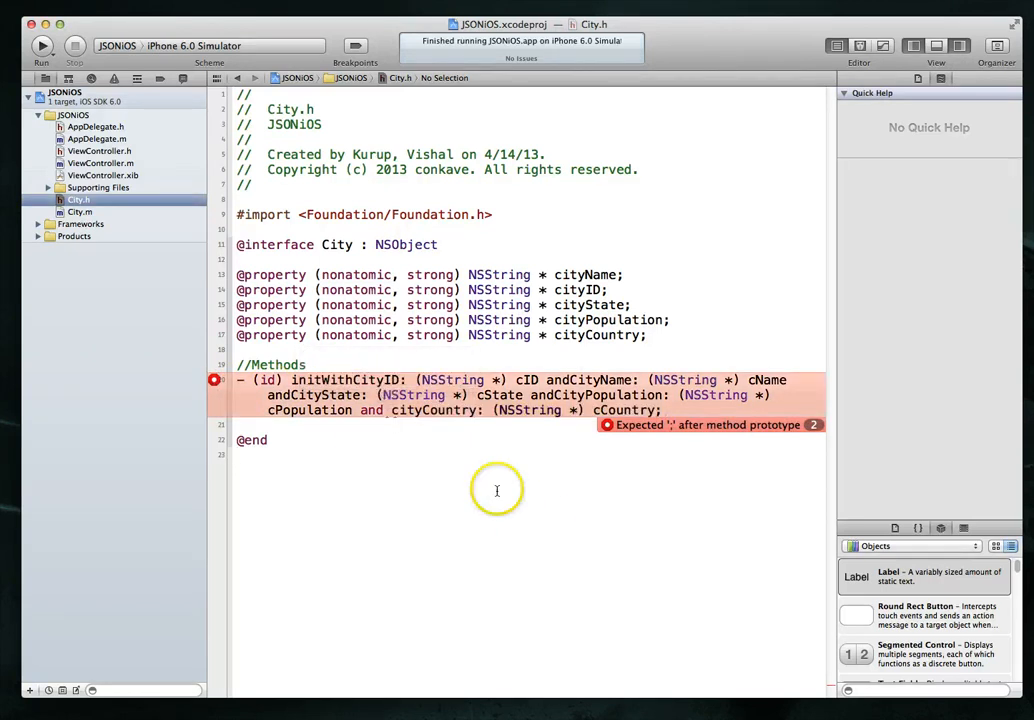
{"action": "mouse_move", "coordinate": [522, 437]}
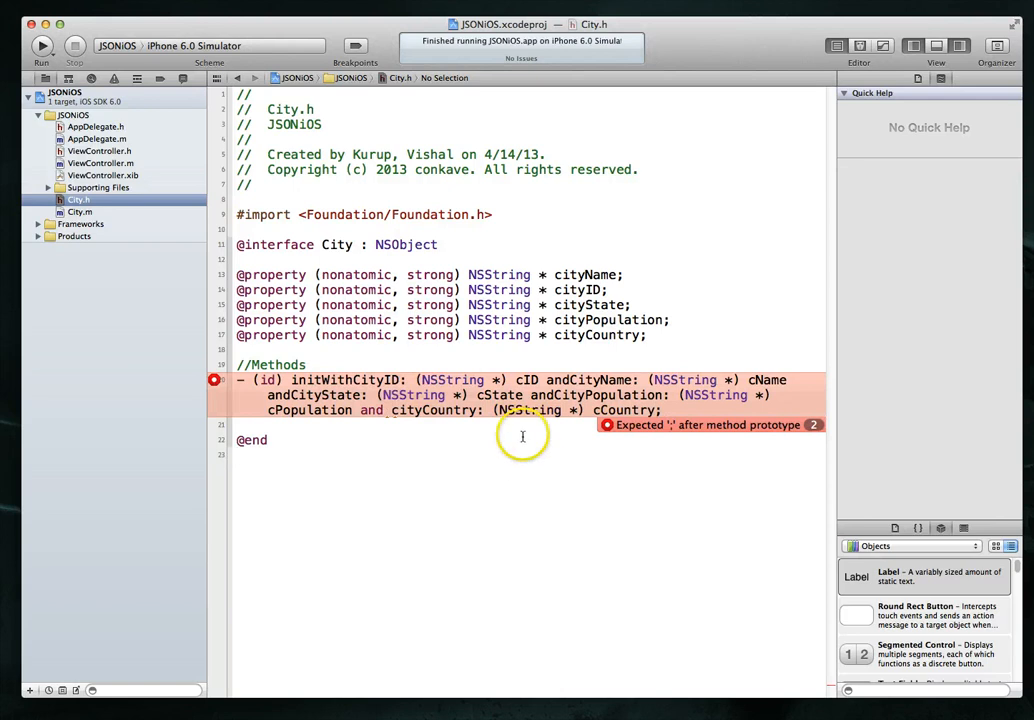
Step: Join 'and cityCountry' into andCityCountry to clear the 'Expected ;' error
{"action": "left_click", "coordinate": [237, 454]}
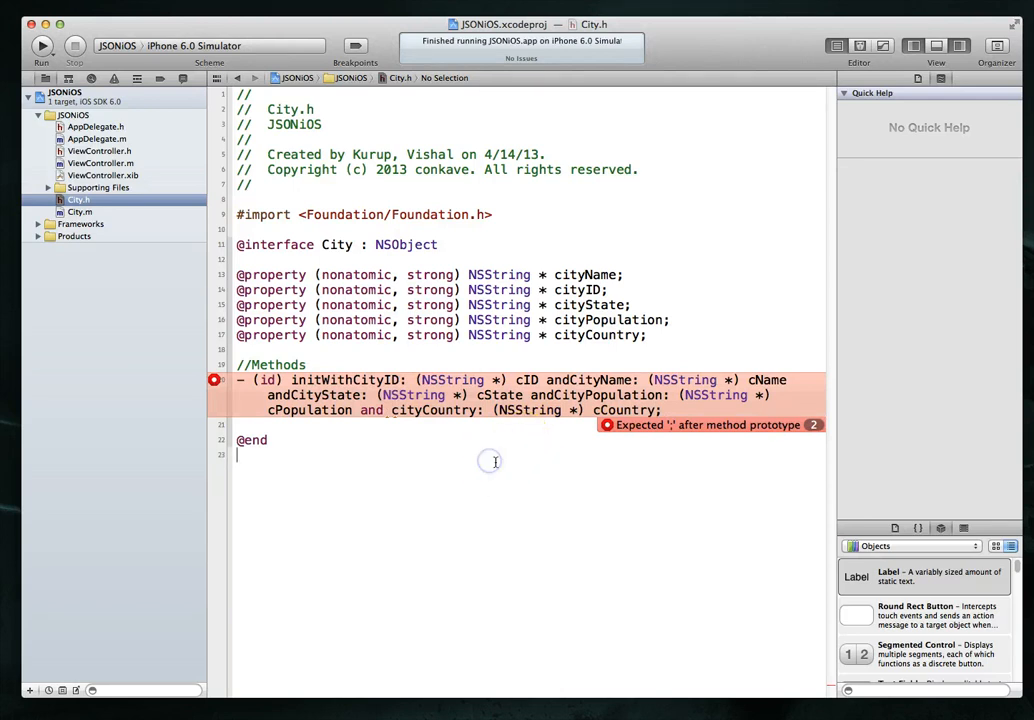
{"action": "mouse_move", "coordinate": [528, 420]}
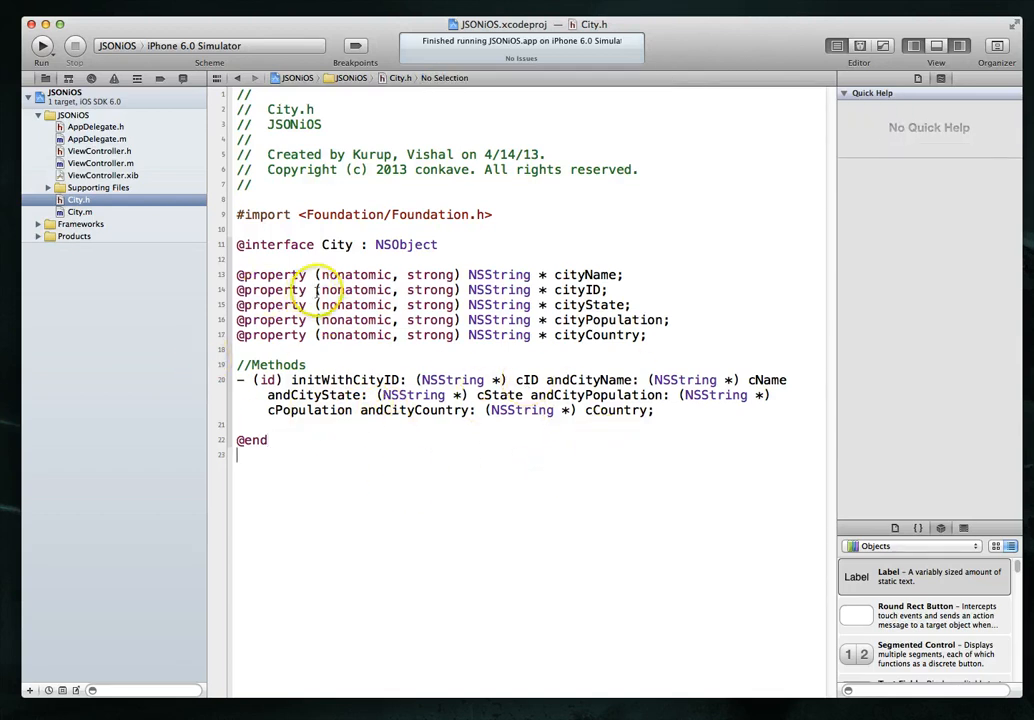
{"action": "left_click_drag", "start_coordinate": [238, 274], "coordinate": [654, 335]}
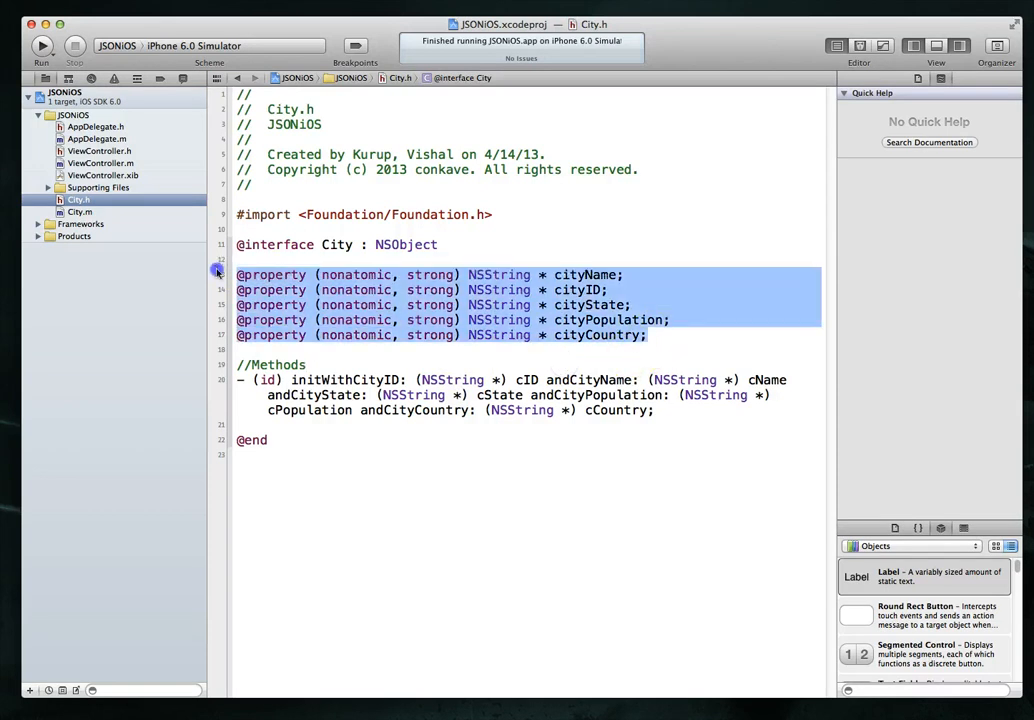
Step: Paste the initWithCityID…andCityCountry: signature into City.m with an empty method body
{"action": "left_click", "coordinate": [378, 319]}
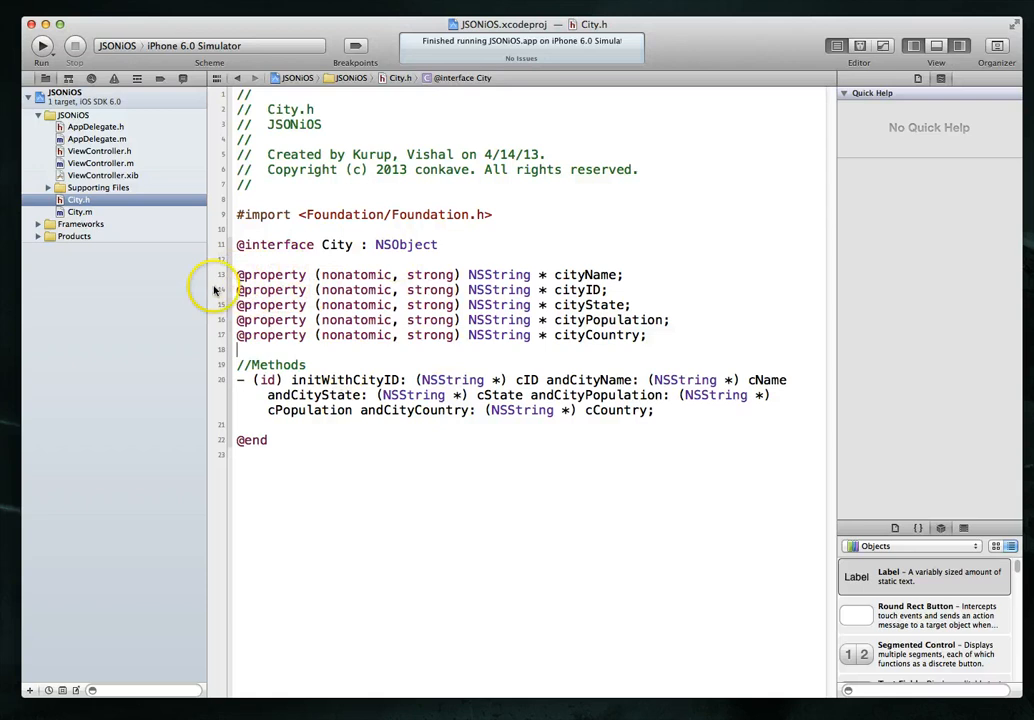
{"action": "left_click", "coordinate": [79, 211]}
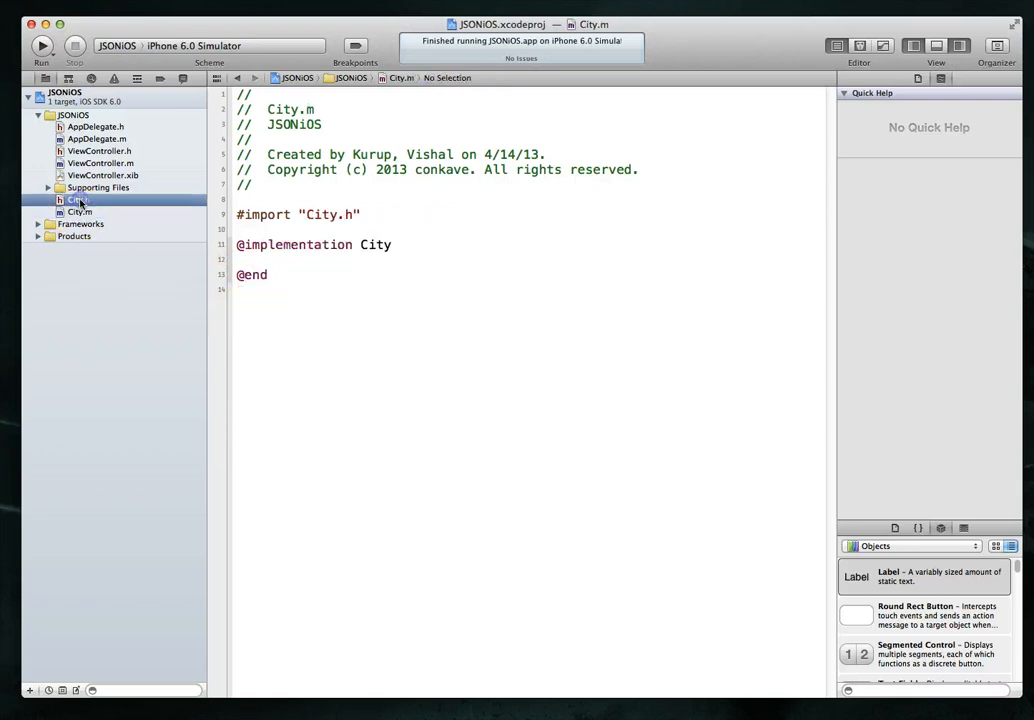
{"action": "left_click", "coordinate": [79, 211]}
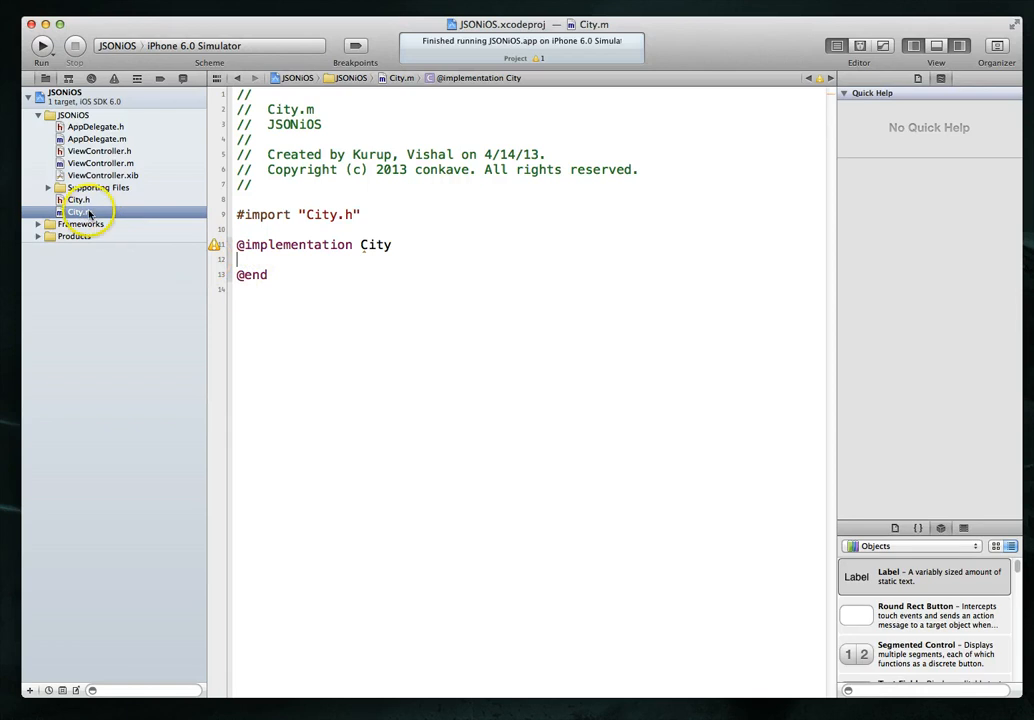
{"action": "left_click", "coordinate": [78, 199]}
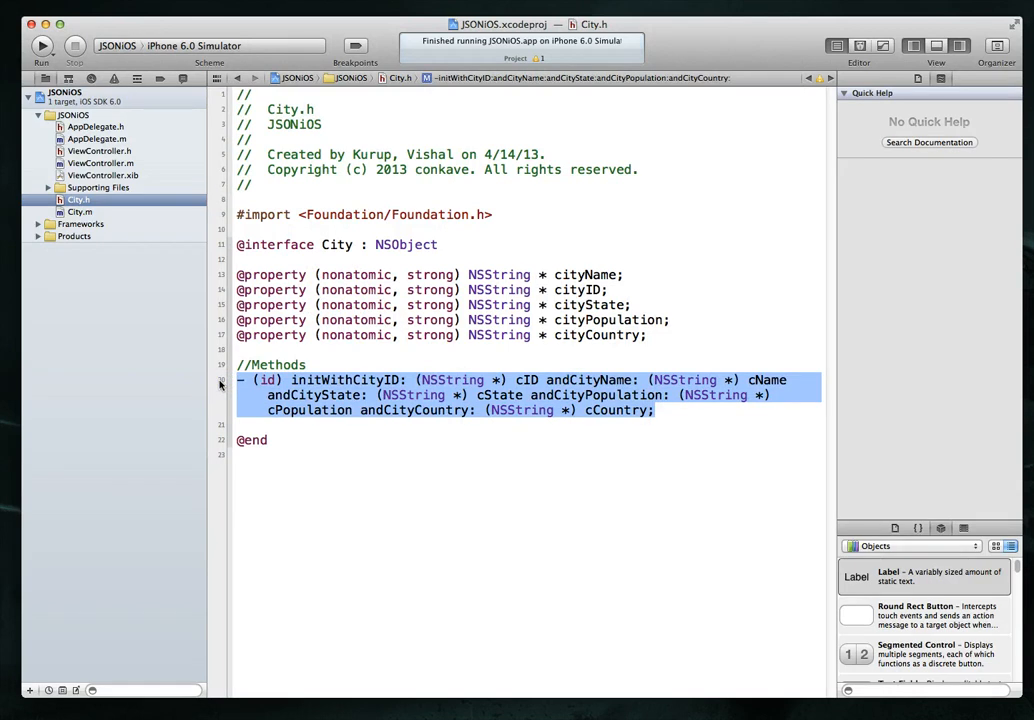
{"action": "left_click", "coordinate": [79, 211]}
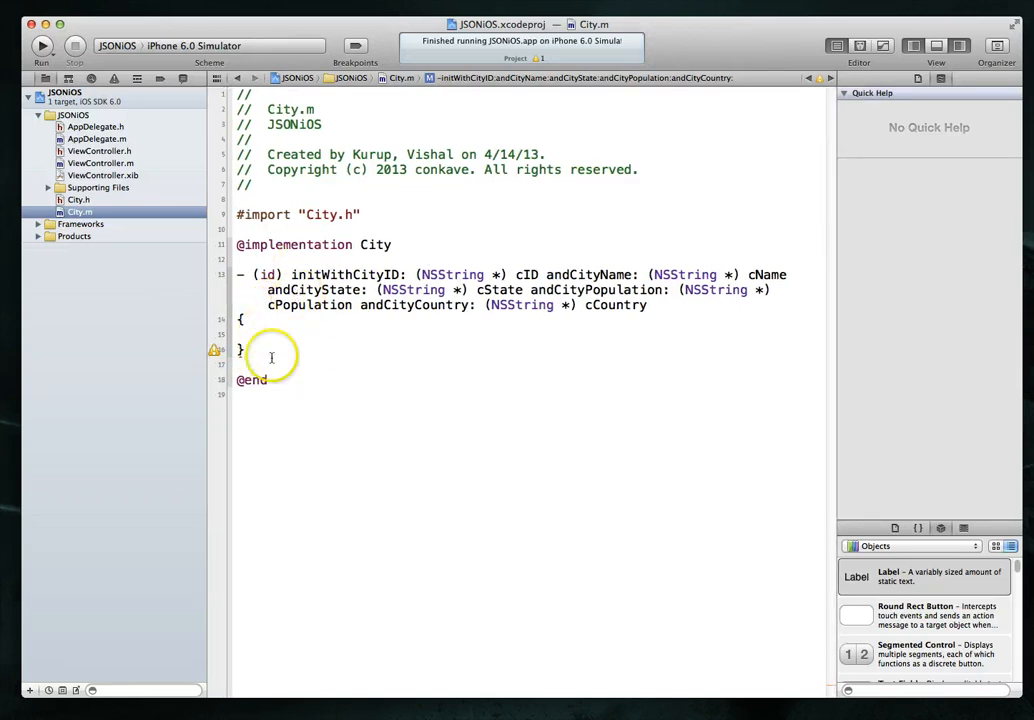
{"action": "left_click", "coordinate": [271, 334]}
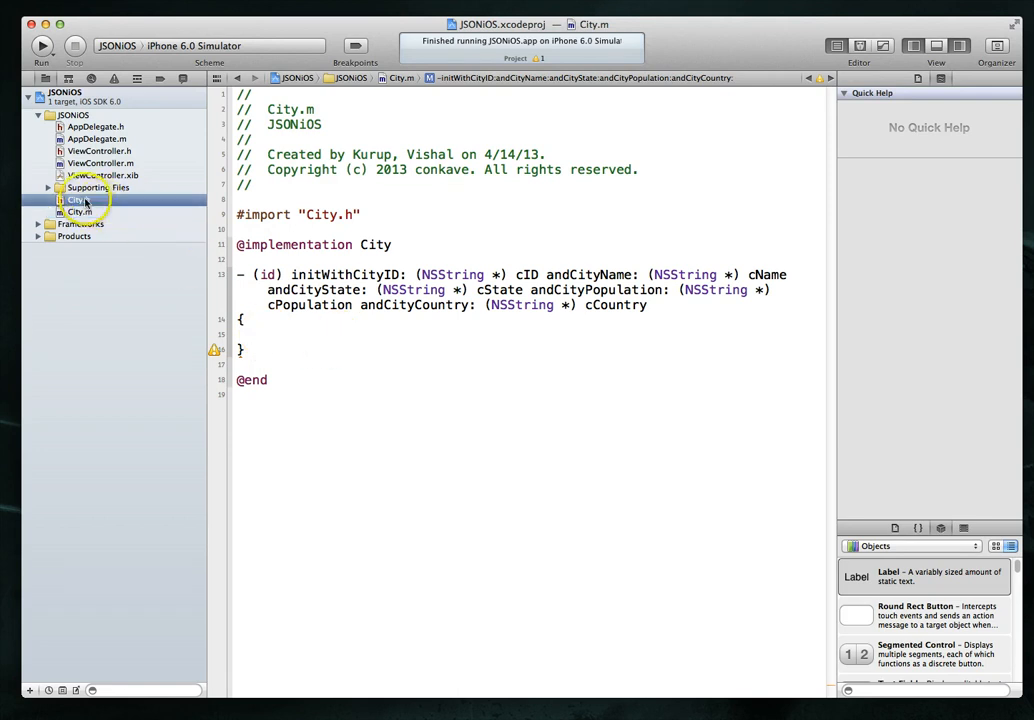
{"action": "left_click", "coordinate": [79, 211]}
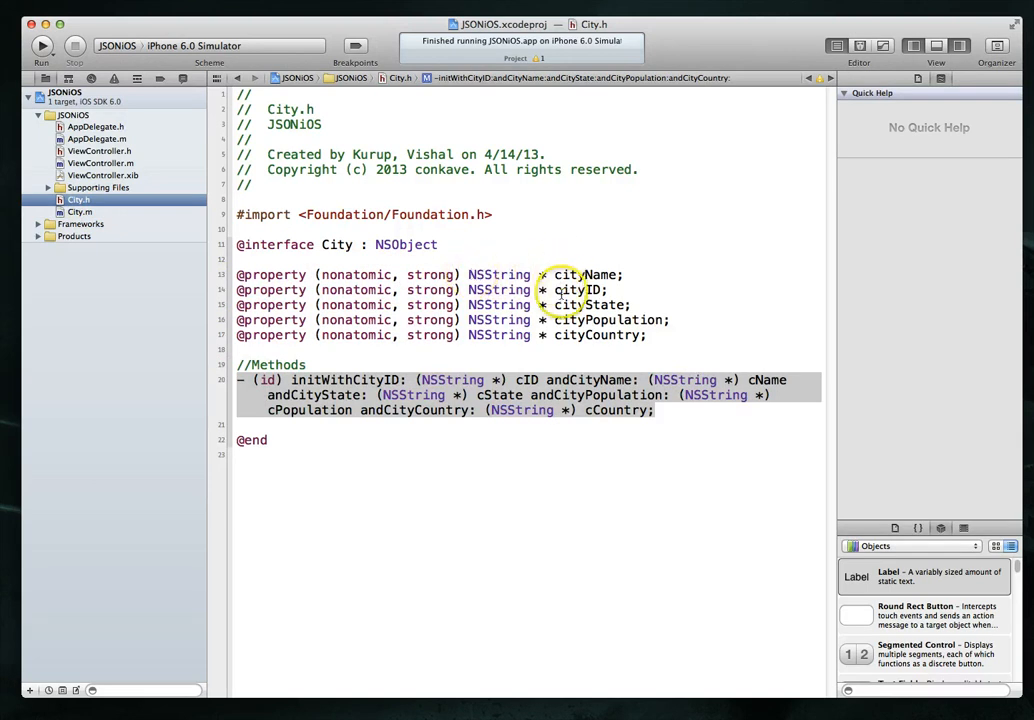
{"action": "double_click", "coordinate": [585, 275]}
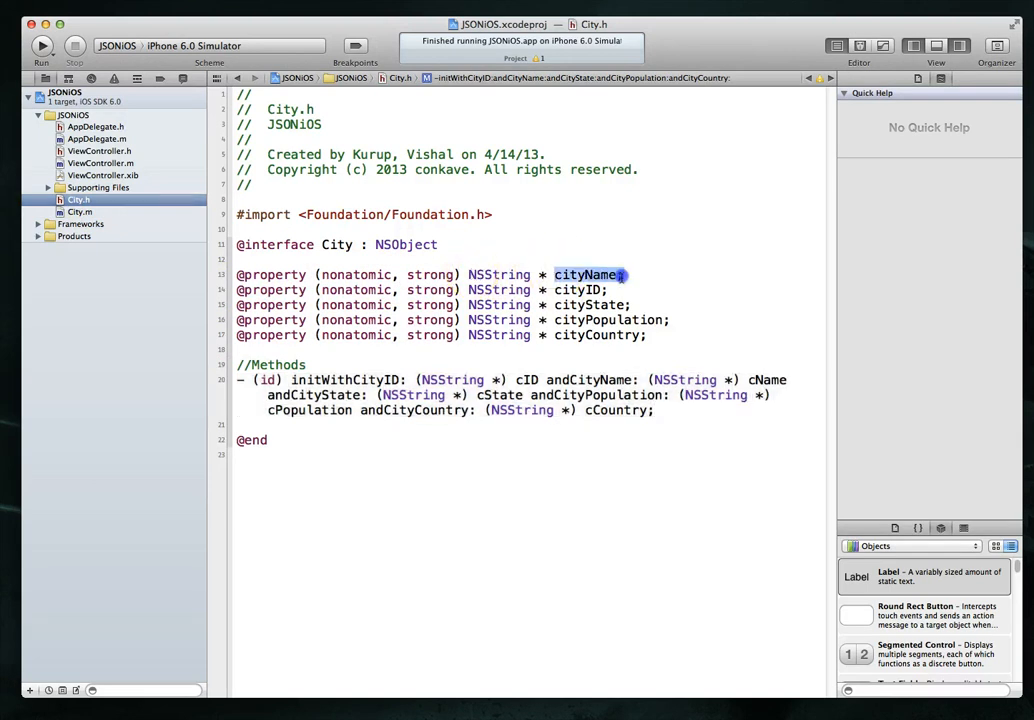
{"action": "left_click", "coordinate": [585, 275]}
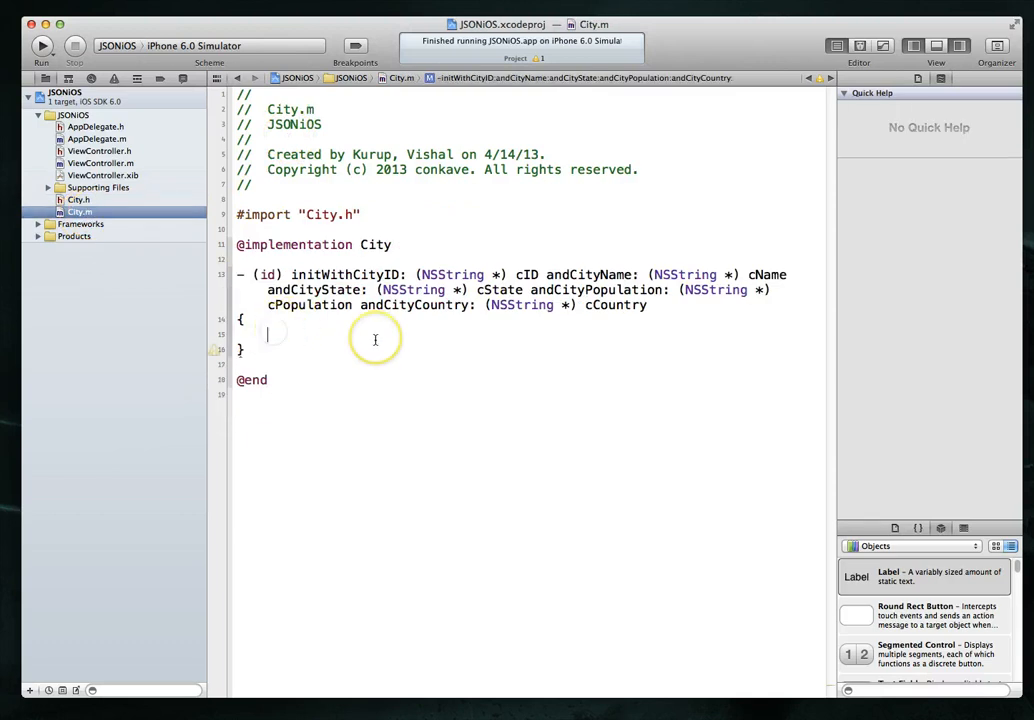
{"action": "type", "text": "CITYn"}
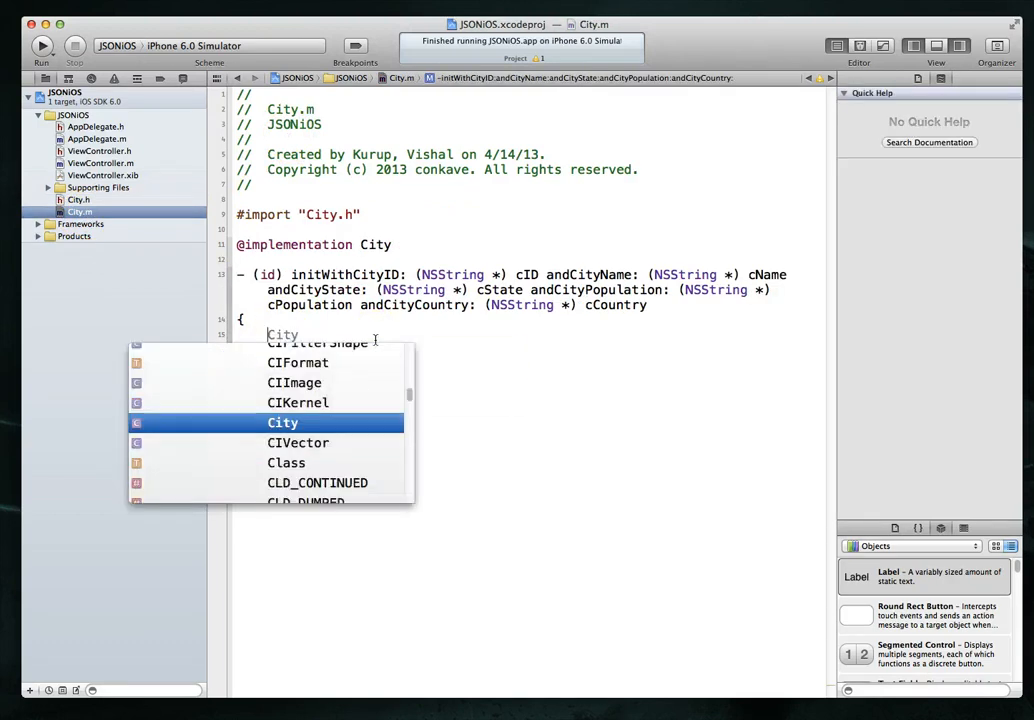
{"action": "type", "text": "cityNam"}
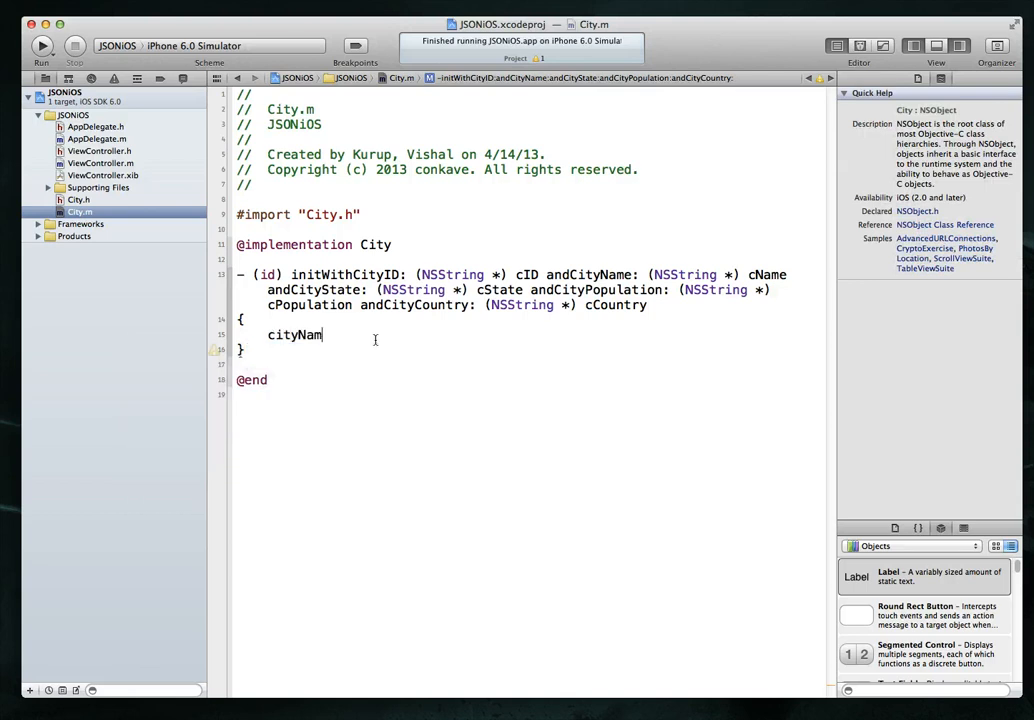
{"action": "type", "text": "e"}
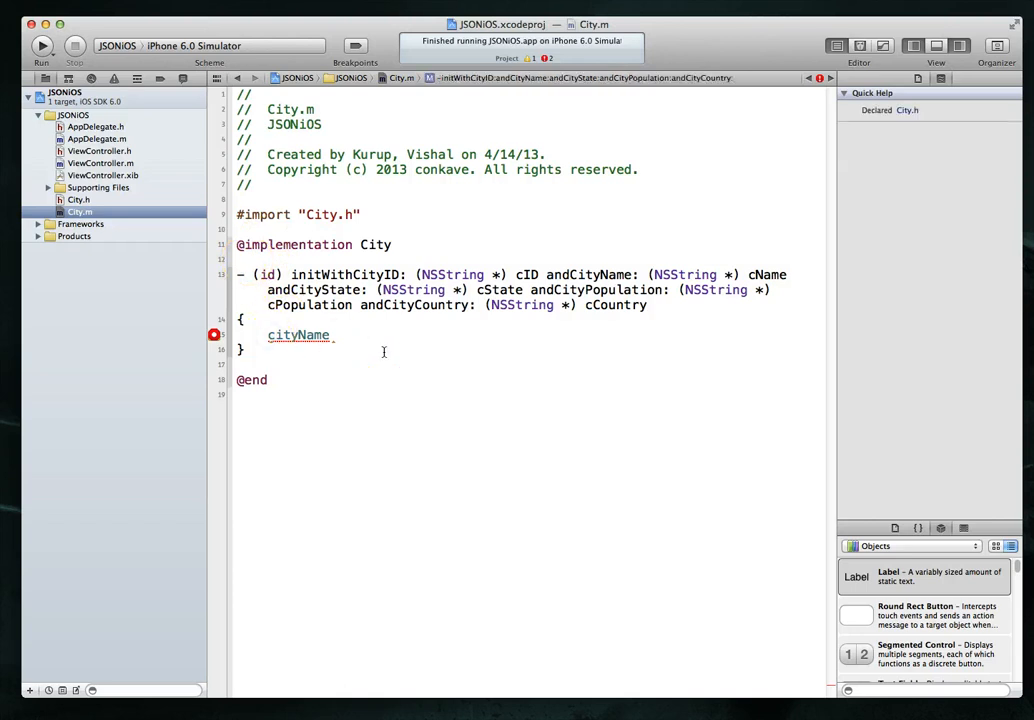
{"action": "type", "text": "_"}
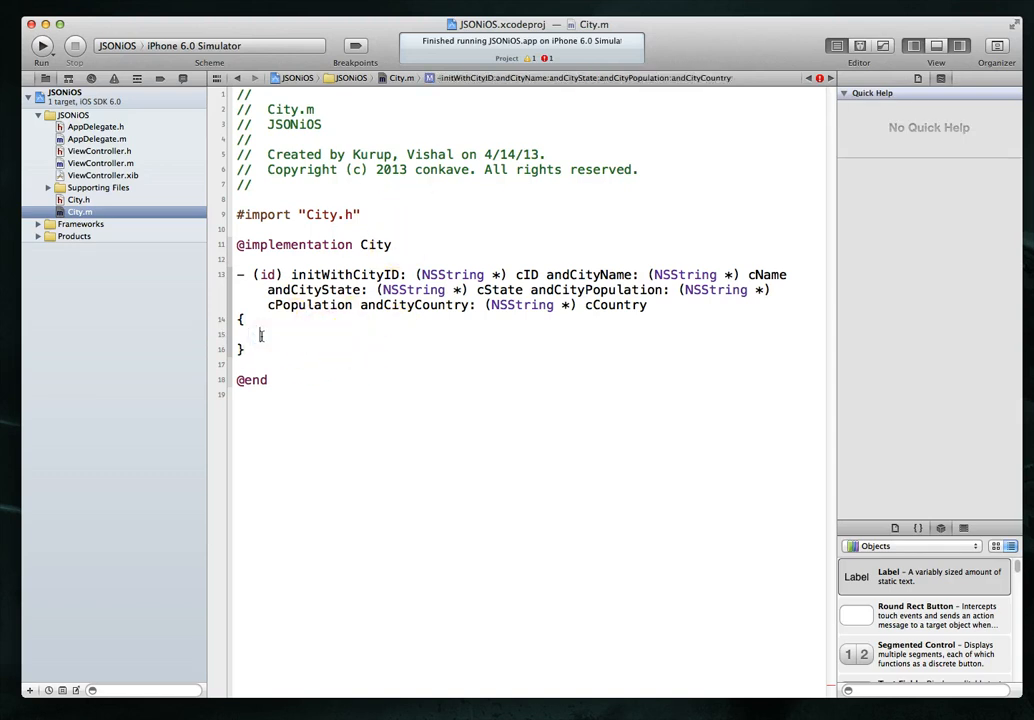
{"action": "type", "text": "@s"}
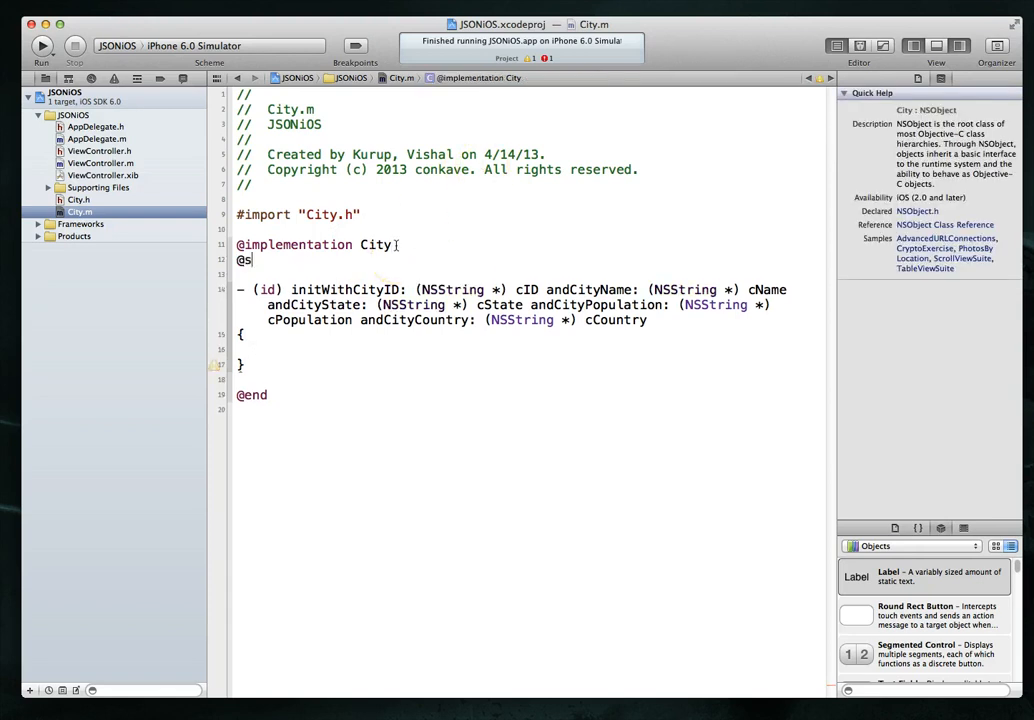
{"action": "type", "text": "ynt"}
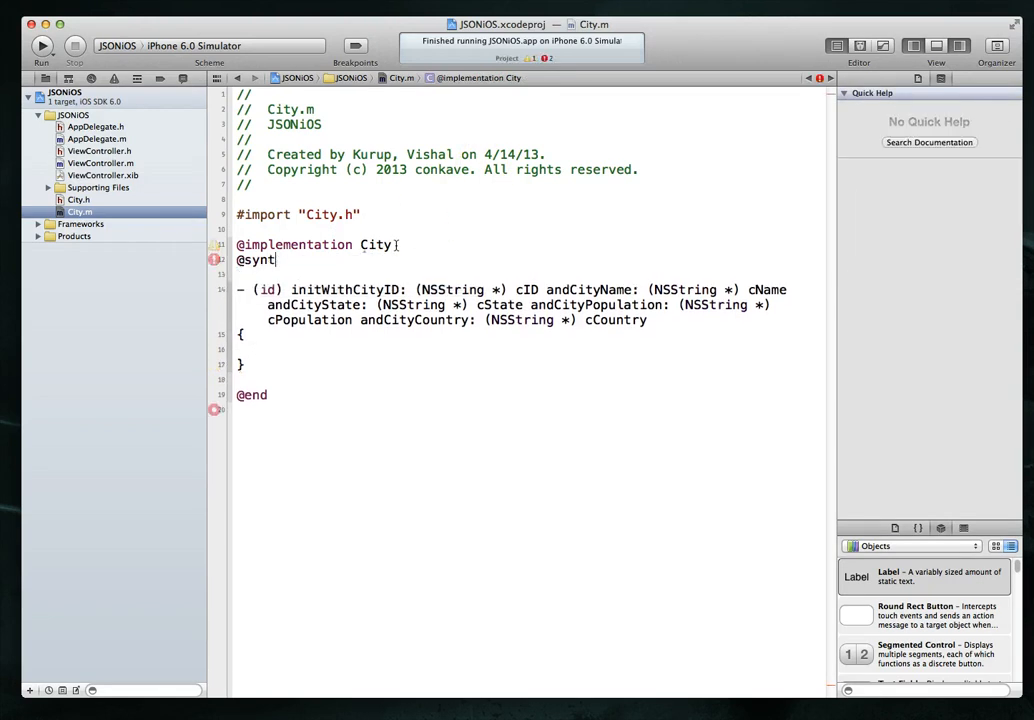
{"action": "type", "text": "hesize"}
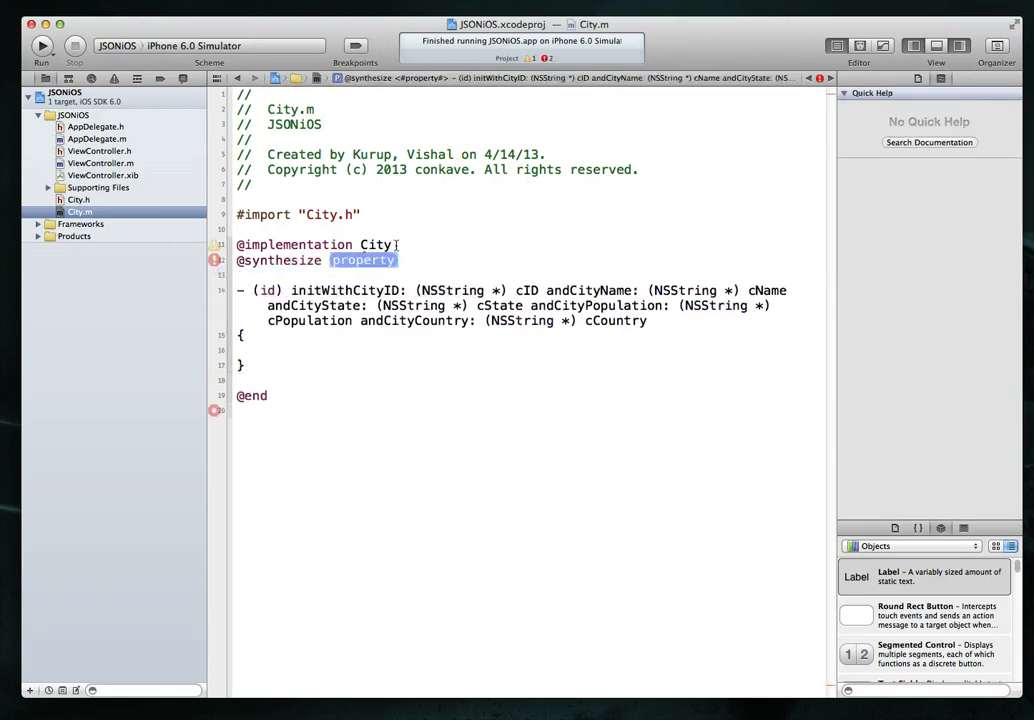
{"action": "type", "text": "ciy"}
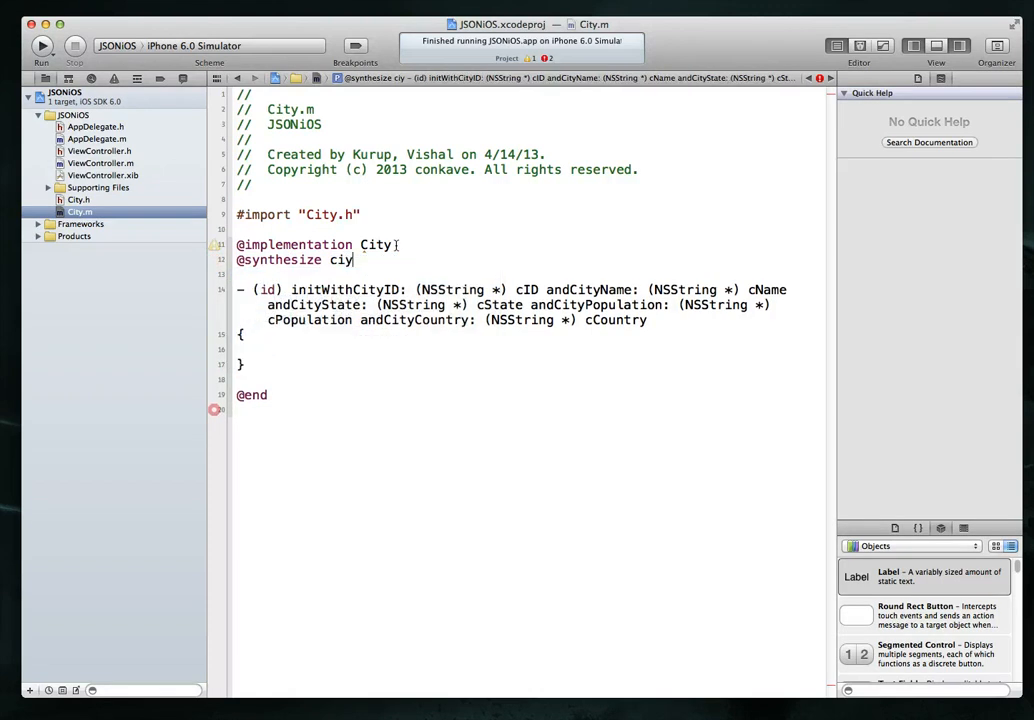
{"action": "type", "text": "tID"}
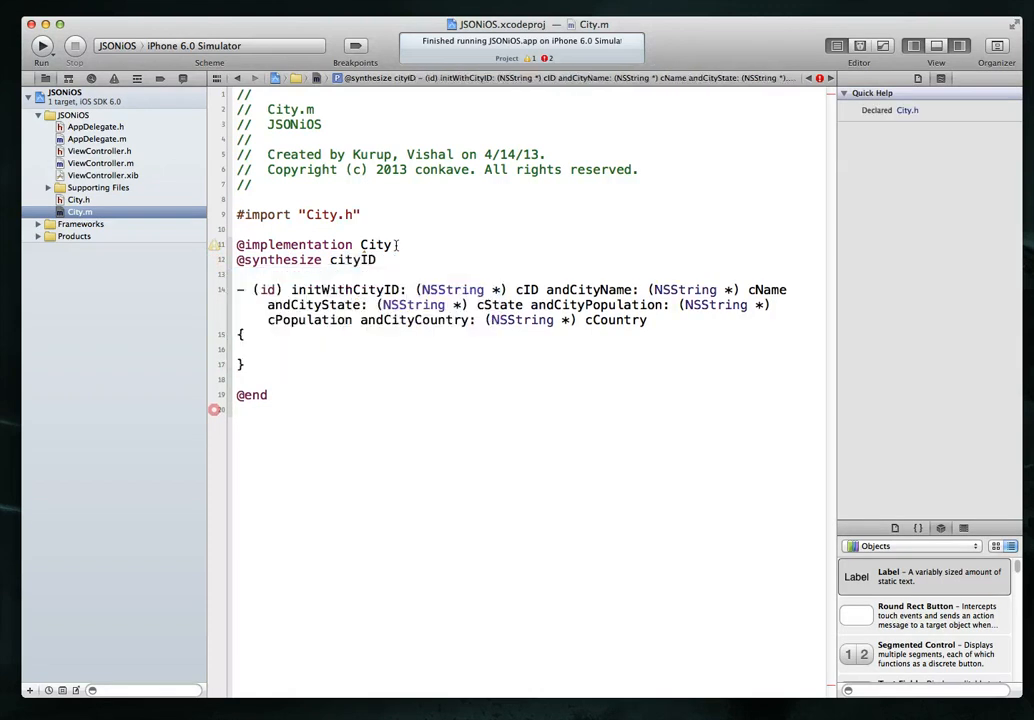
{"action": "type", "text": ", cityName, cityState, ci"}
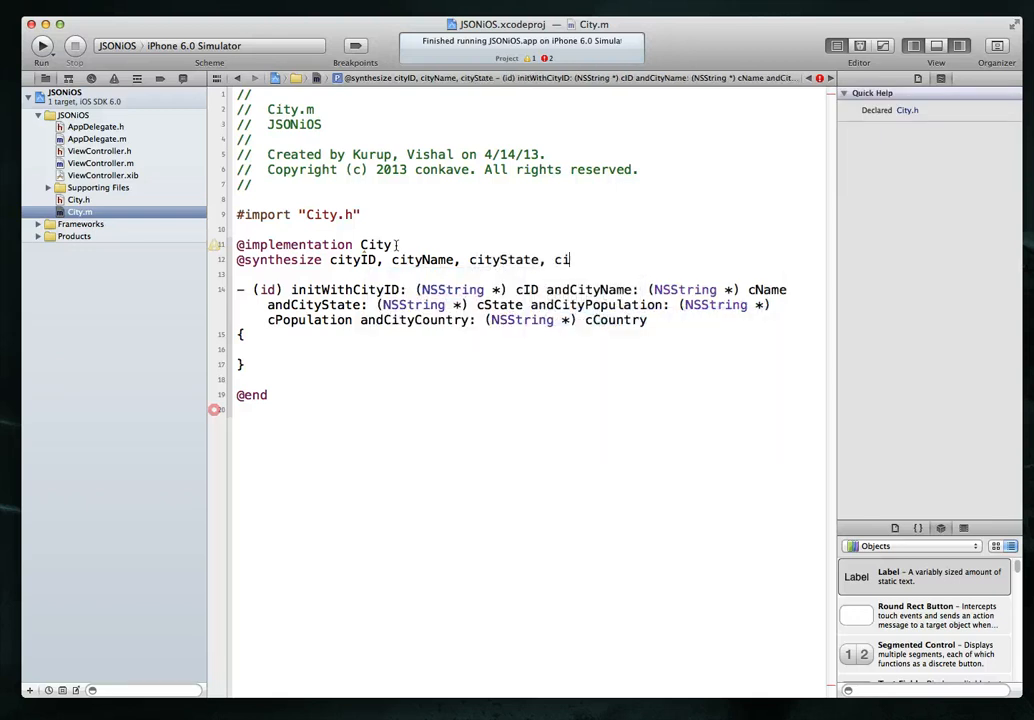
{"action": "type", "text": "tyPopulation,"}
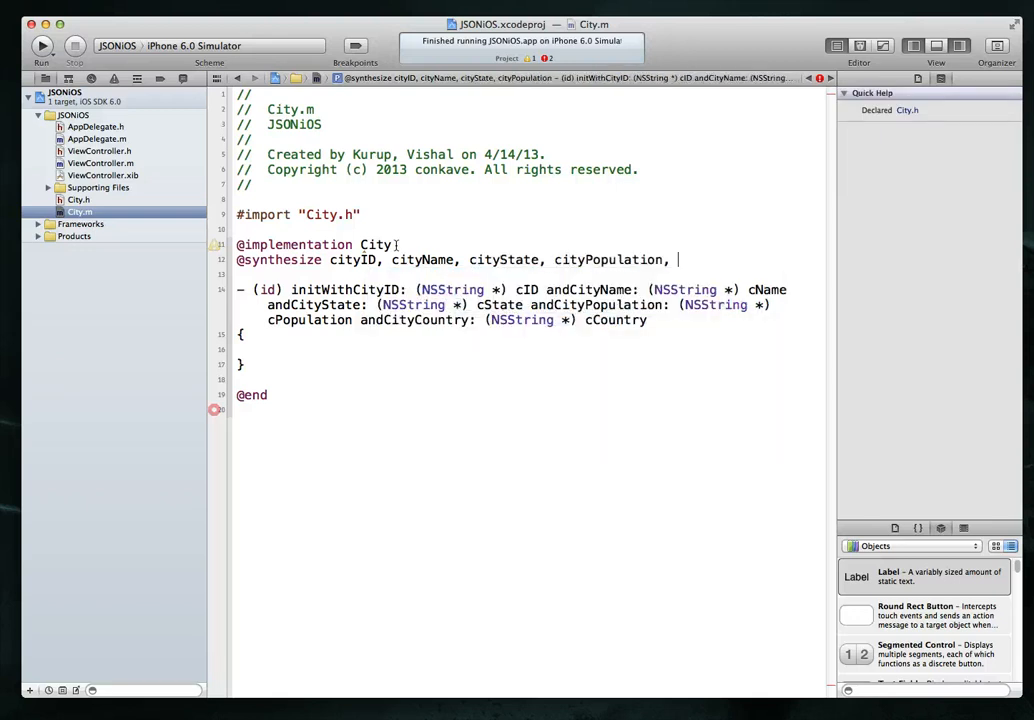
{"action": "type", "text": "cityCountry;"}
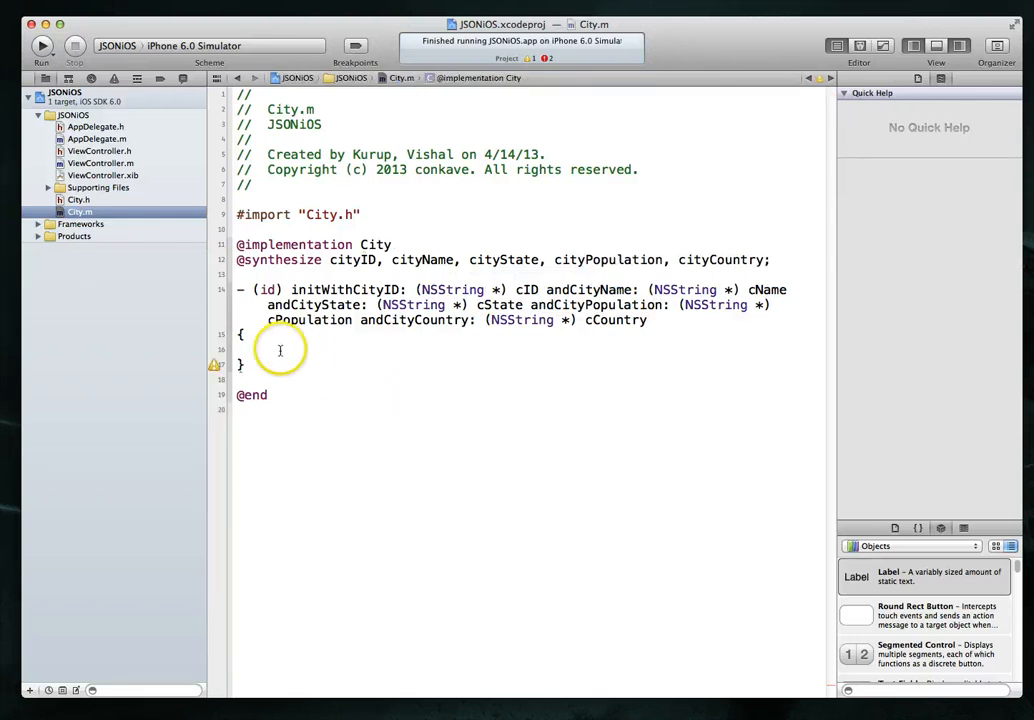
Step: Set self = [super init] and insert an if (self) block in the initializer
{"action": "type", "text": "self = ["}
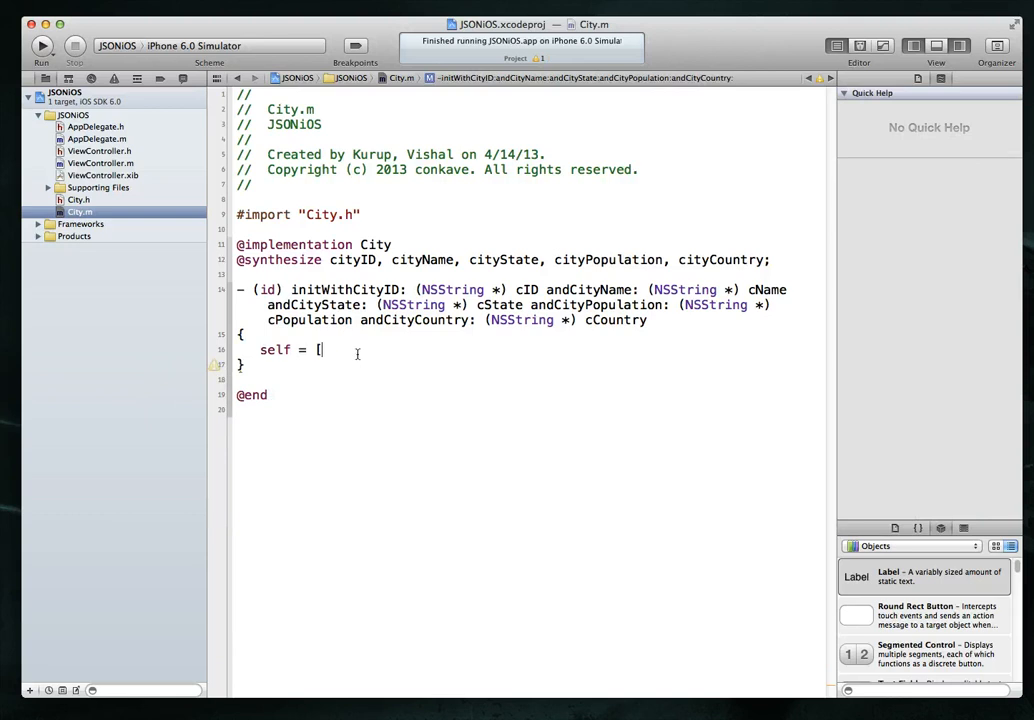
{"action": "type", "text": "super init]"}
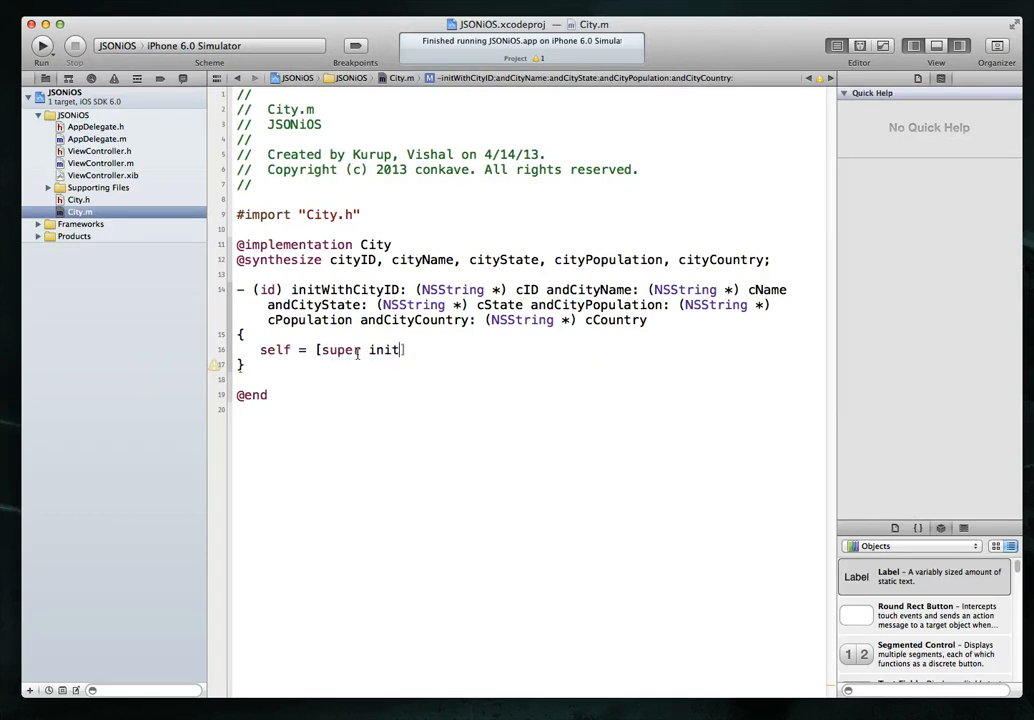
{"action": "type", "text": "if (self) {"}
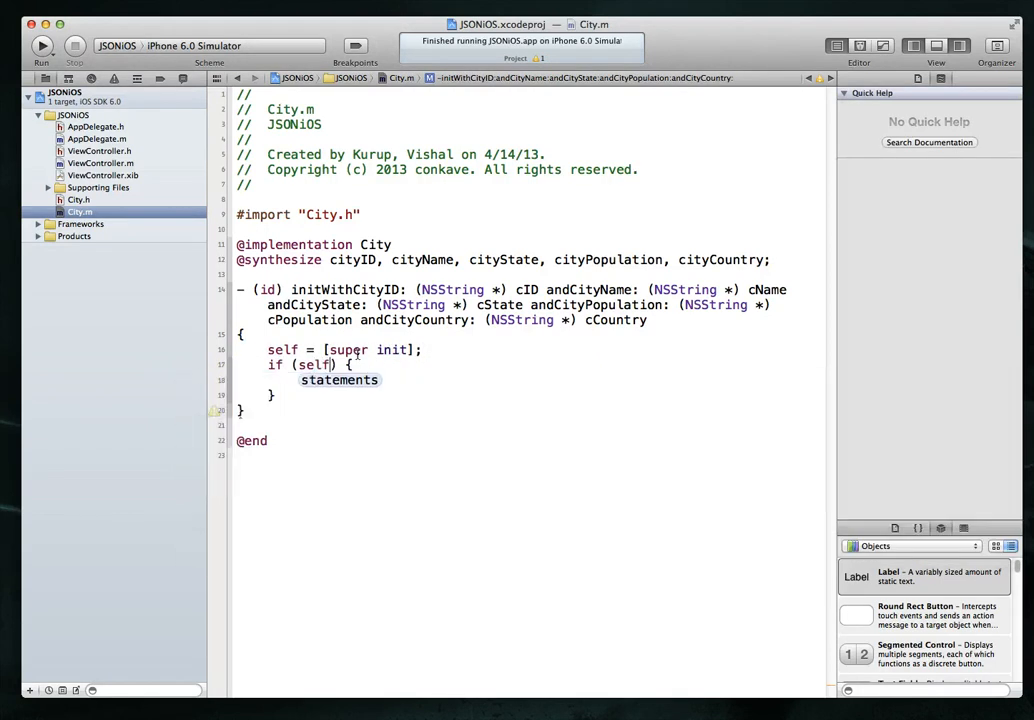
{"action": "key", "text": "Enter"}
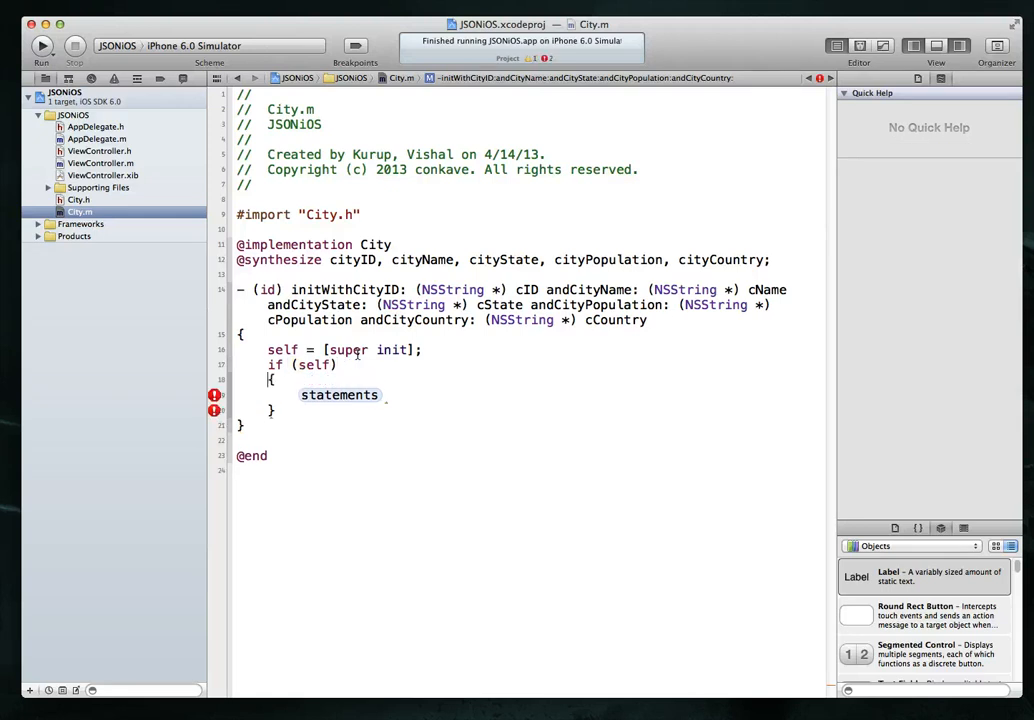
{"action": "double_click", "coordinate": [339, 394]}
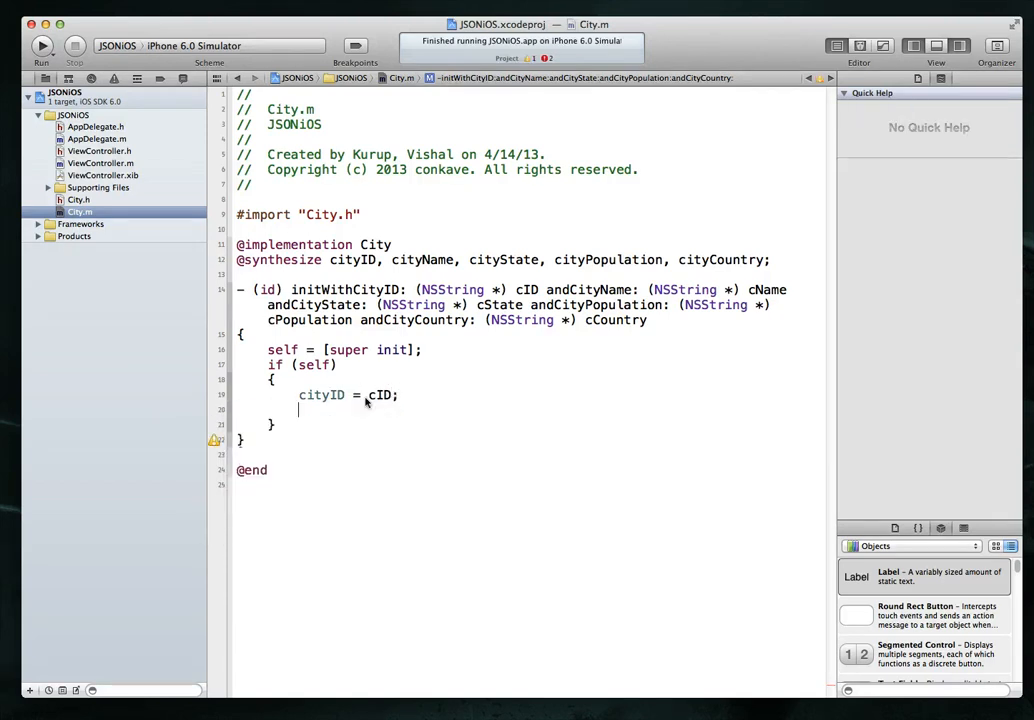
Step: Inside the if block, assign cityID = cID through cityCountry = cCountry
{"action": "type", "text": "cityCountry"}
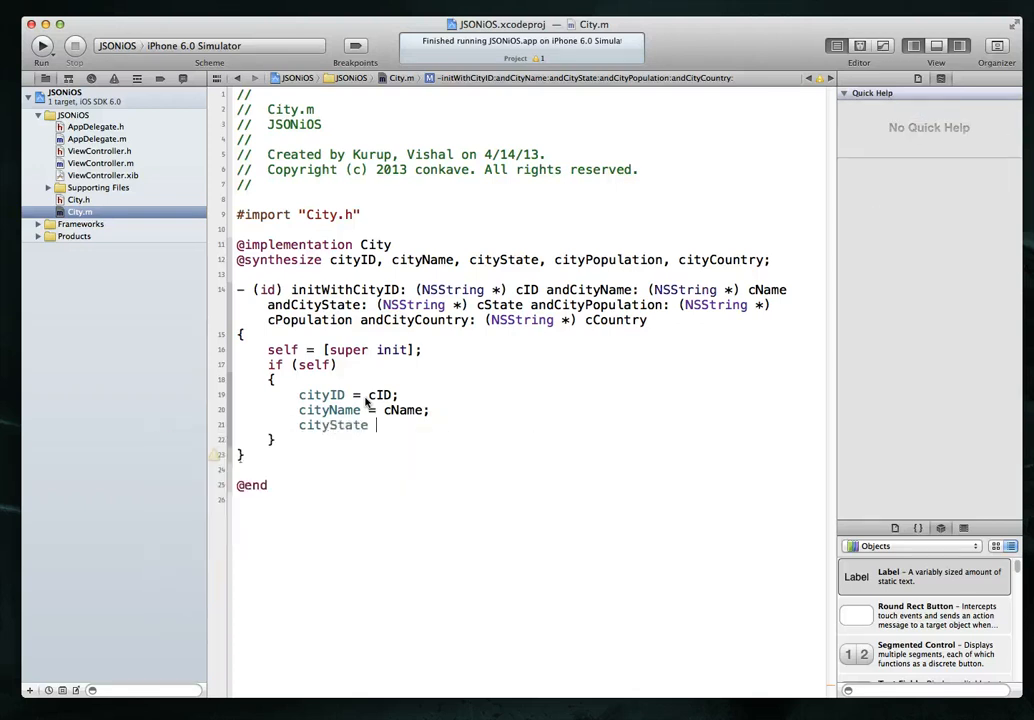
{"action": "type", "text": "= x"}
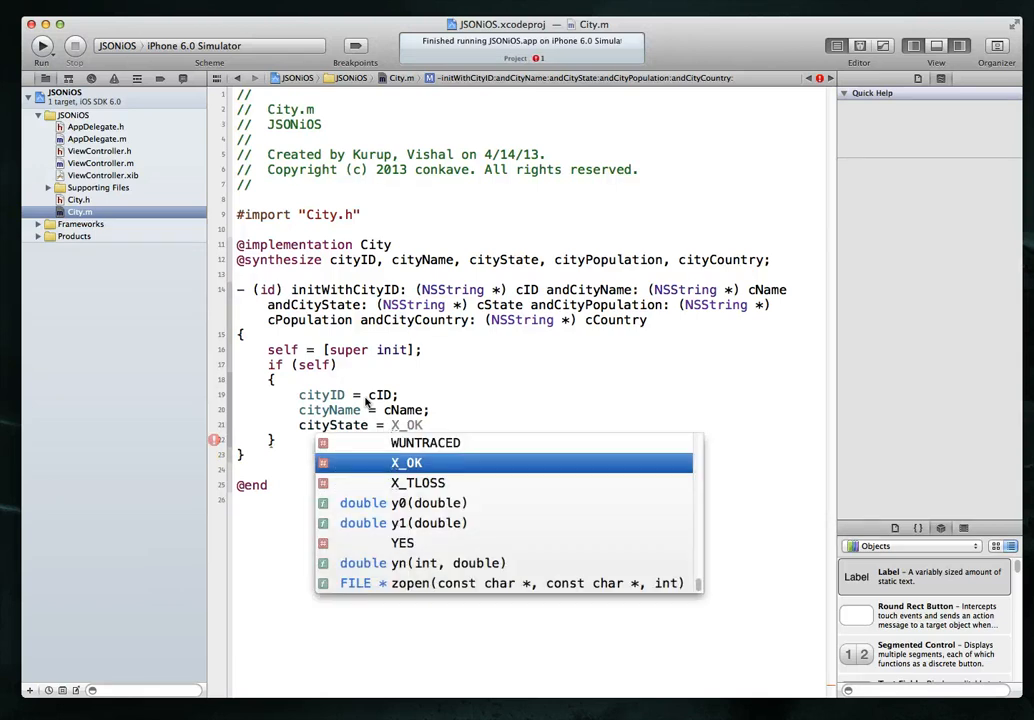
{"action": "type", "text": "cityID"}
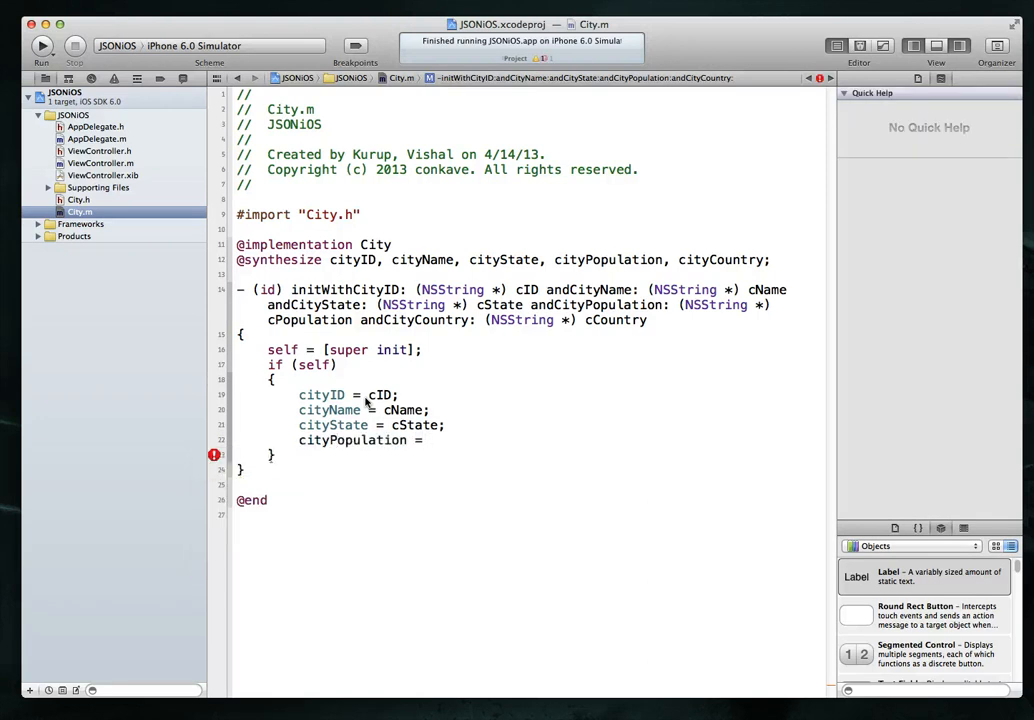
{"action": "type", "text": "cPopulation;"}
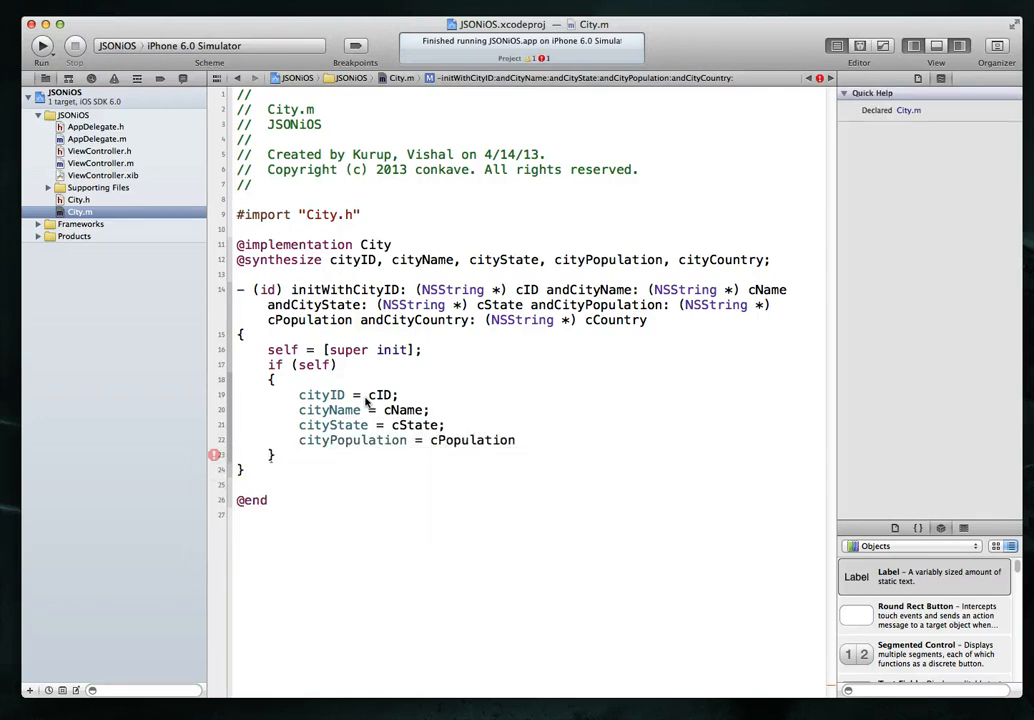
{"action": "type", "text": ";"}
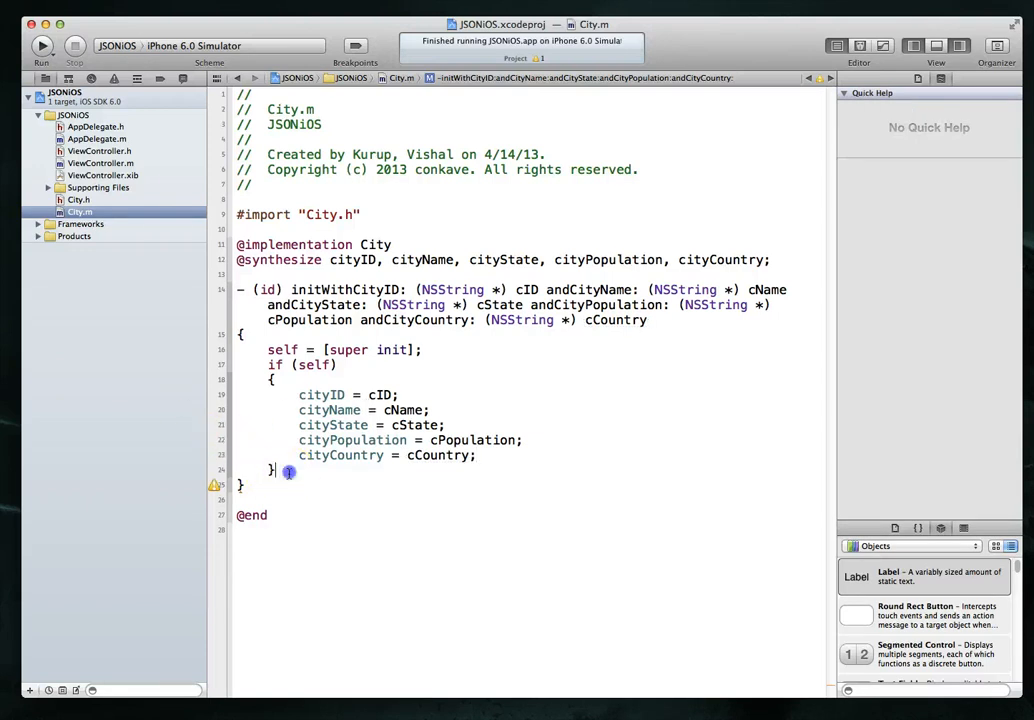
Step: Add 'return self;' after the if block and review the five assignment lines
{"action": "type", "text": "return self;"}
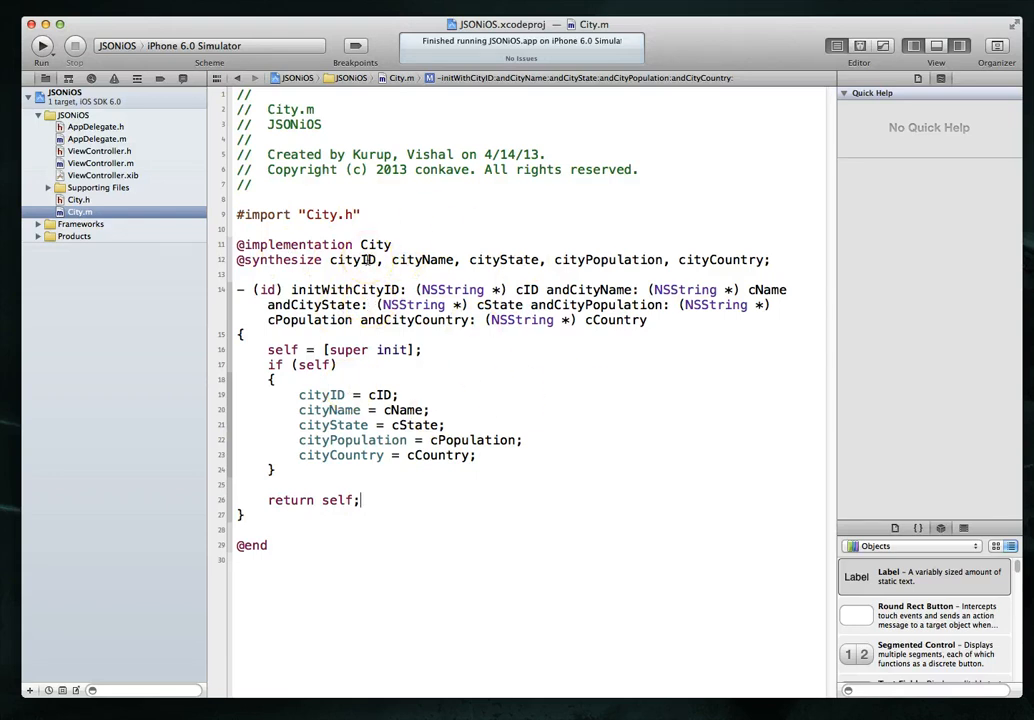
{"action": "mouse_move", "coordinate": [370, 217]}
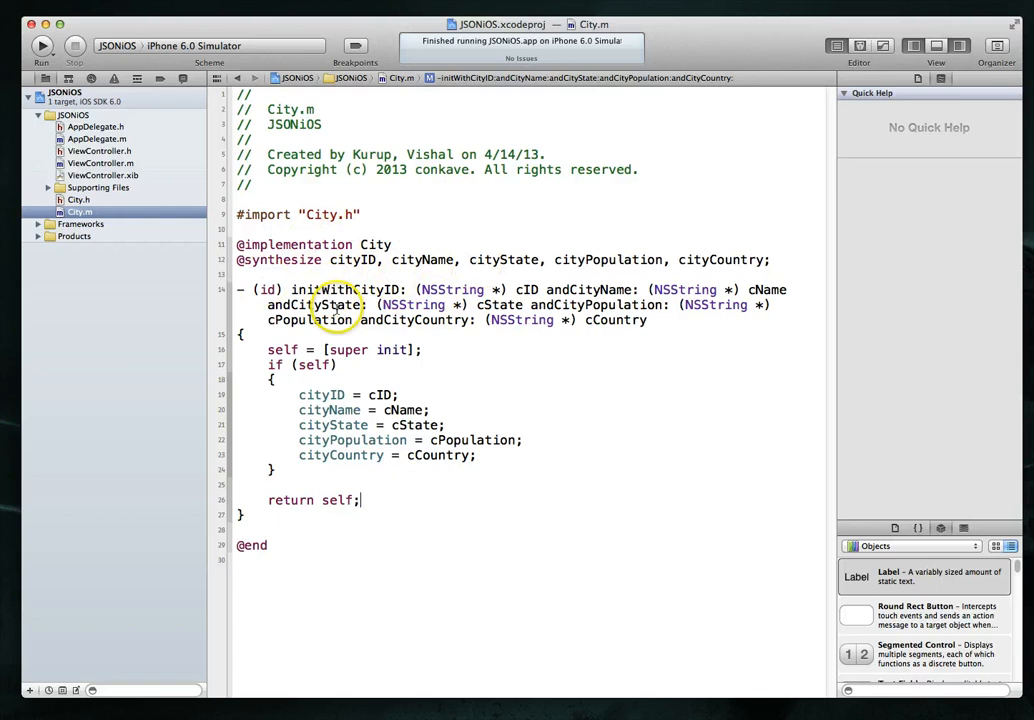
{"action": "mouse_move", "coordinate": [504, 498]}
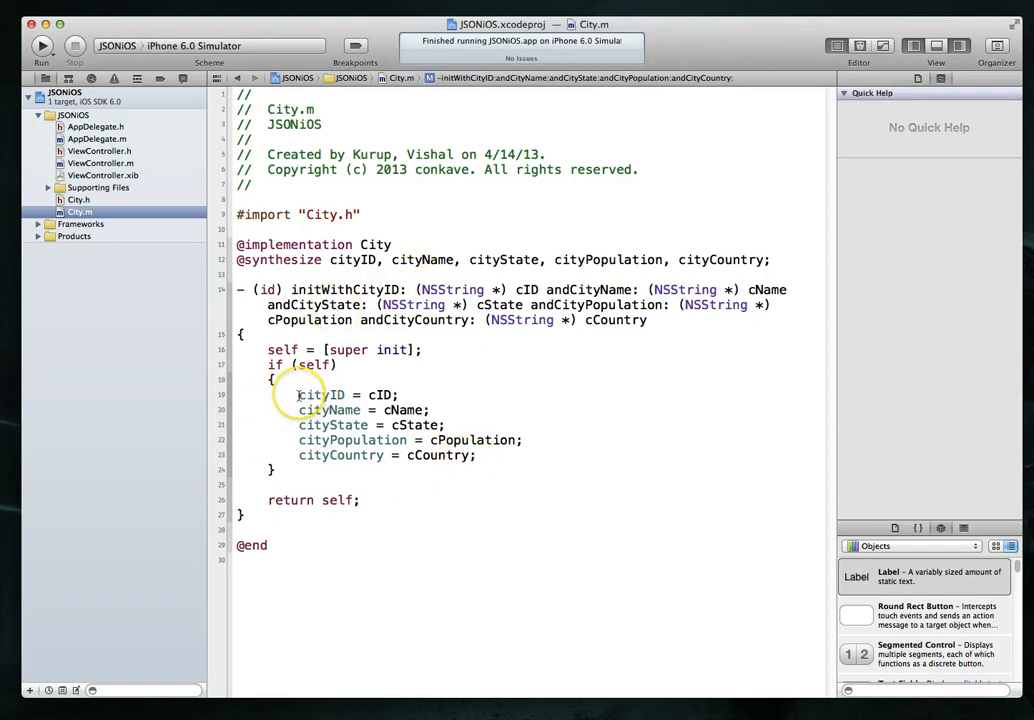
{"action": "left_click_drag", "start_coordinate": [298, 394], "coordinate": [485, 455]}
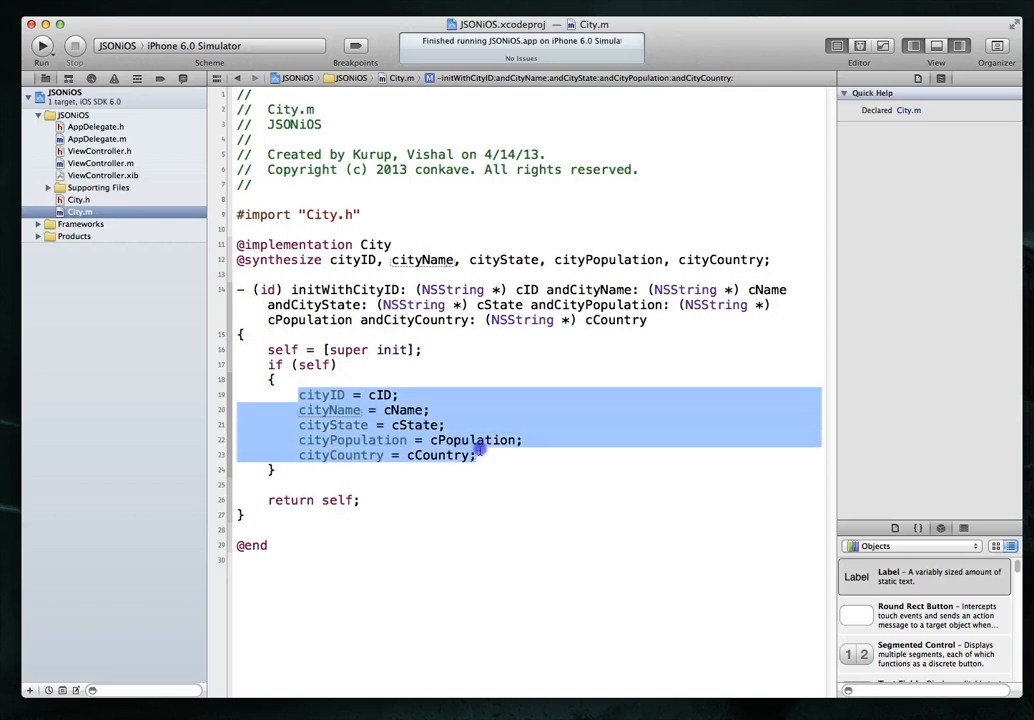
{"action": "left_click", "coordinate": [296, 471]}
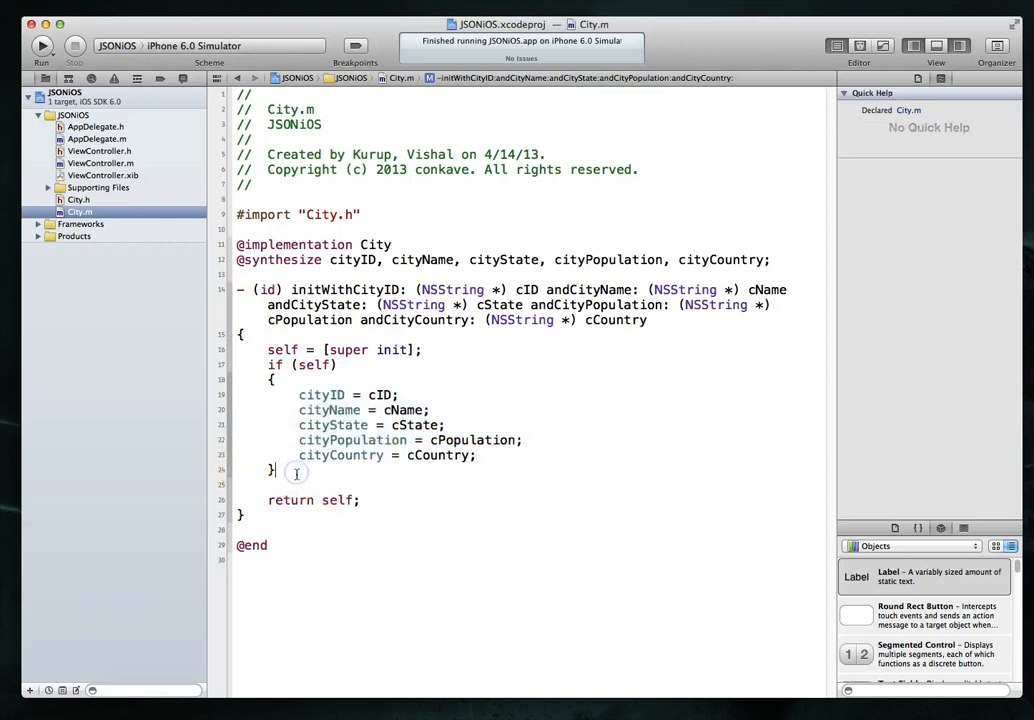